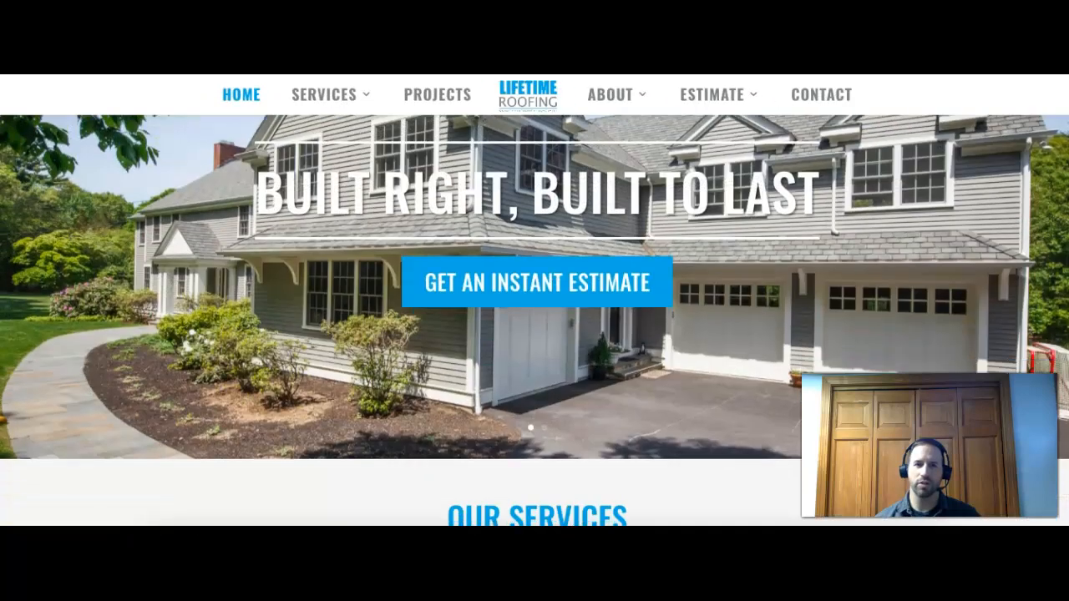
Scroll the Lifetime Roofing homepage past Our Services, About Us, Types of Roof and Recent Projects to Happy Clients
scroll("down", 3)
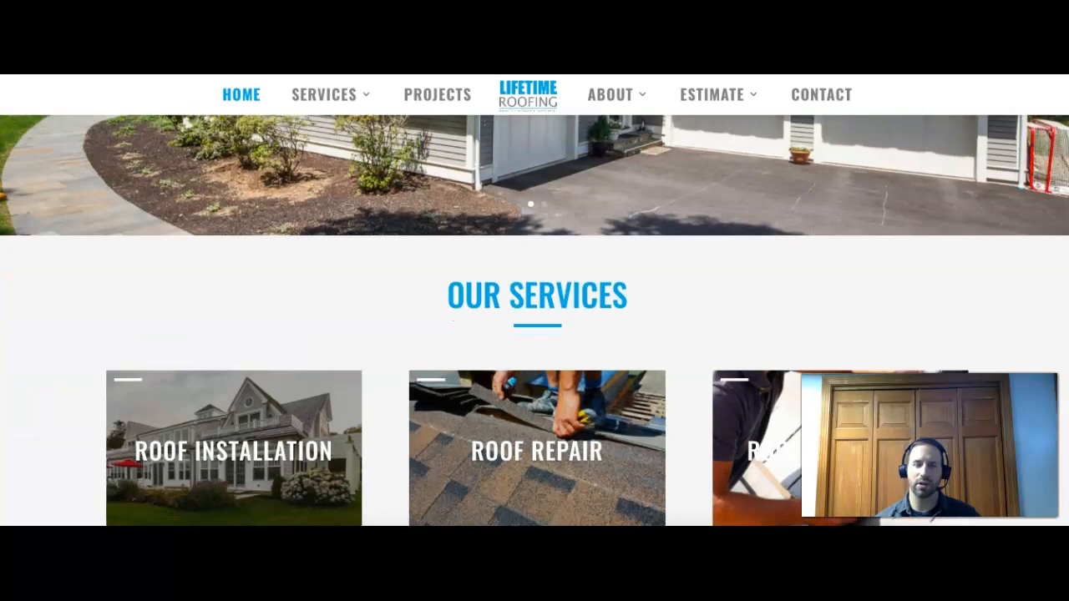
scroll("down", 3)
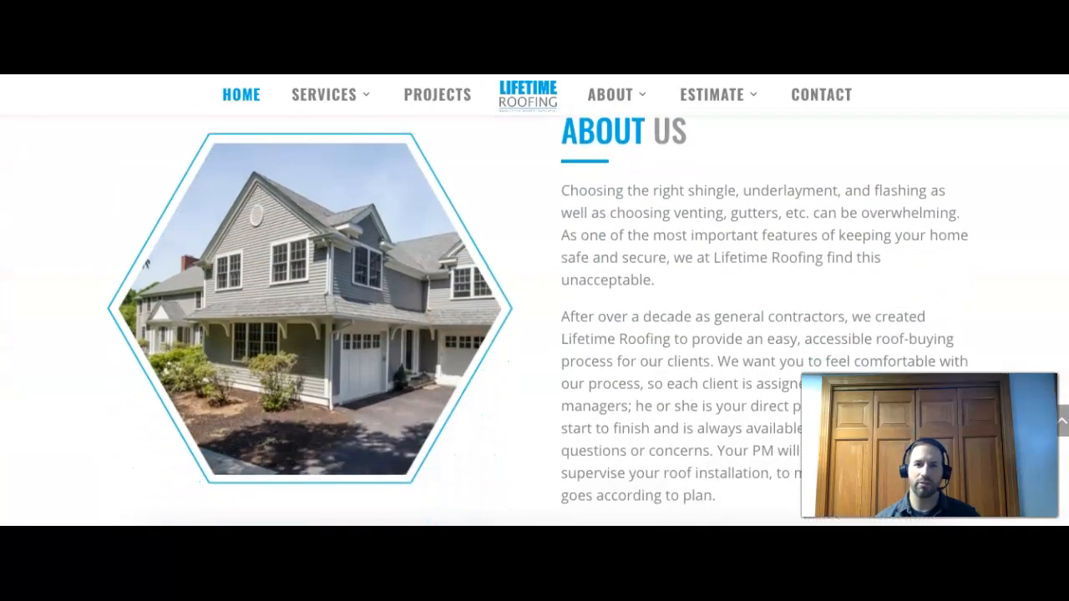
scroll("down", 3)
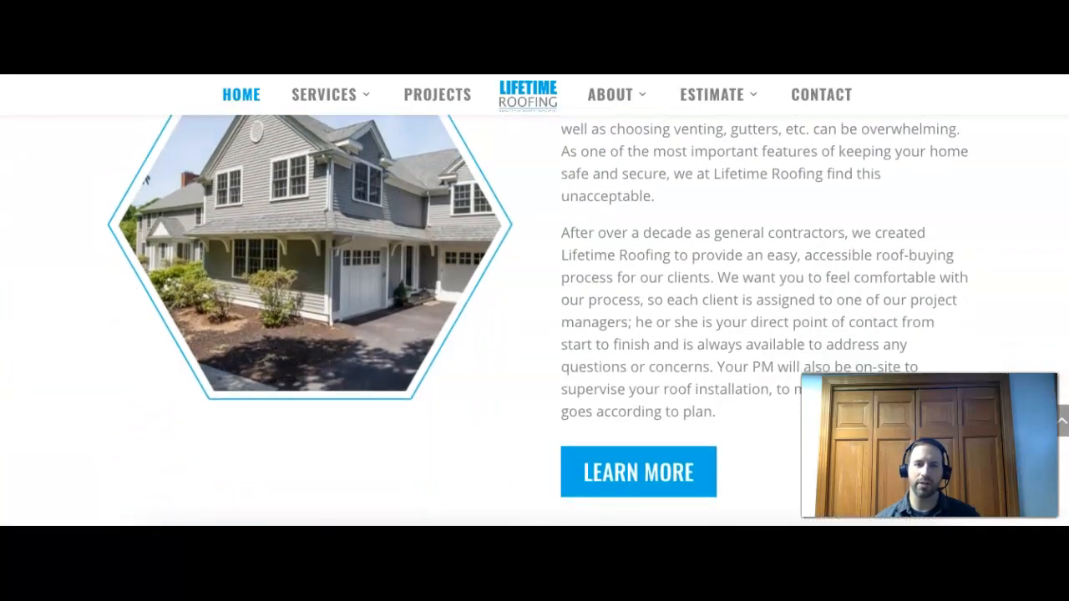
scroll("down", 3)
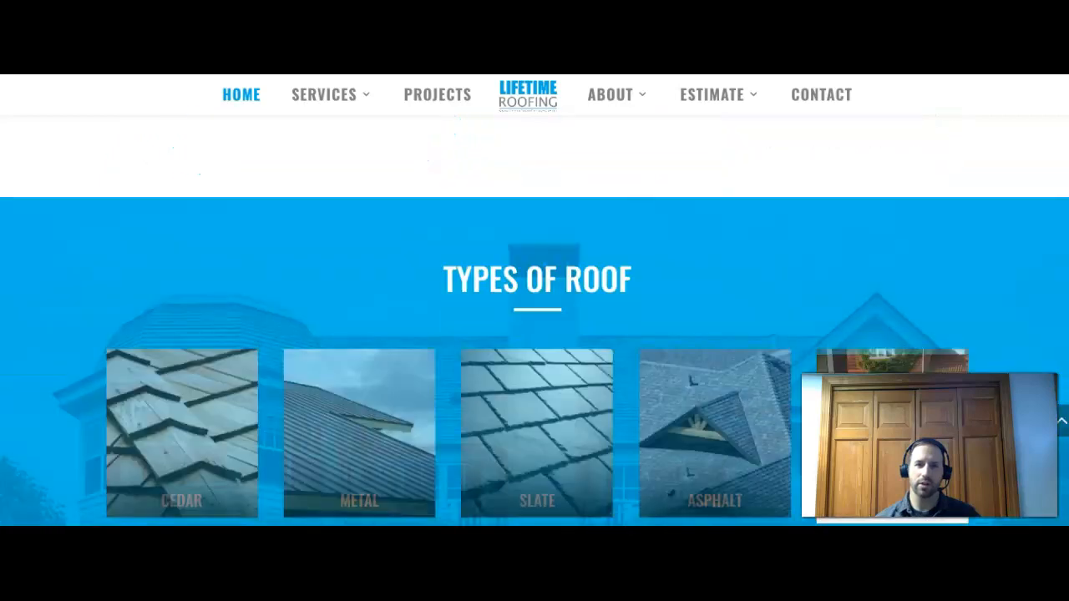
scroll("down", 3)
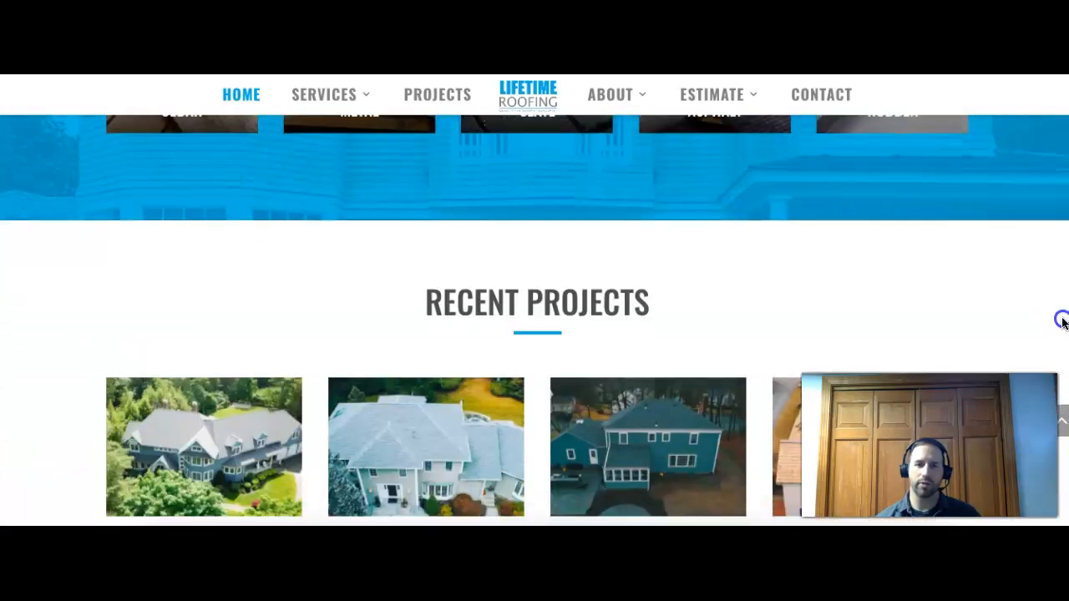
scroll("down", 3)
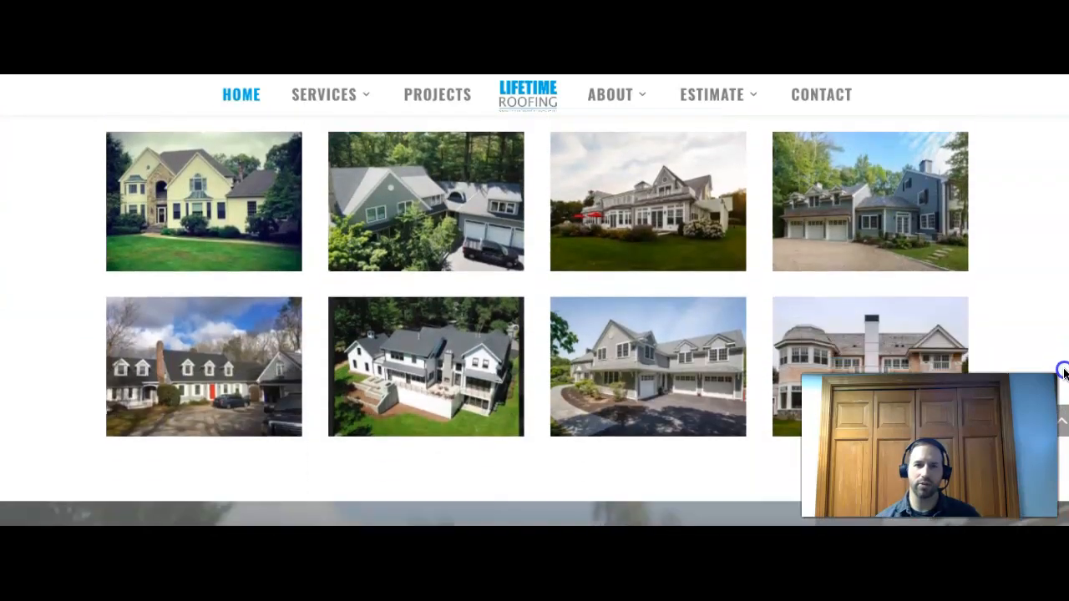
scroll("down", 3)
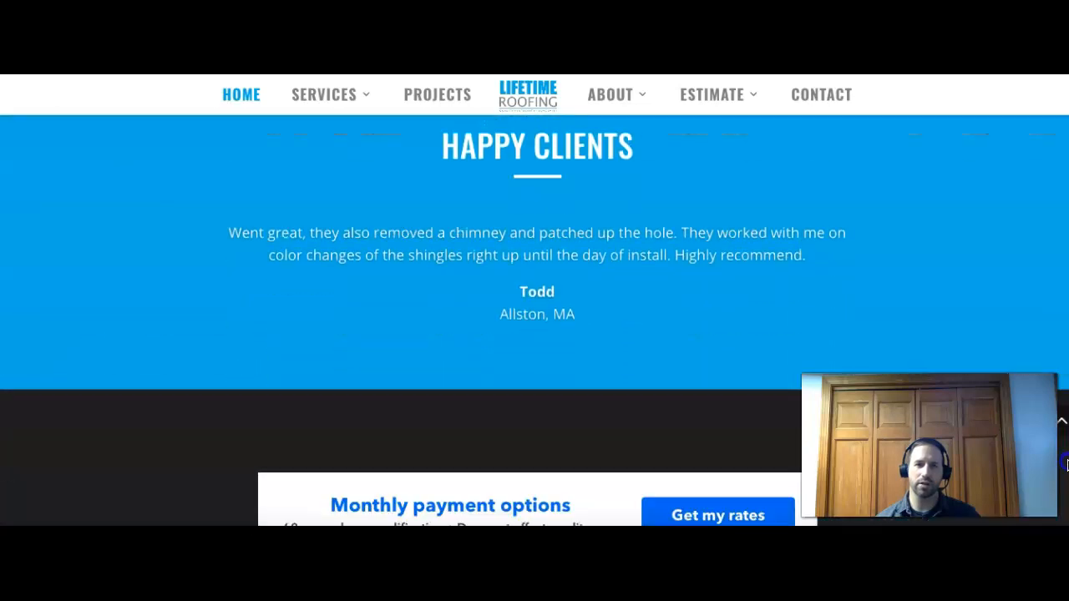
scroll("down", 3)
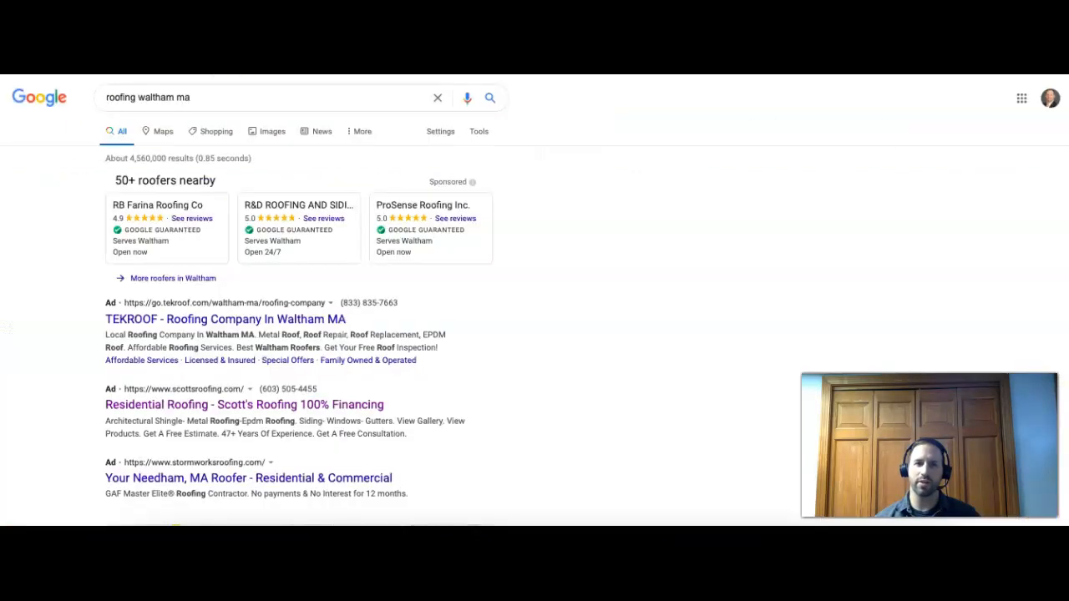
mouse_move(187, 116)
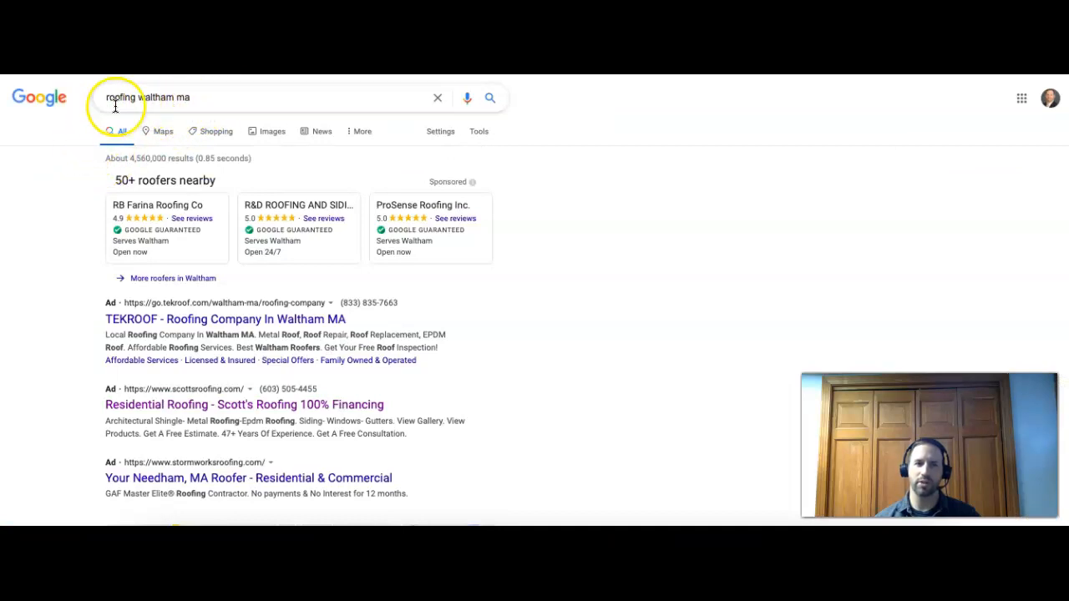
mouse_move(82, 241)
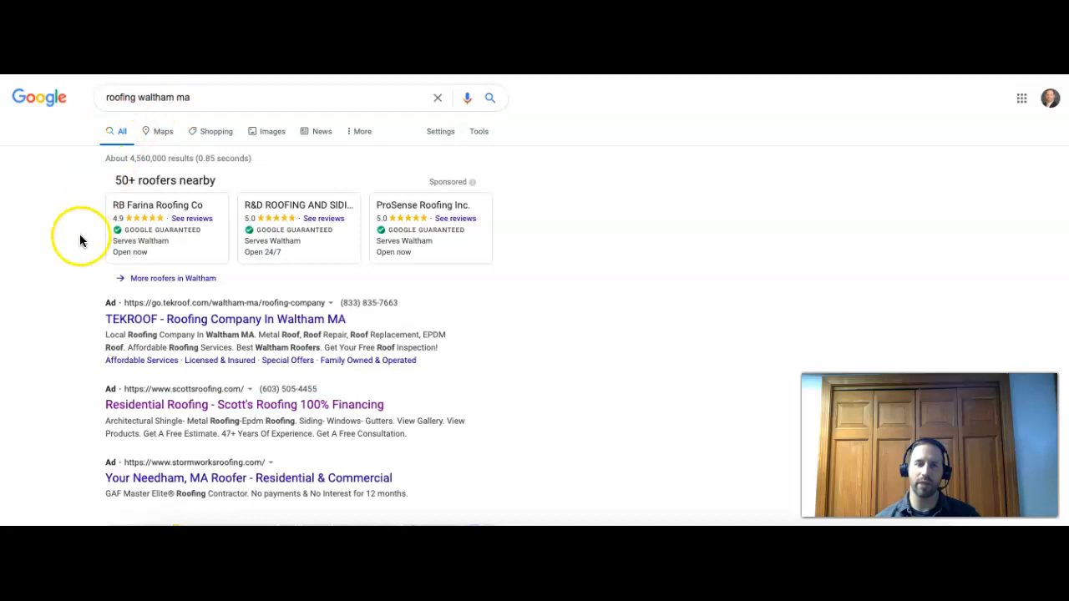
mouse_move(10, 223)
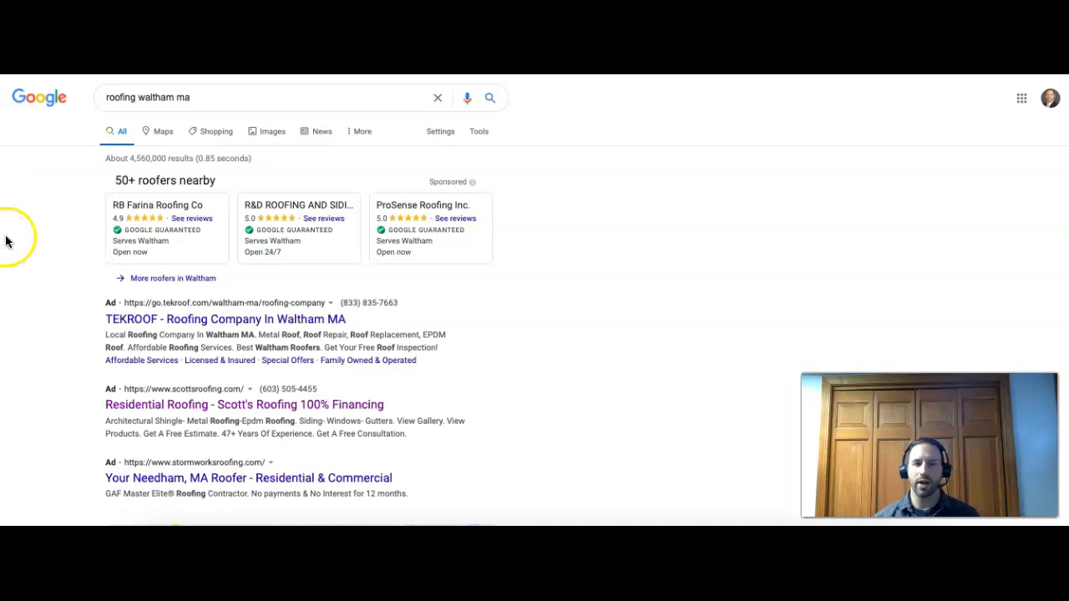
mouse_move(137, 97)
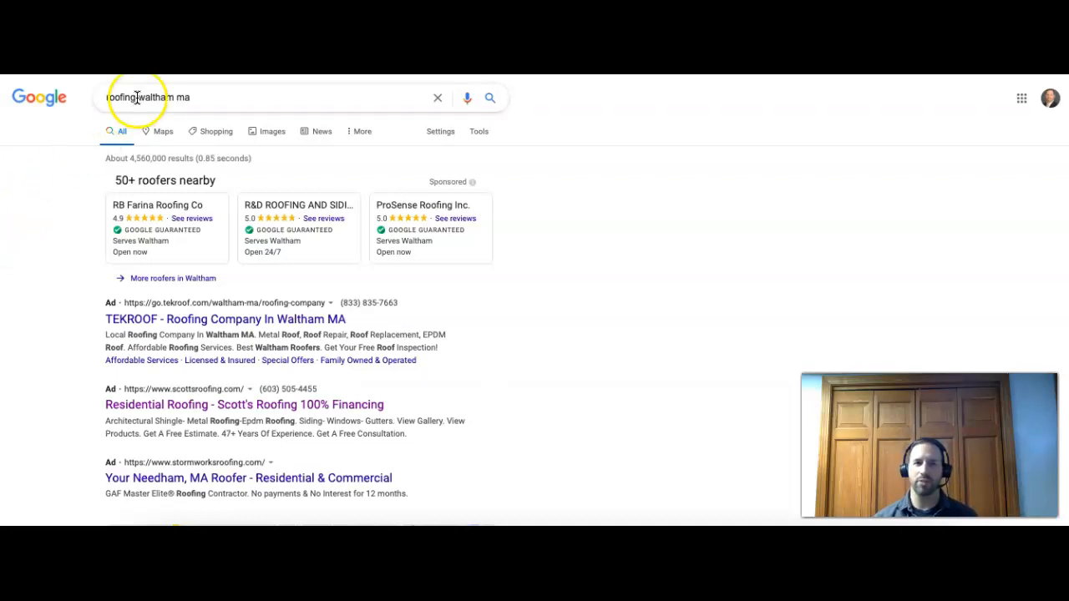
mouse_move(58, 230)
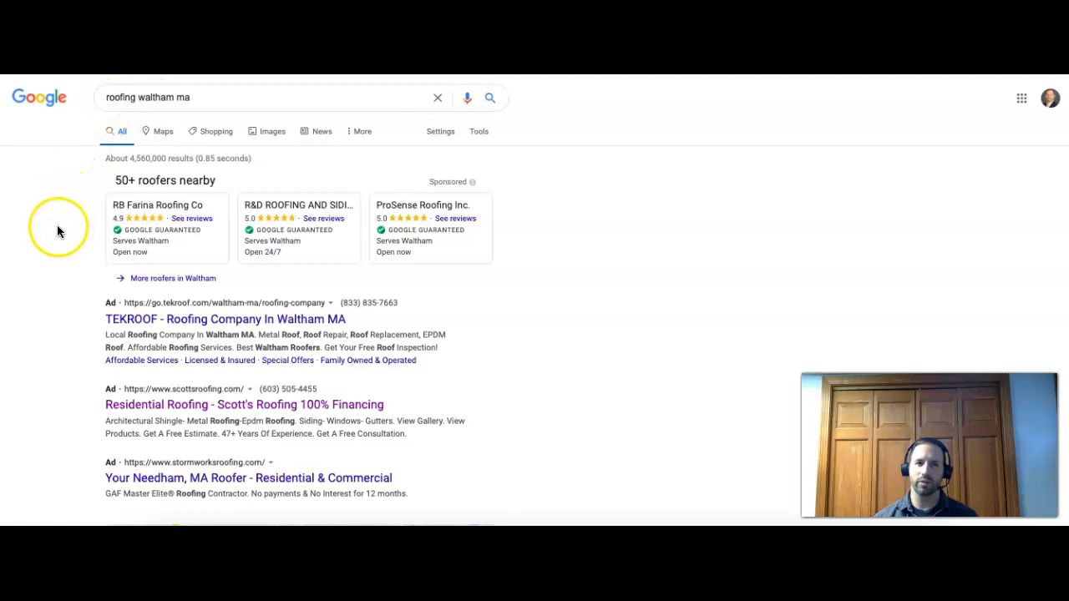
mouse_move(77, 197)
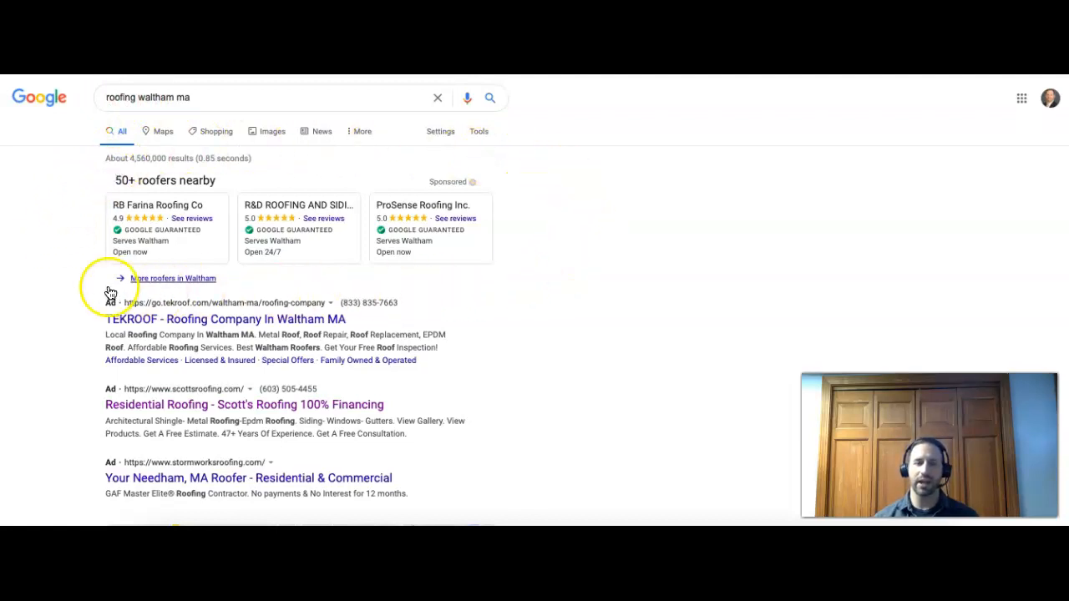
mouse_move(47, 210)
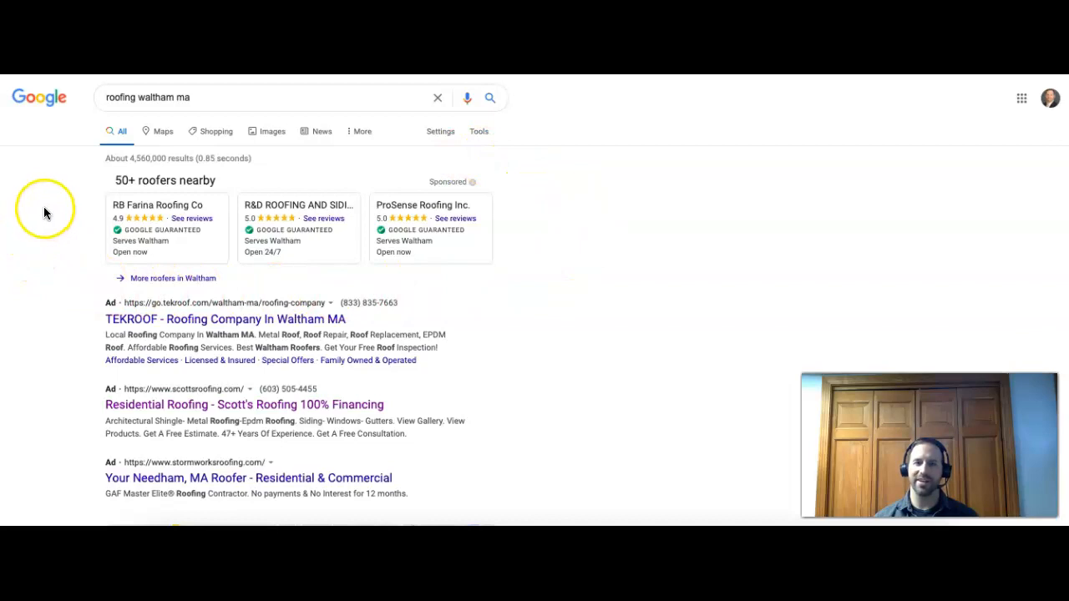
mouse_move(115, 172)
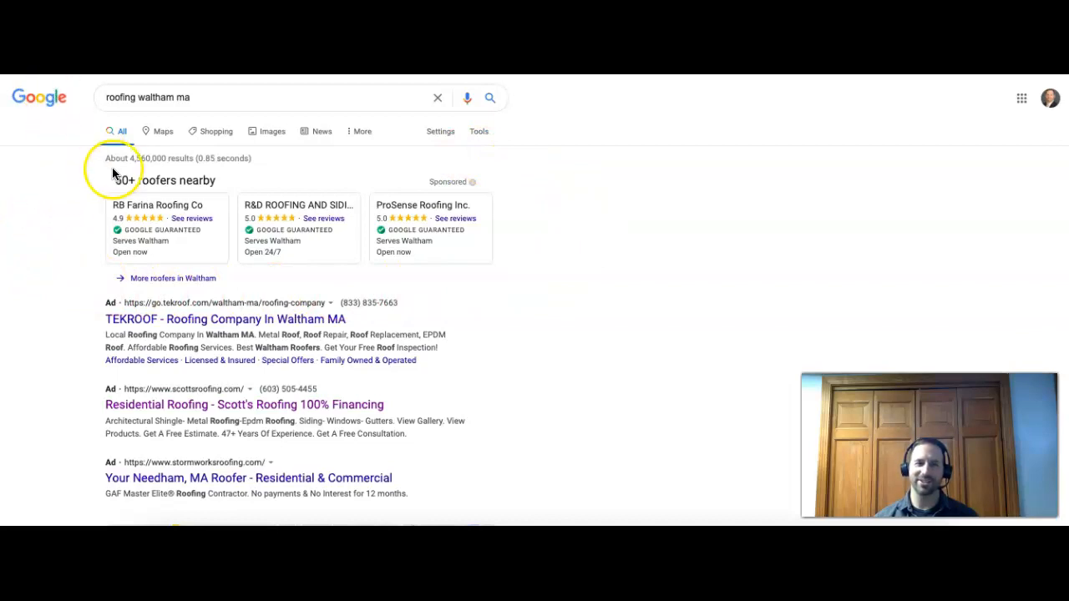
mouse_move(87, 309)
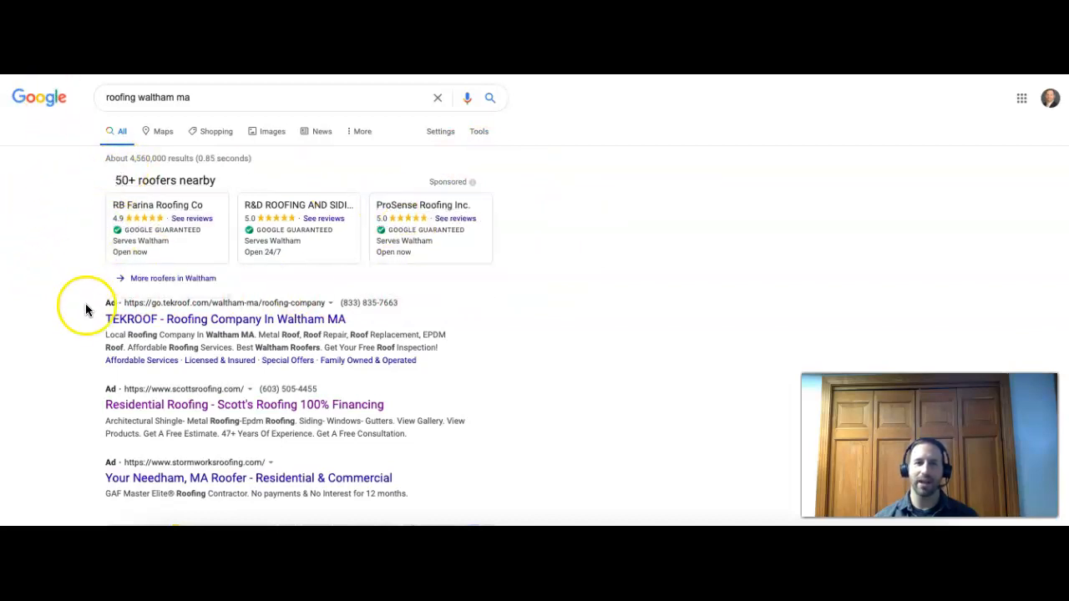
mouse_move(414, 387)
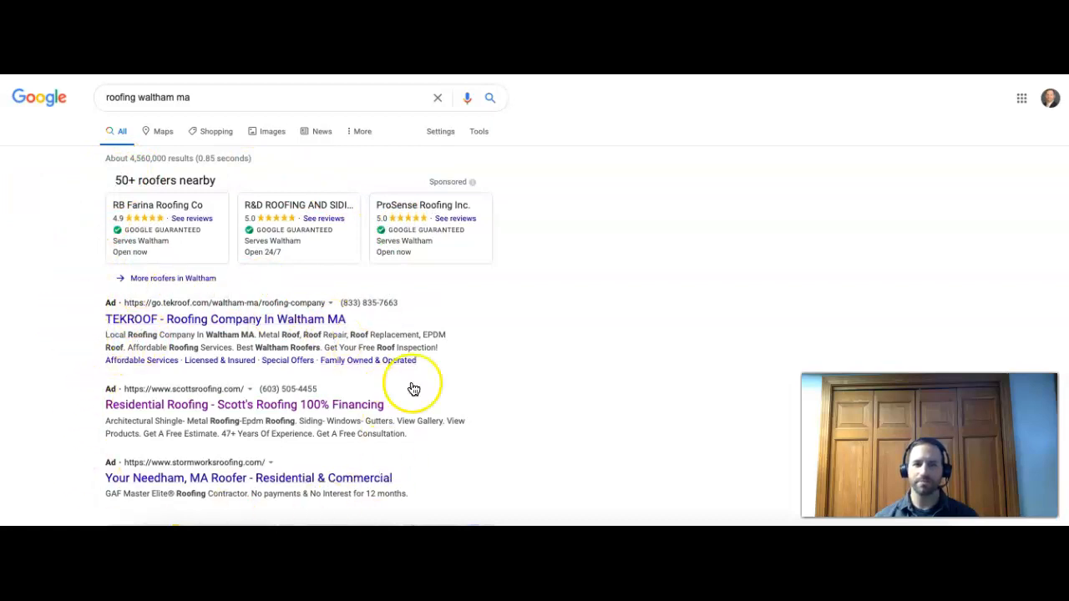
mouse_move(107, 342)
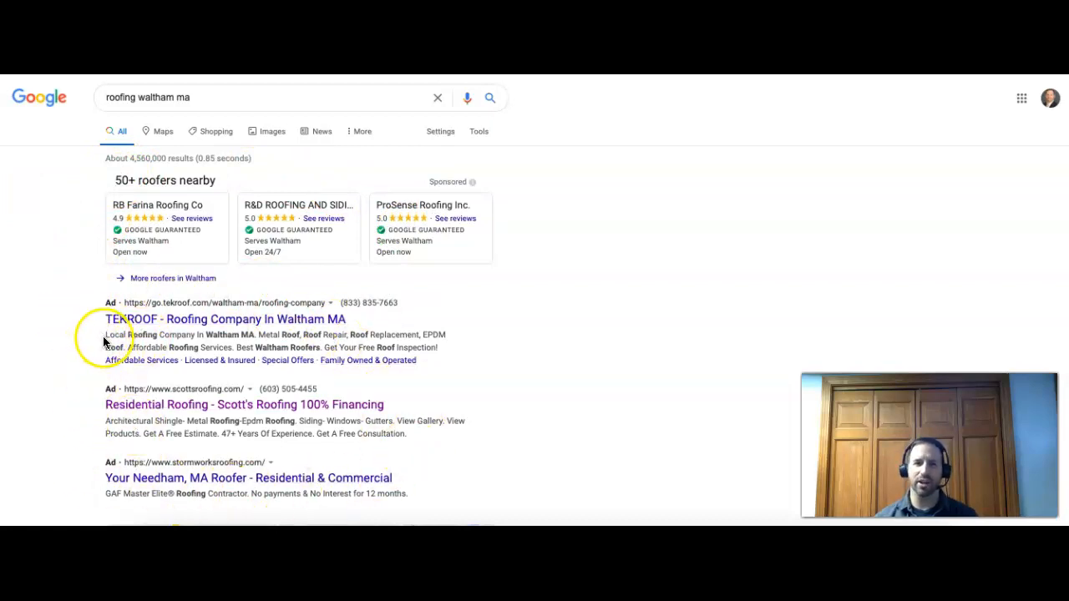
mouse_move(44, 241)
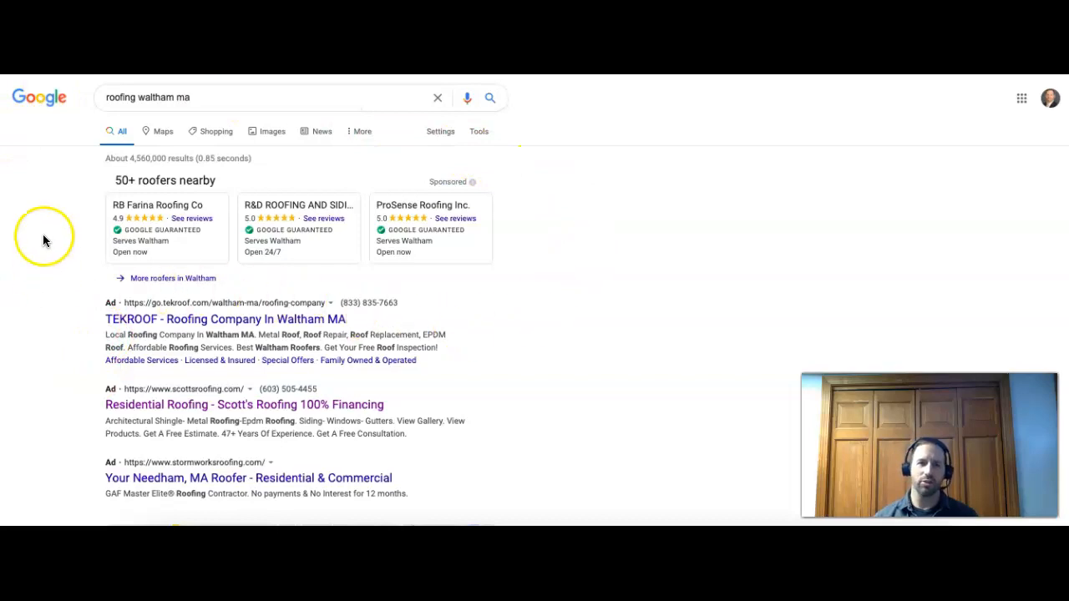
mouse_move(77, 265)
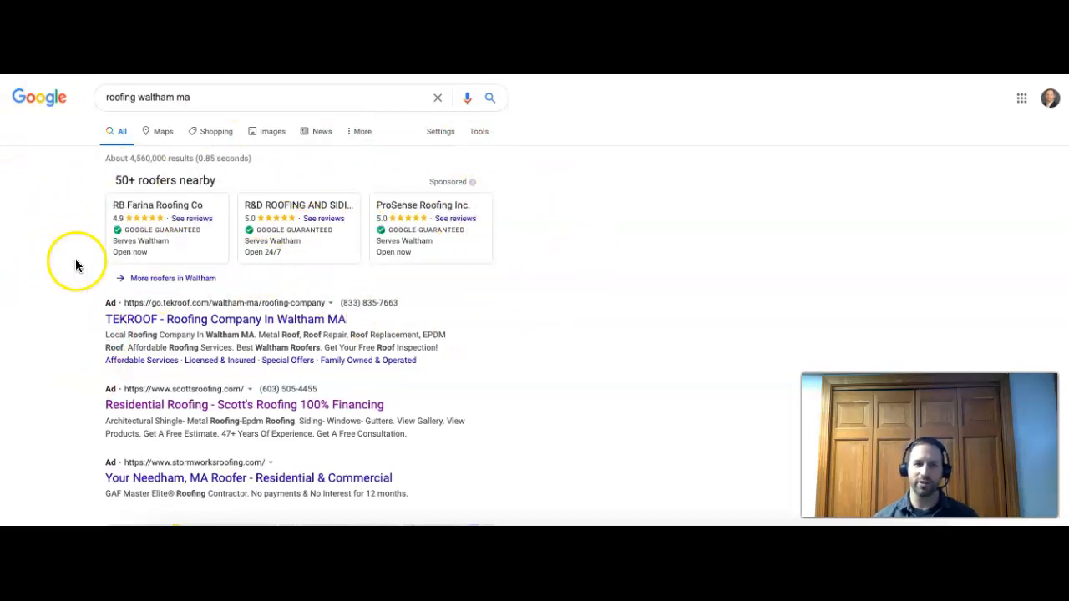
mouse_move(46, 247)
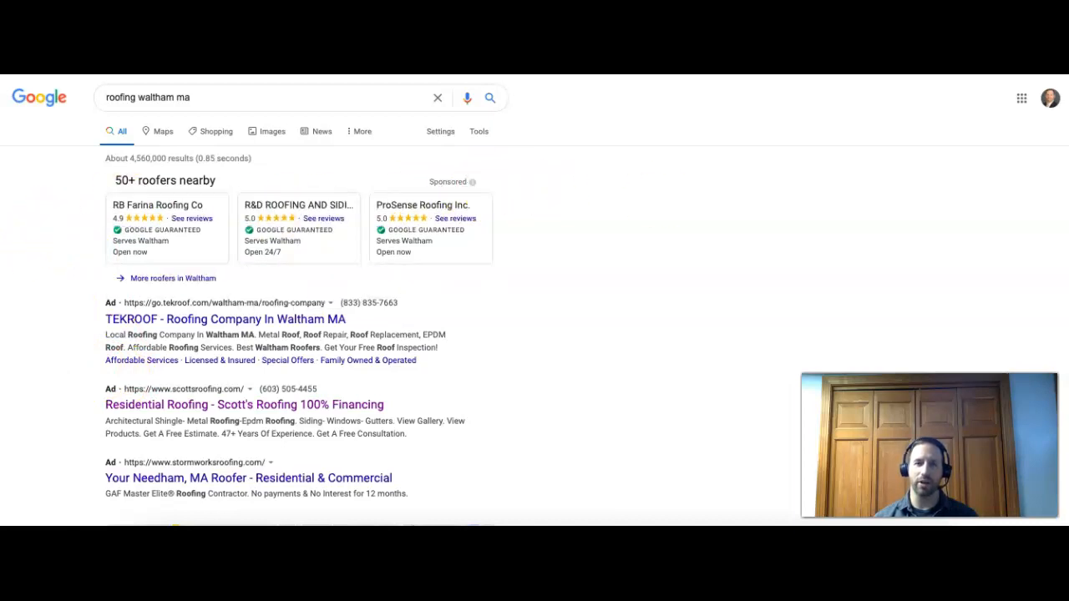
scroll("down", 3)
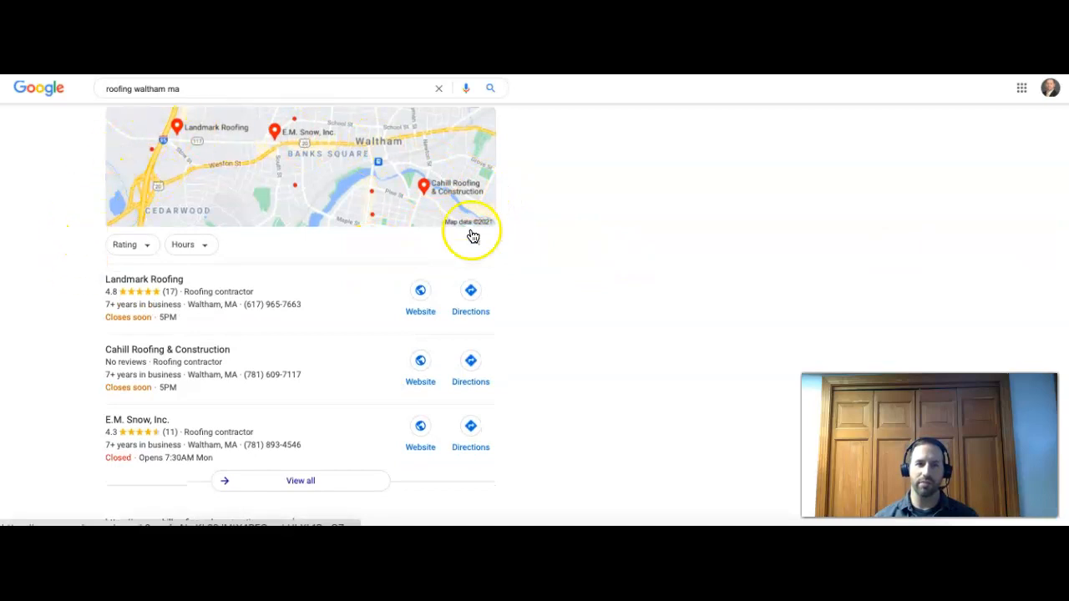
mouse_move(375, 414)
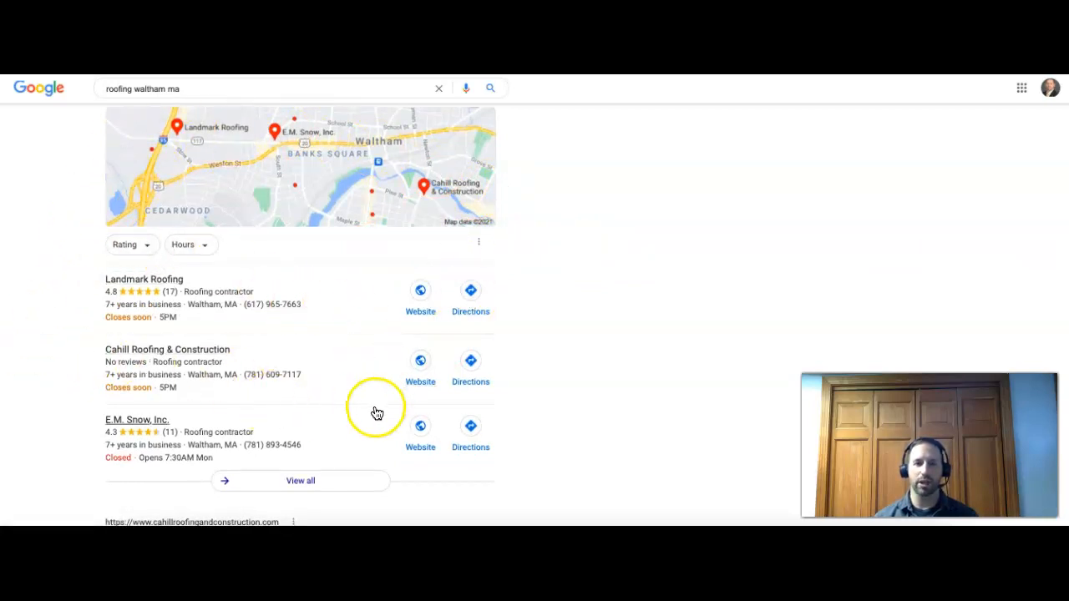
mouse_move(267, 304)
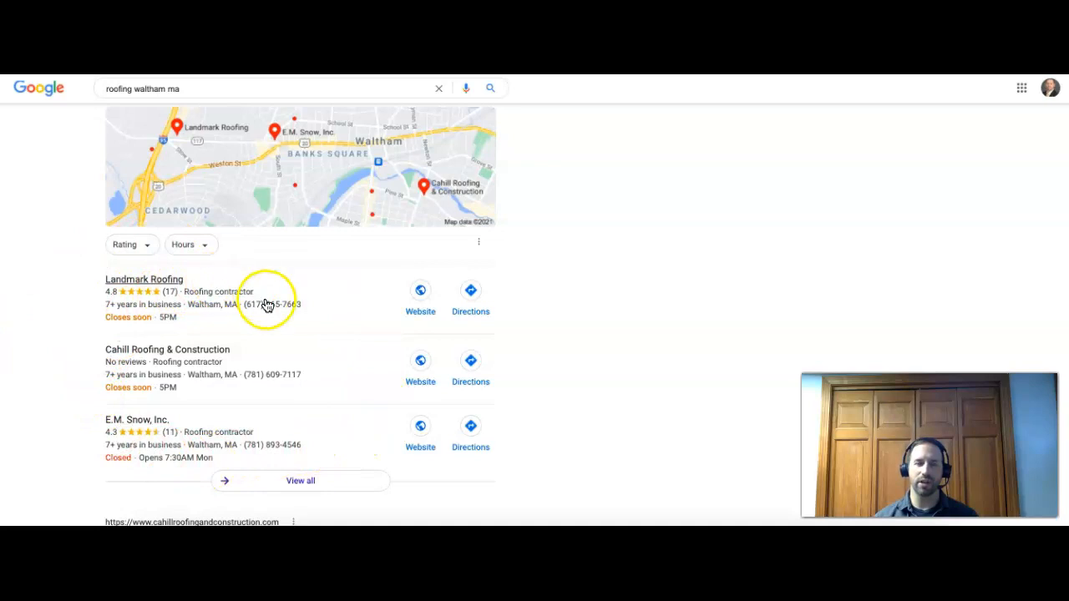
mouse_move(187, 299)
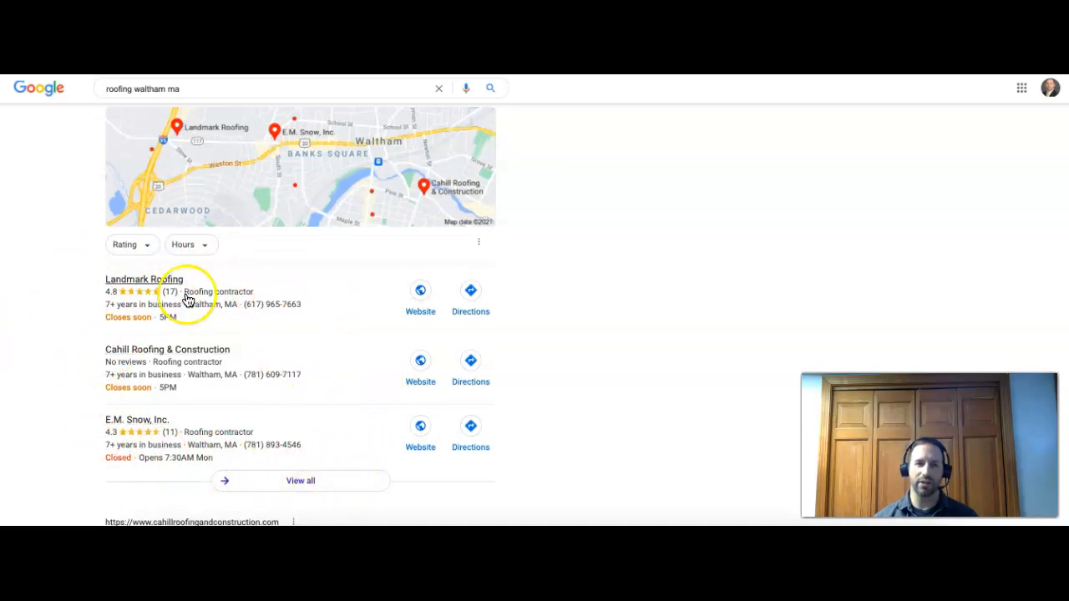
mouse_move(257, 336)
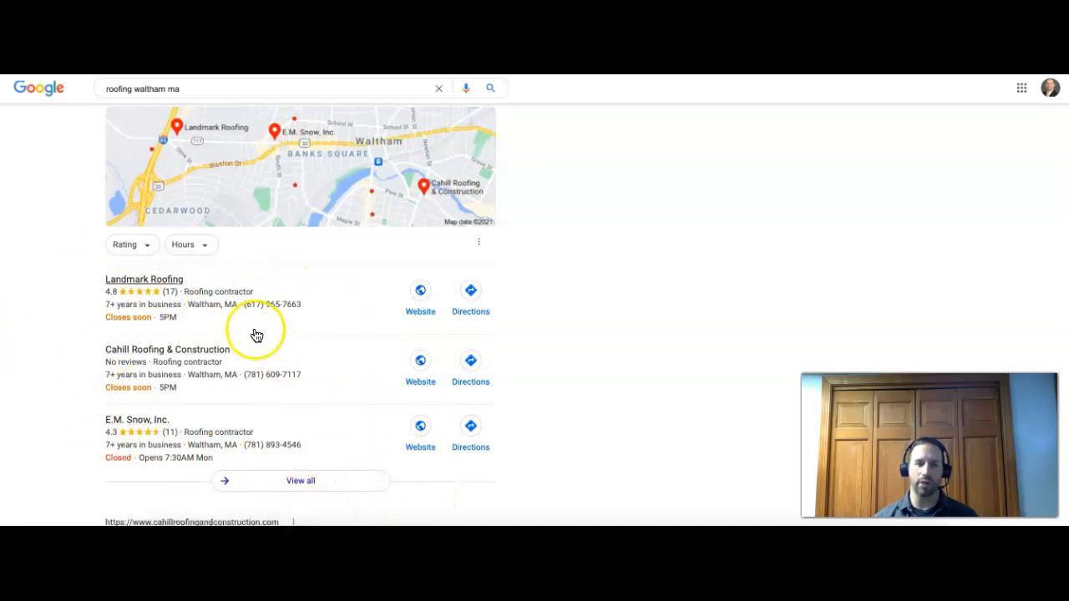
mouse_move(305, 368)
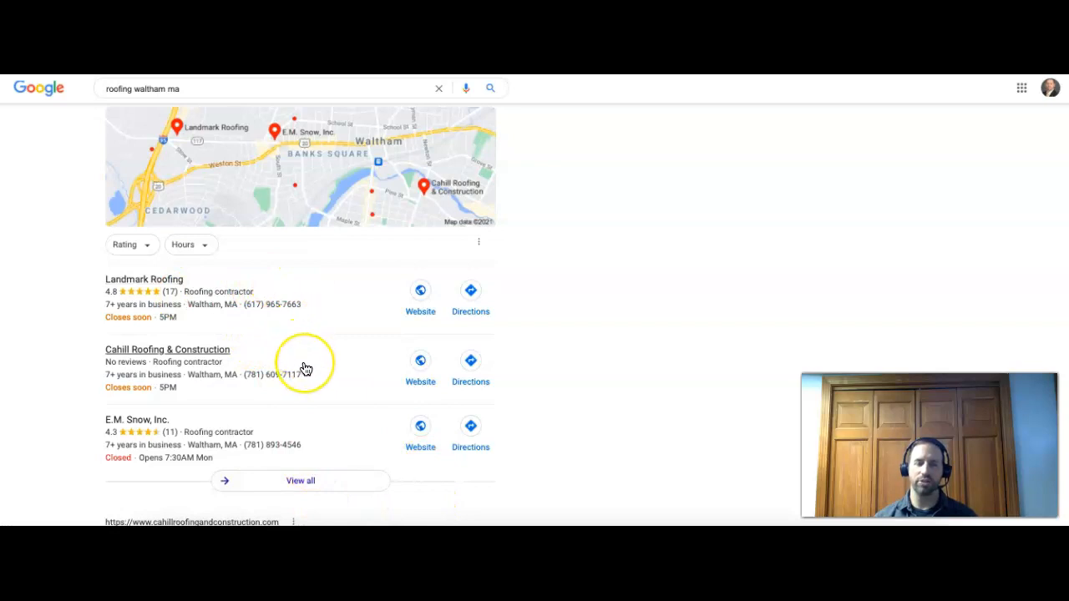
mouse_move(306, 369)
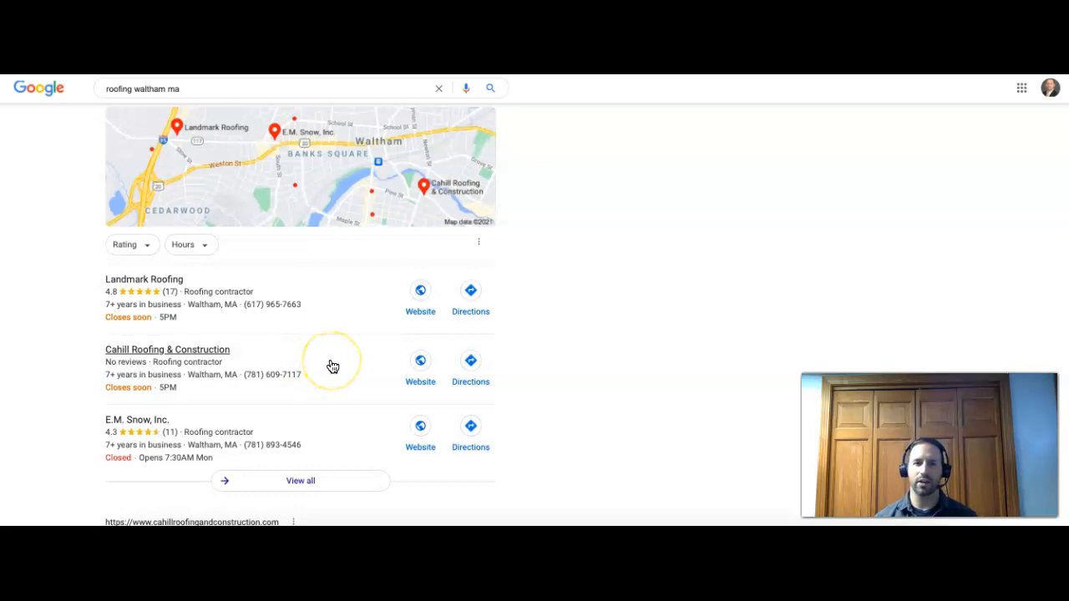
mouse_move(332, 367)
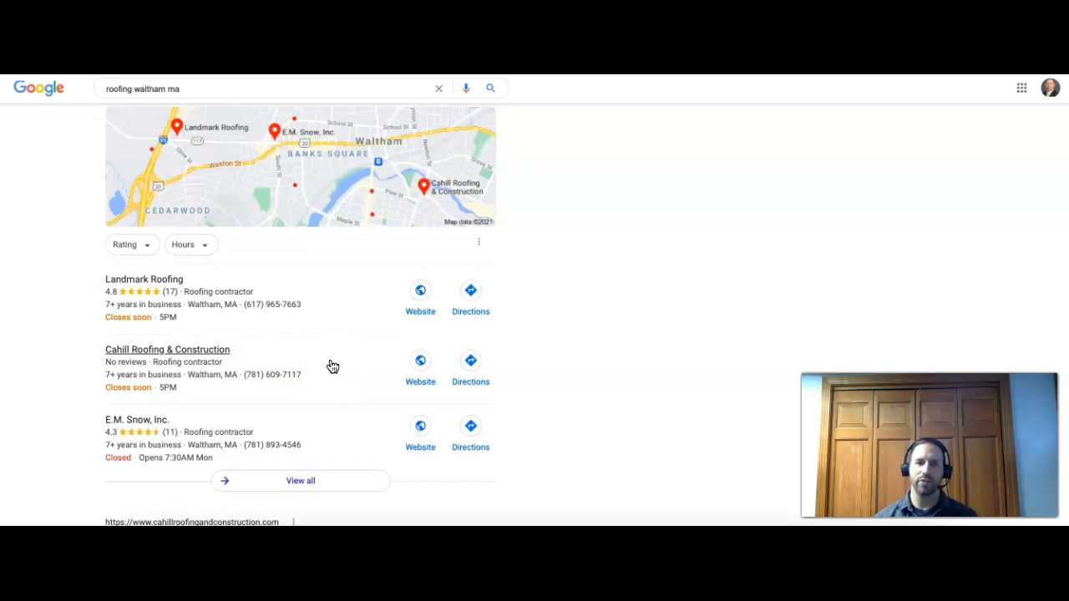
mouse_move(341, 364)
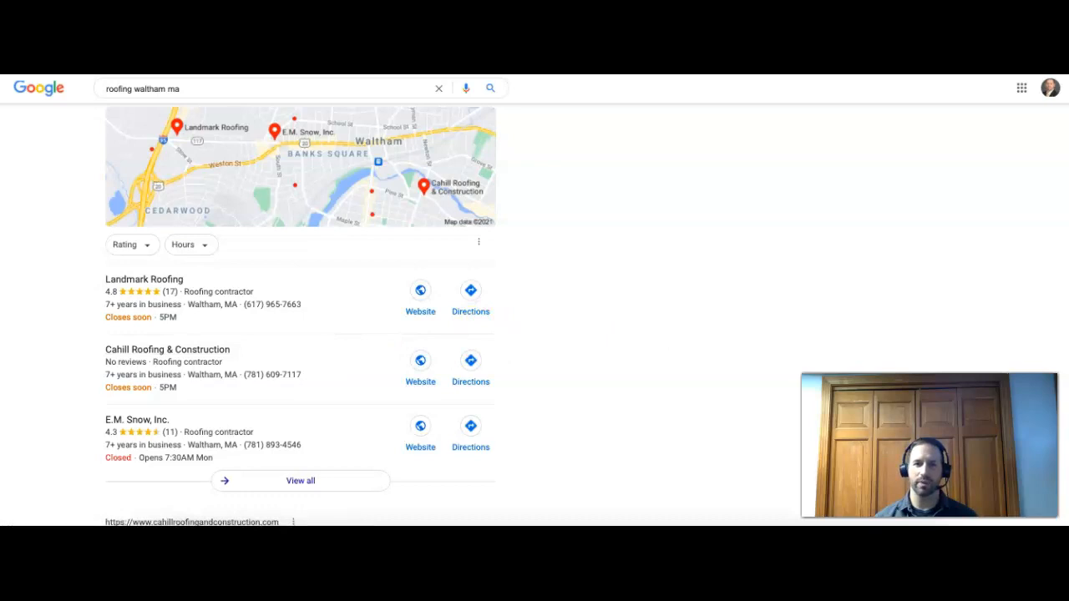
Scroll past the map pack to the organic listings for roofing waltham ma, down to Angi and HomeAdvisor
scroll("down", 3)
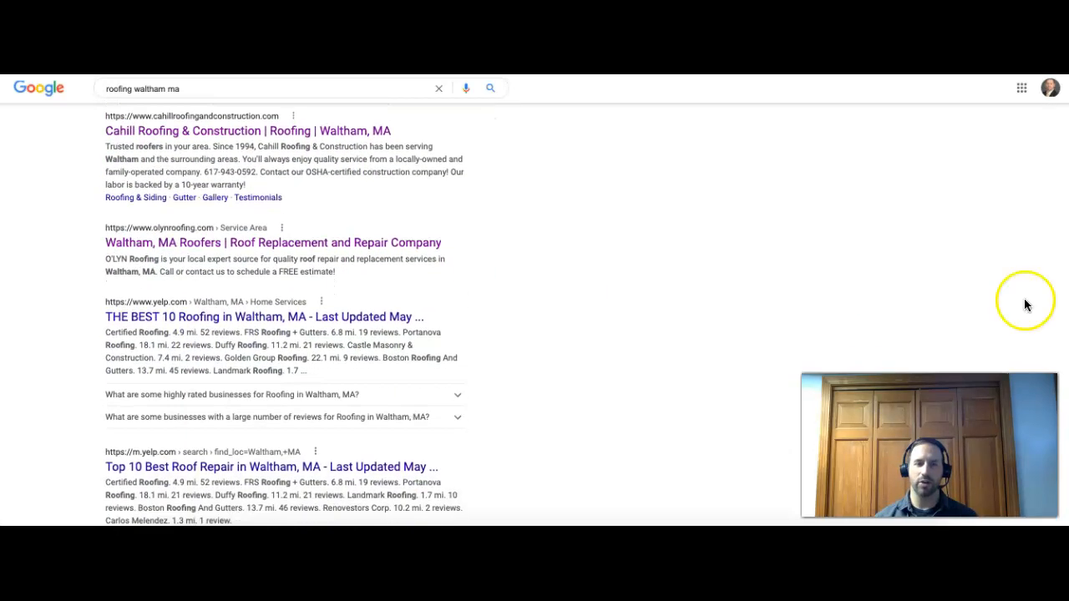
mouse_move(171, 142)
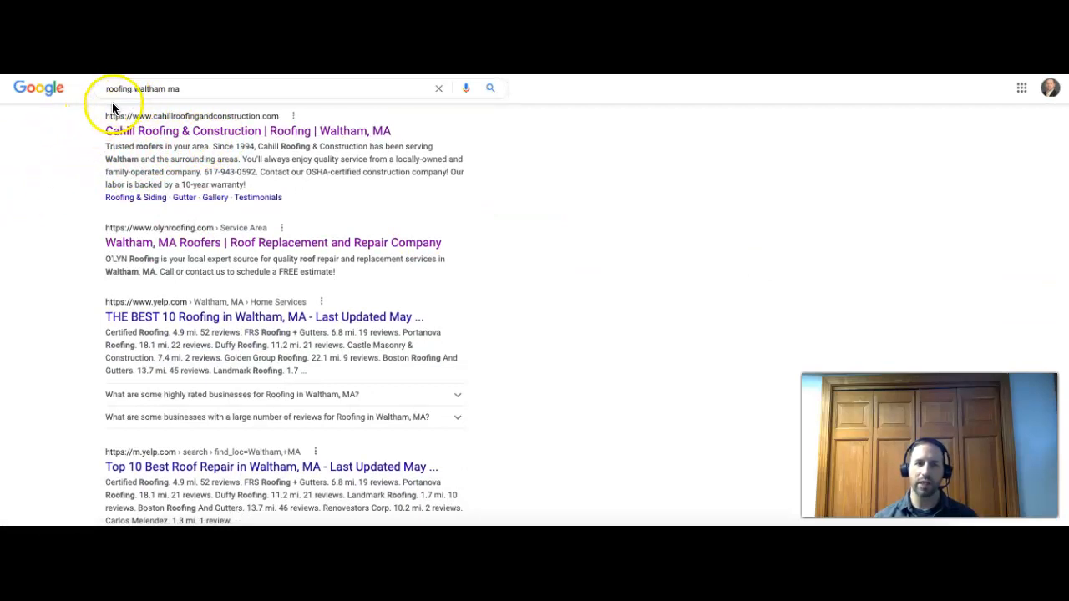
mouse_move(164, 89)
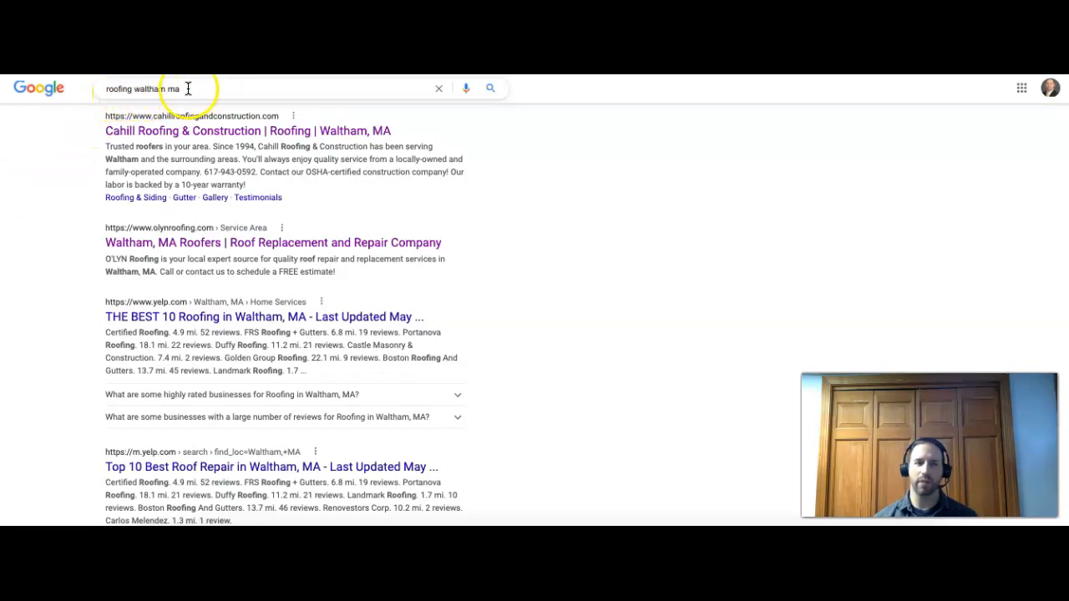
mouse_move(65, 130)
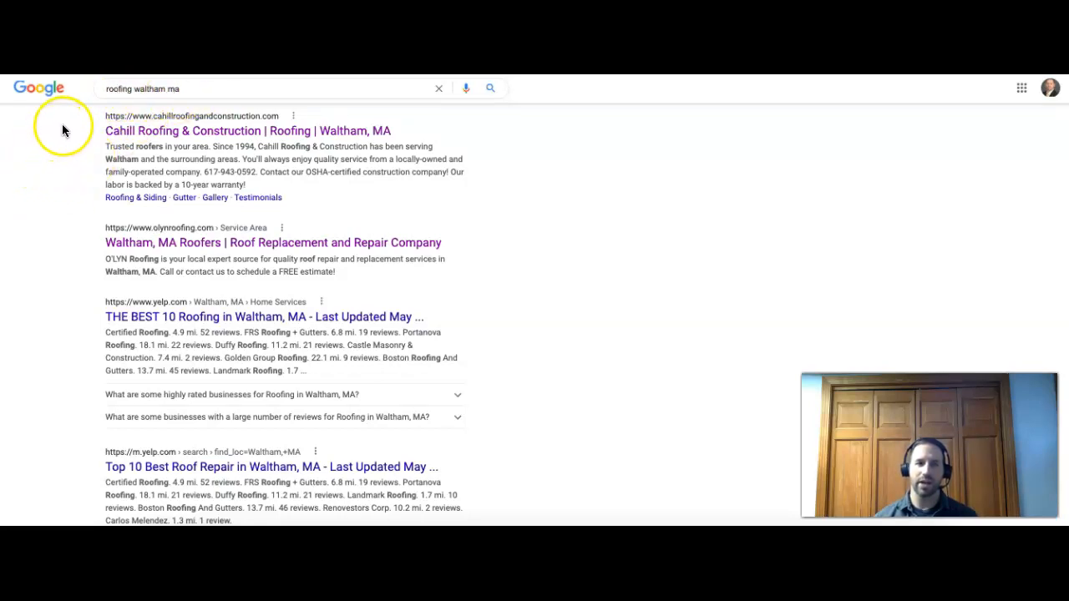
mouse_move(87, 219)
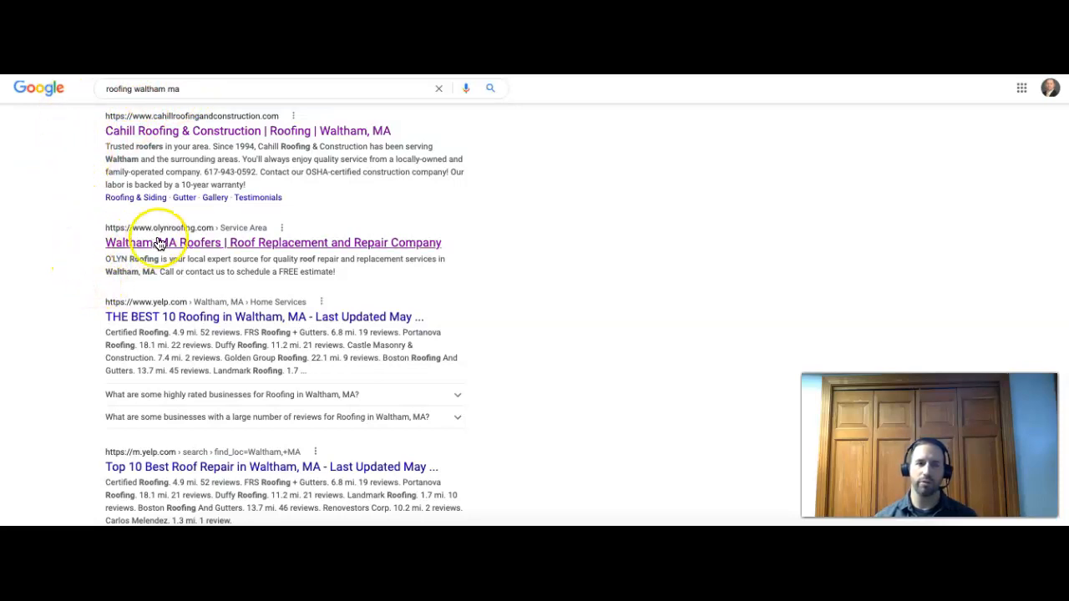
mouse_move(76, 287)
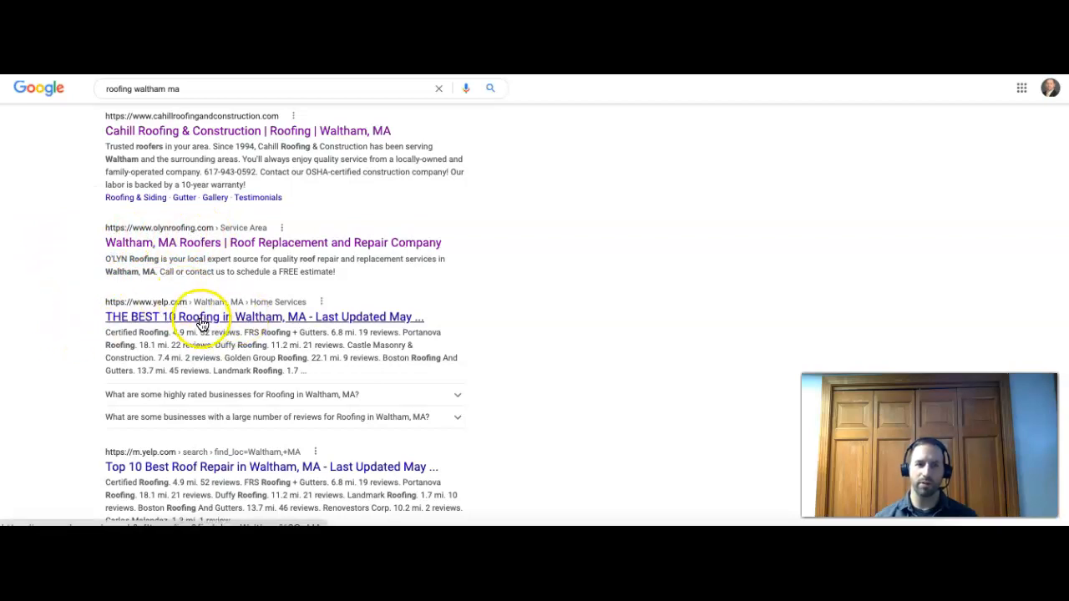
mouse_move(176, 468)
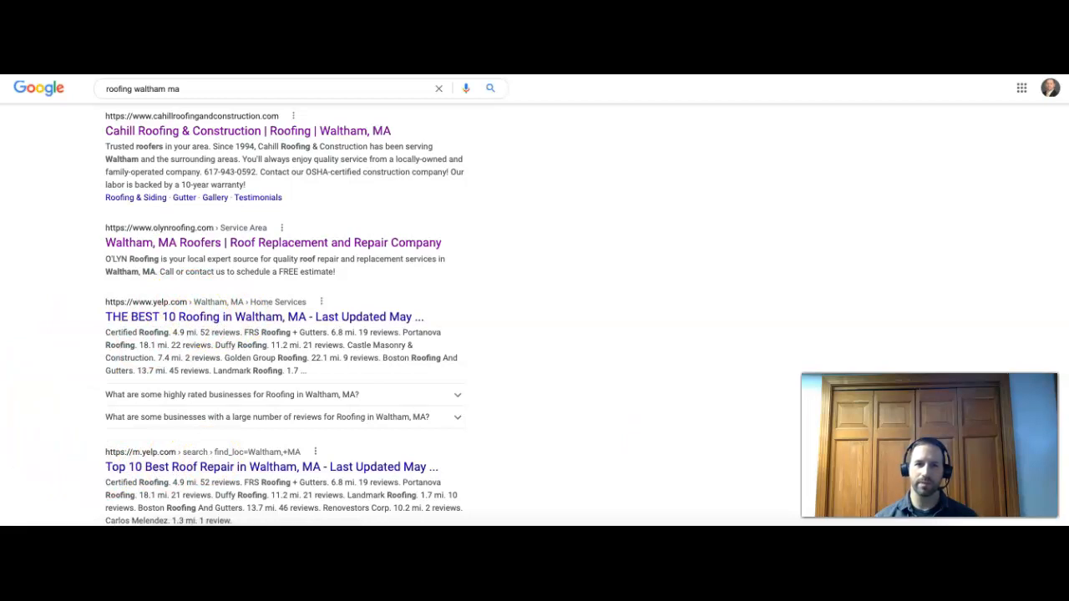
scroll("down", 3)
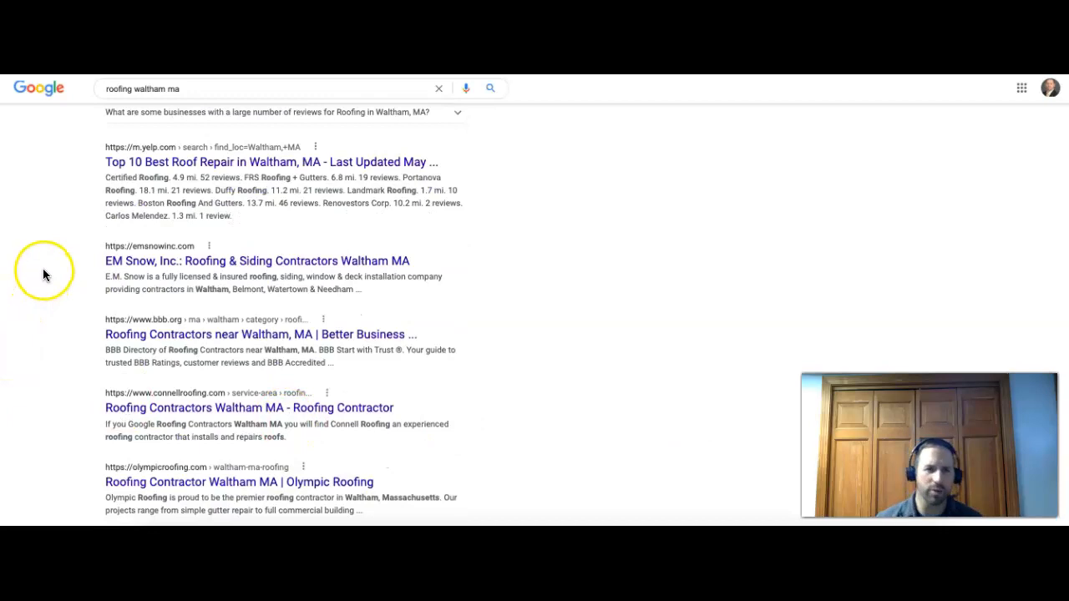
mouse_move(46, 274)
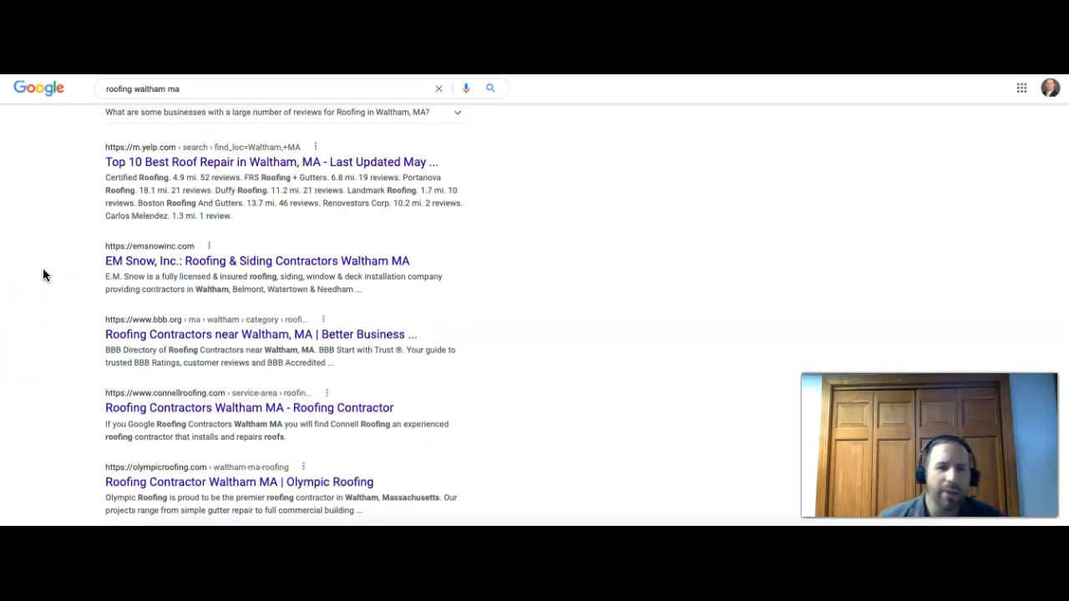
mouse_move(1060, 383)
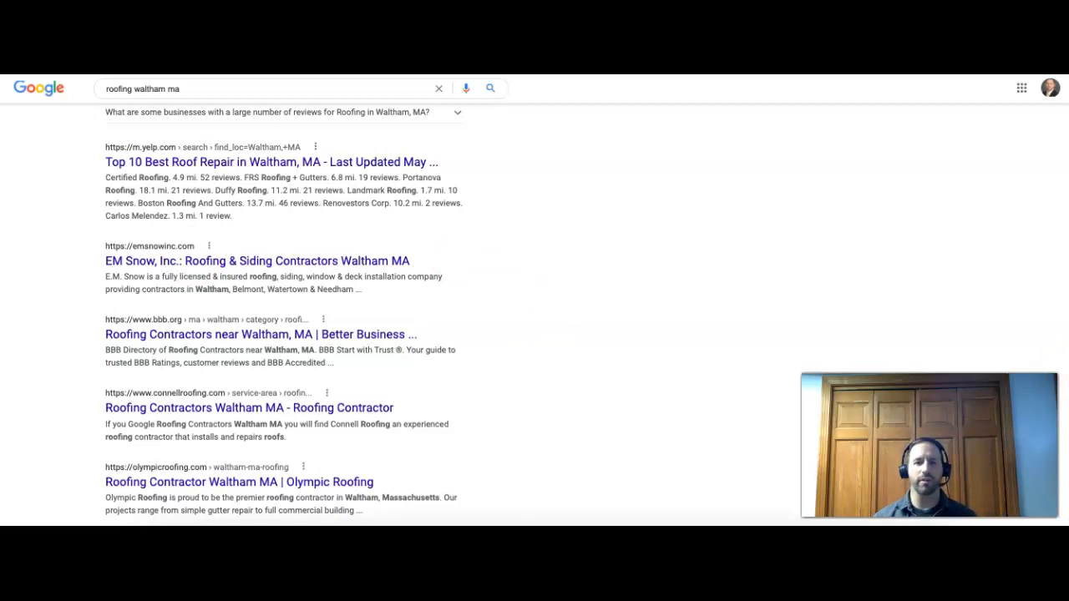
scroll("down", 3)
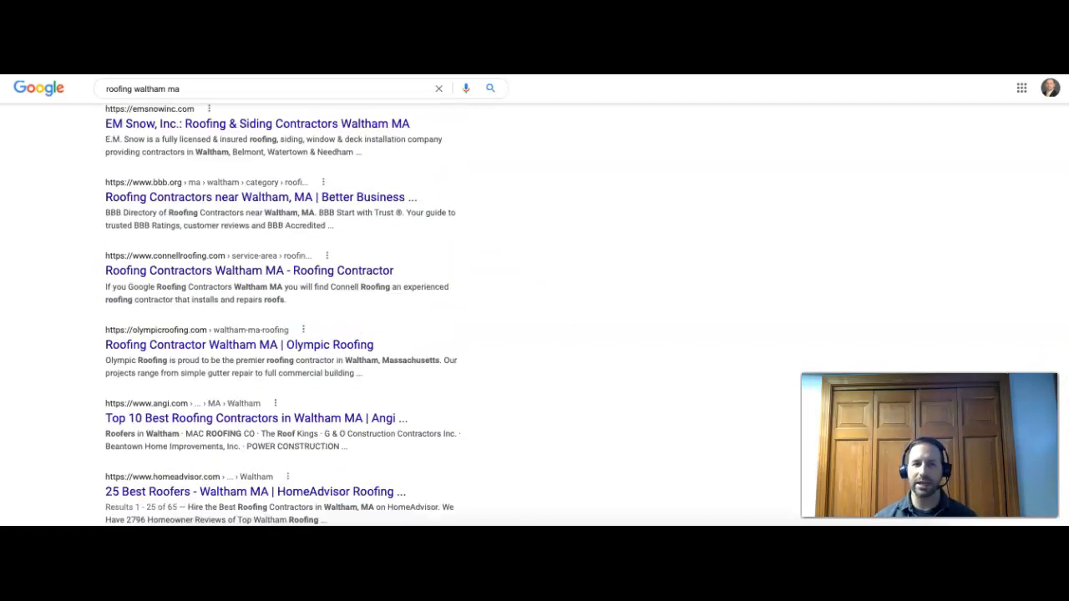
scroll("down", 3)
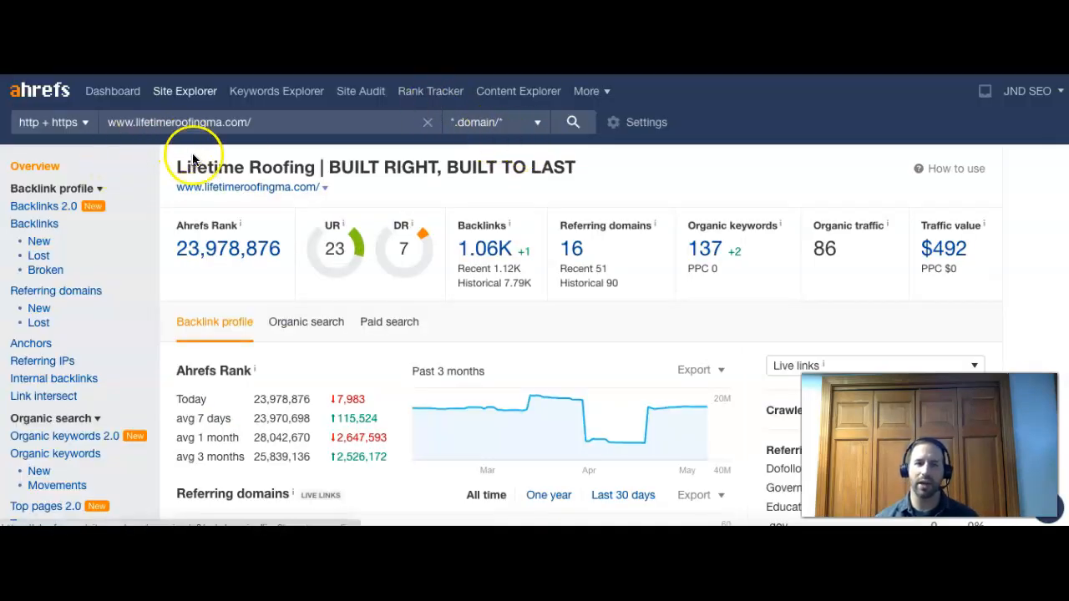
mouse_move(254, 161)
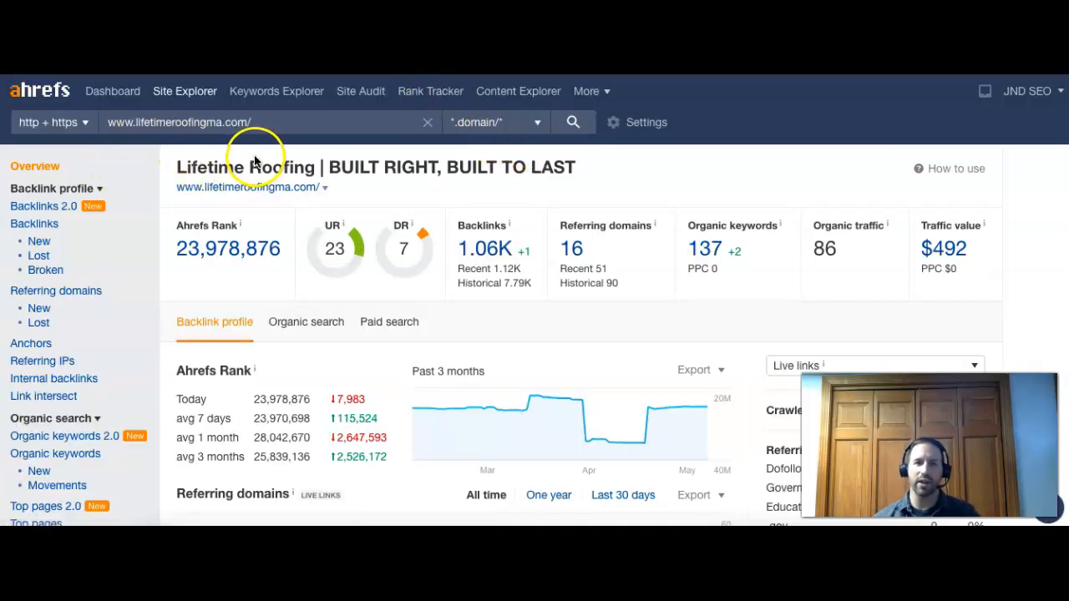
mouse_move(271, 164)
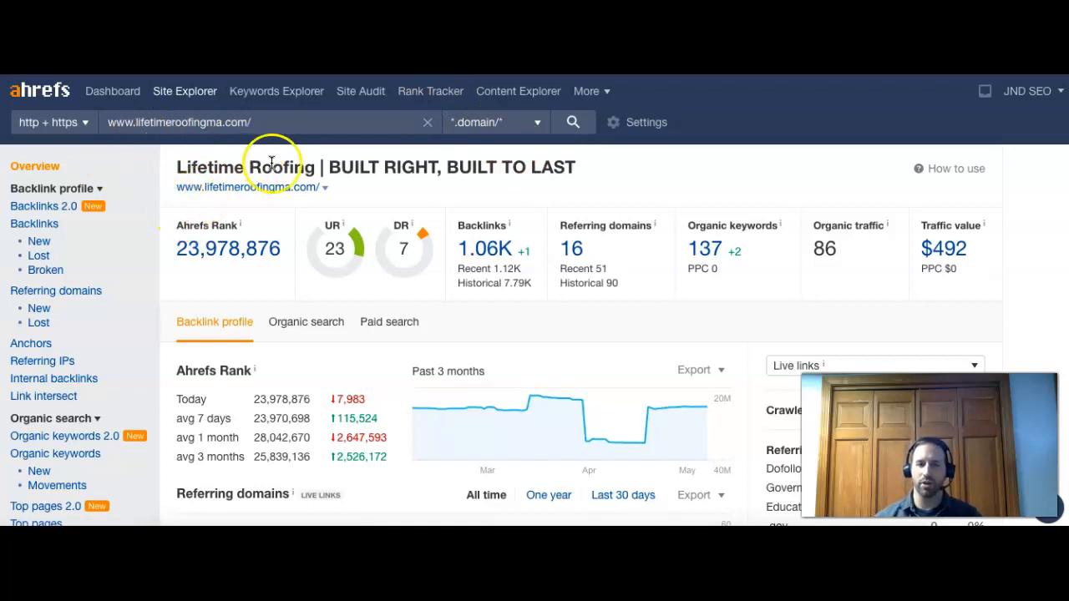
mouse_move(598, 331)
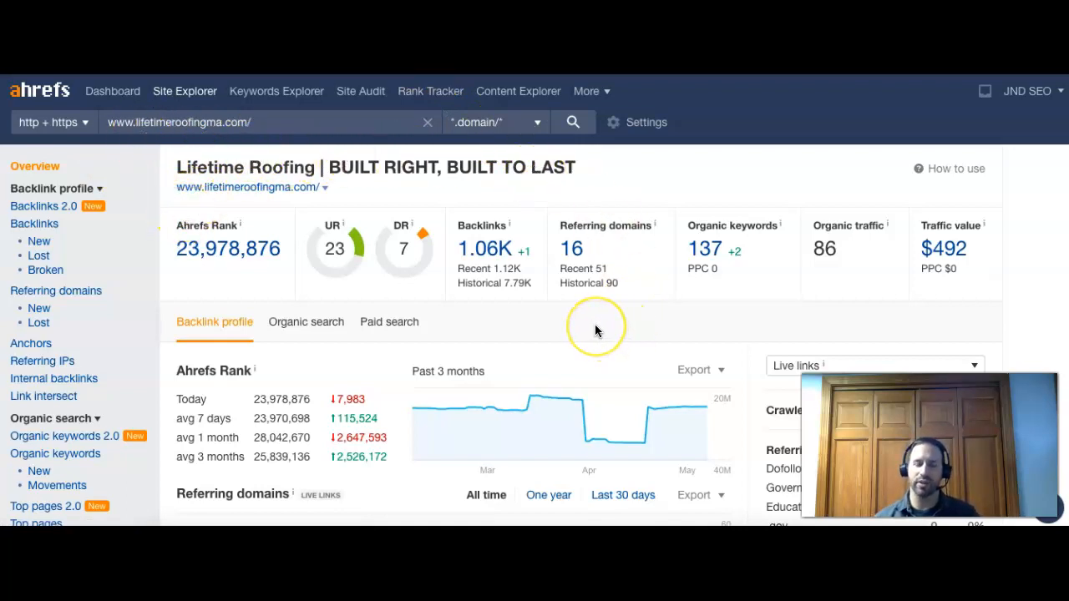
mouse_move(593, 337)
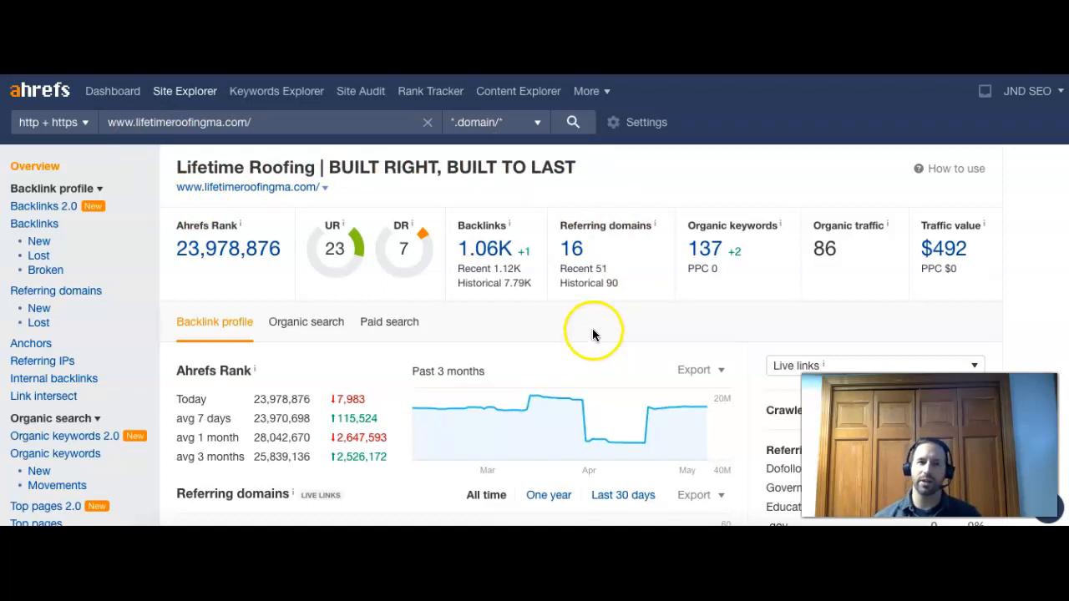
mouse_move(576, 342)
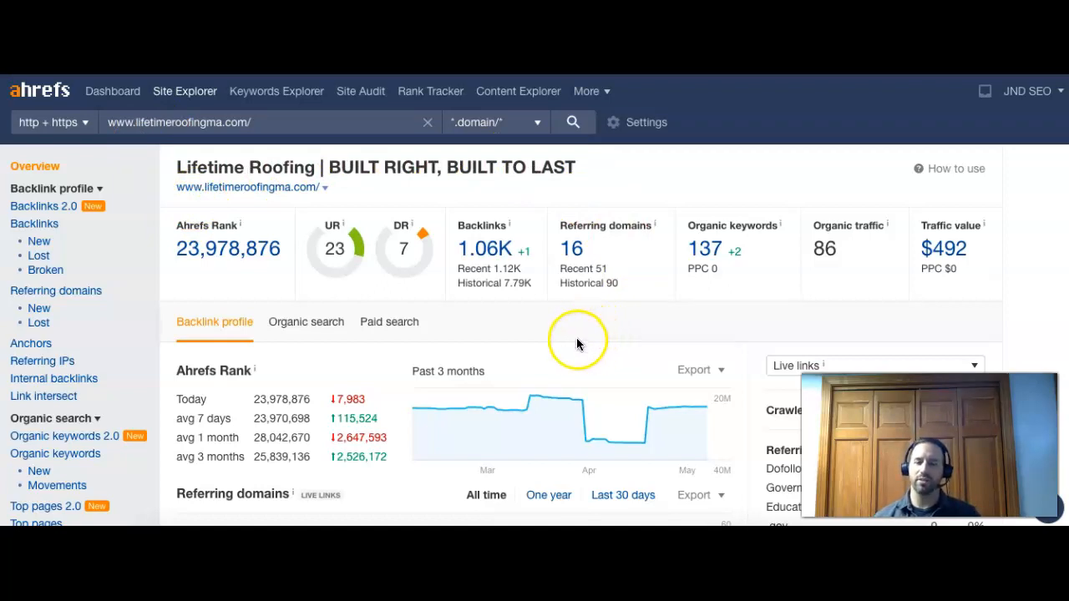
mouse_move(566, 349)
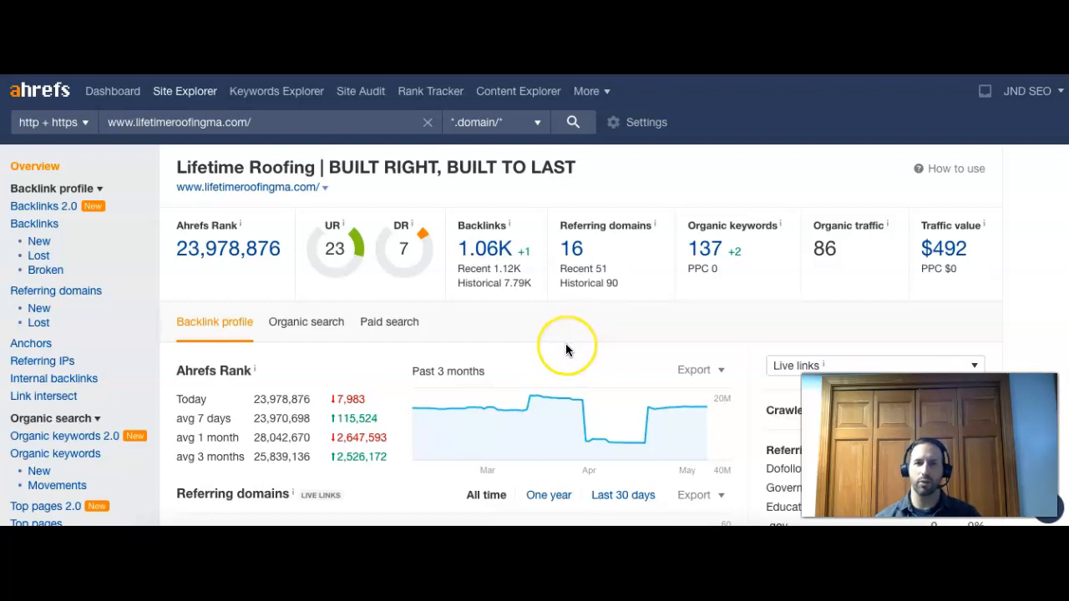
mouse_move(566, 349)
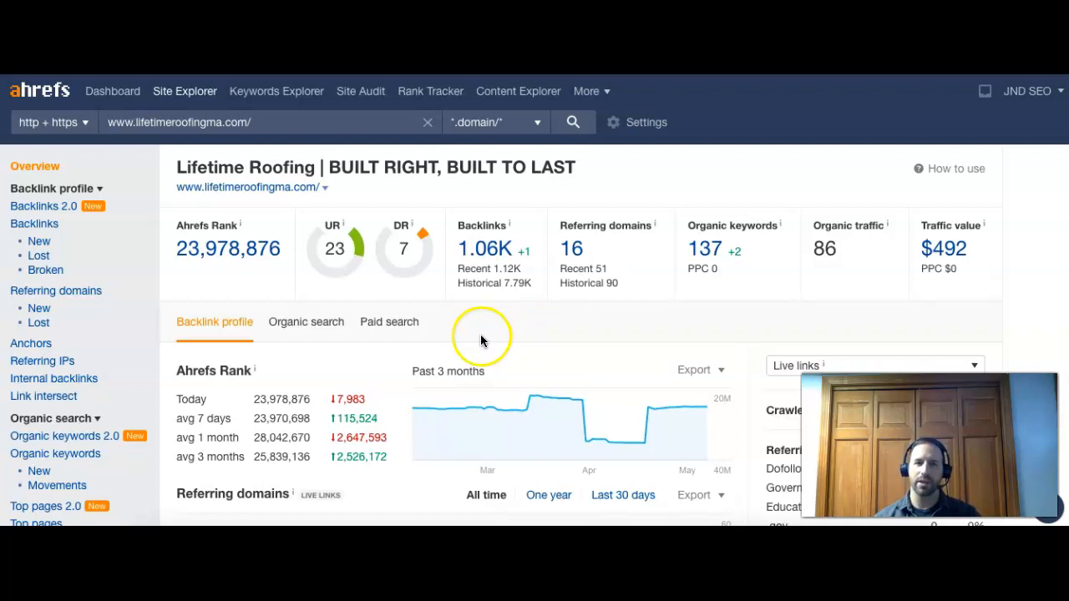
mouse_move(371, 247)
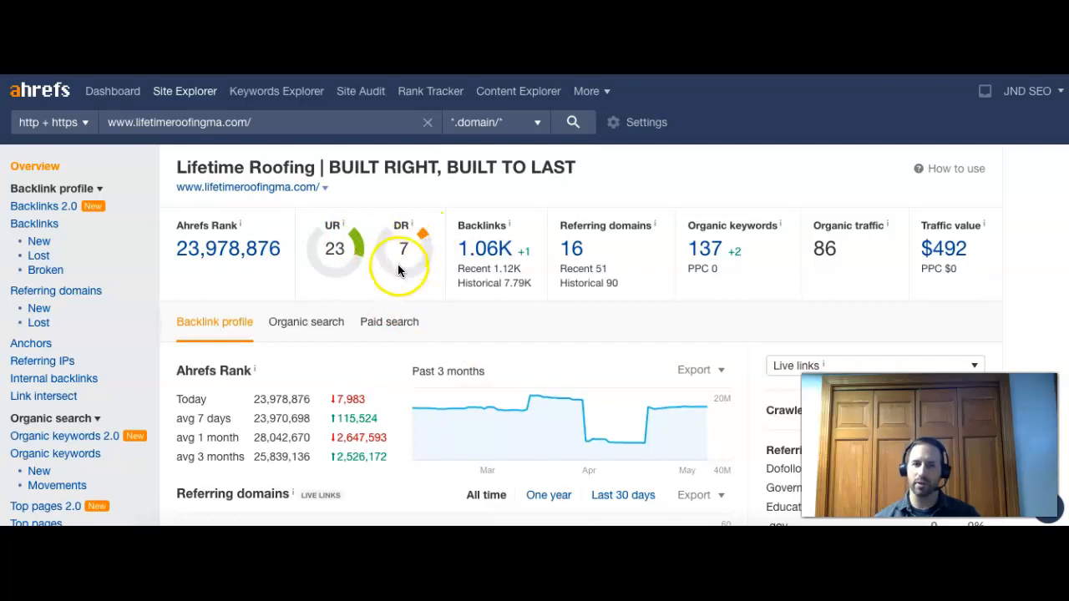
mouse_move(584, 175)
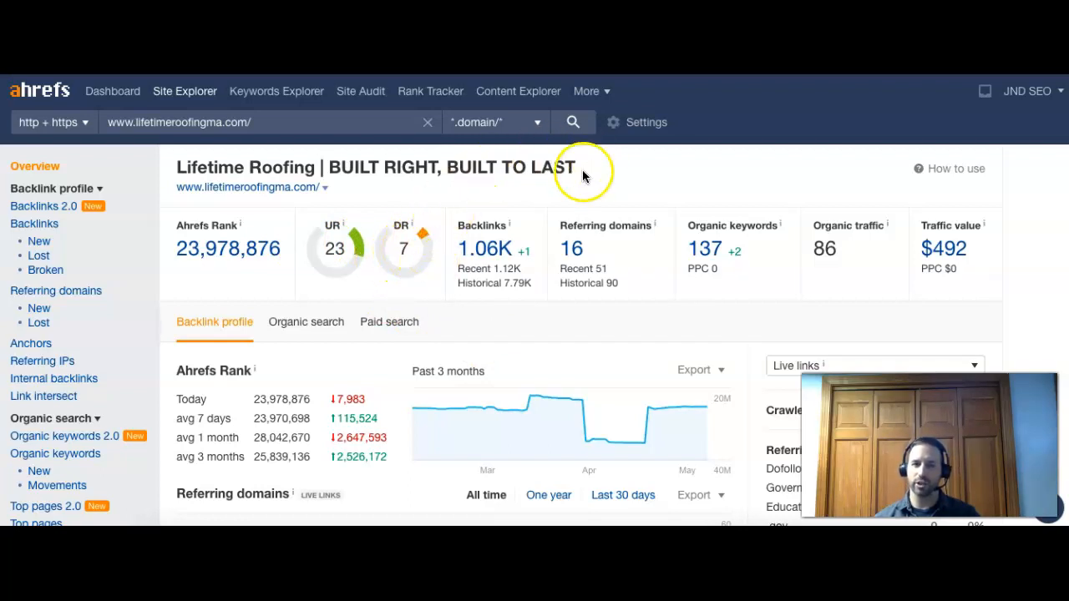
mouse_move(591, 251)
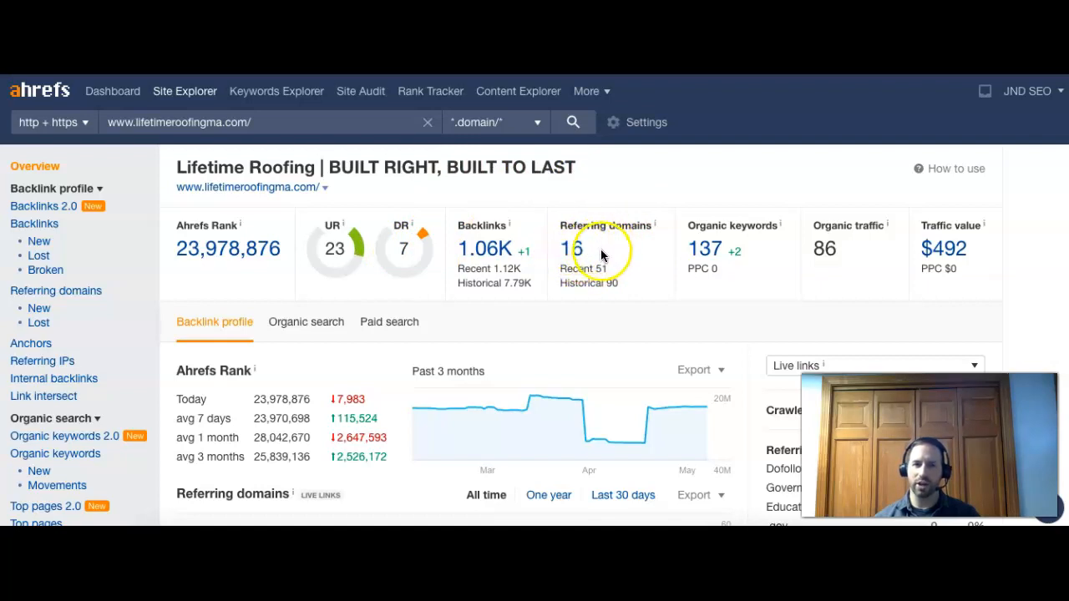
mouse_move(501, 254)
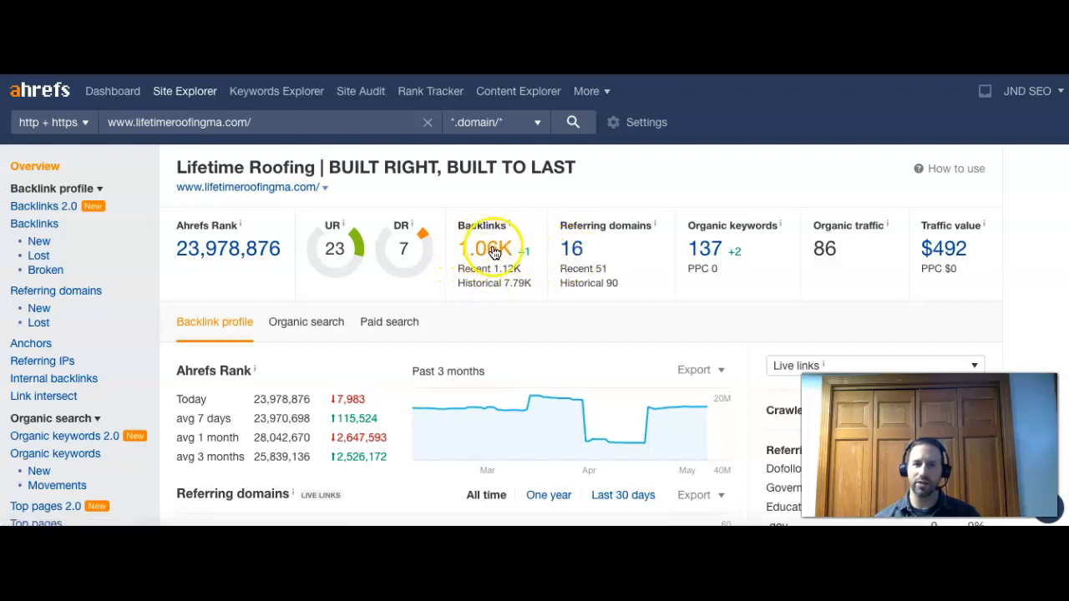
mouse_move(561, 168)
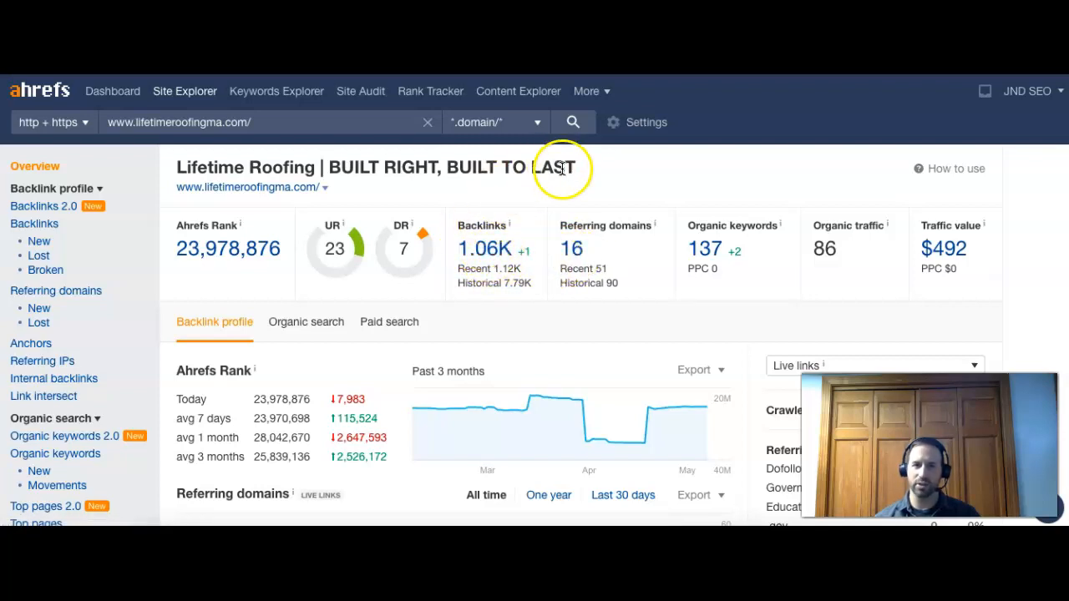
mouse_move(685, 259)
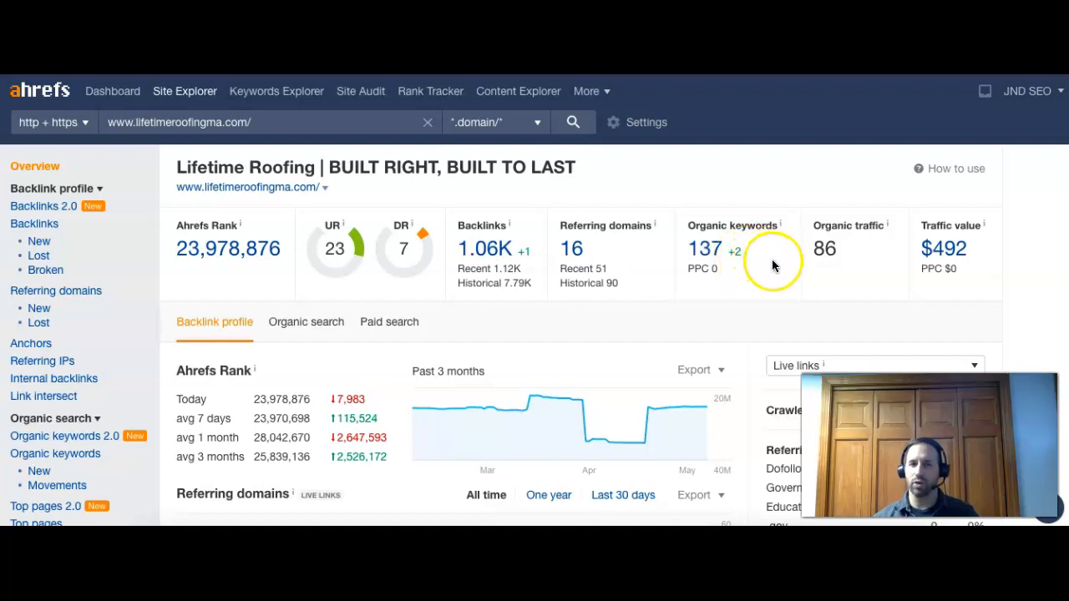
mouse_move(772, 264)
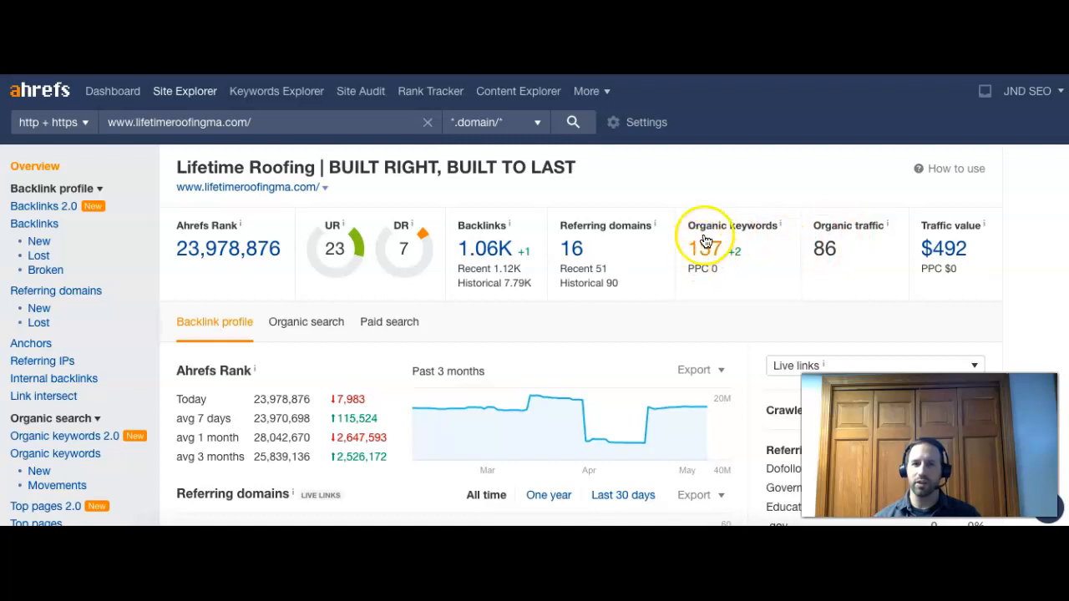
mouse_move(710, 251)
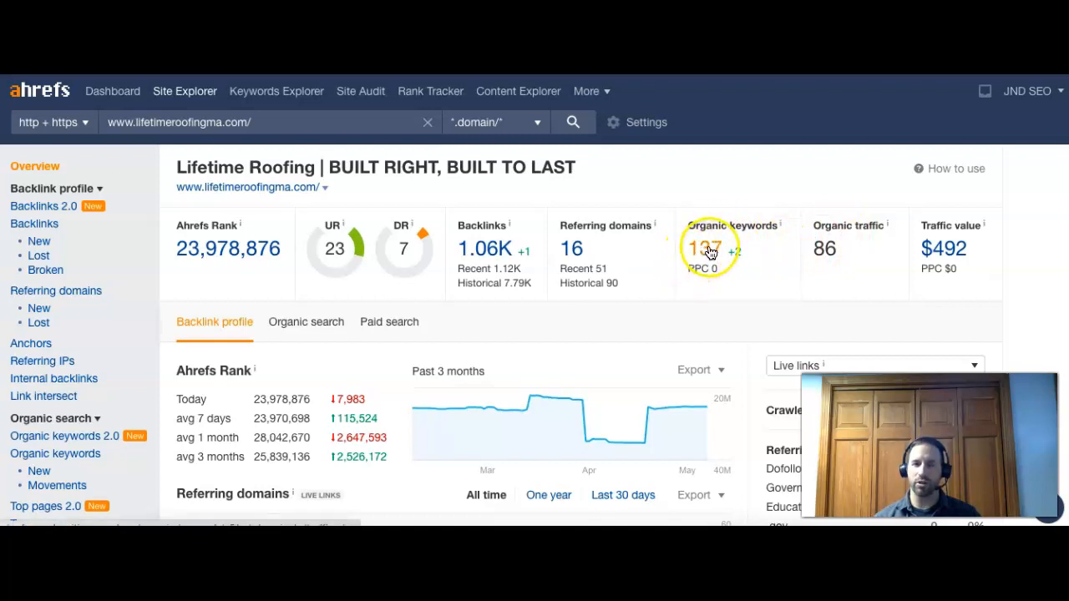
mouse_move(838, 281)
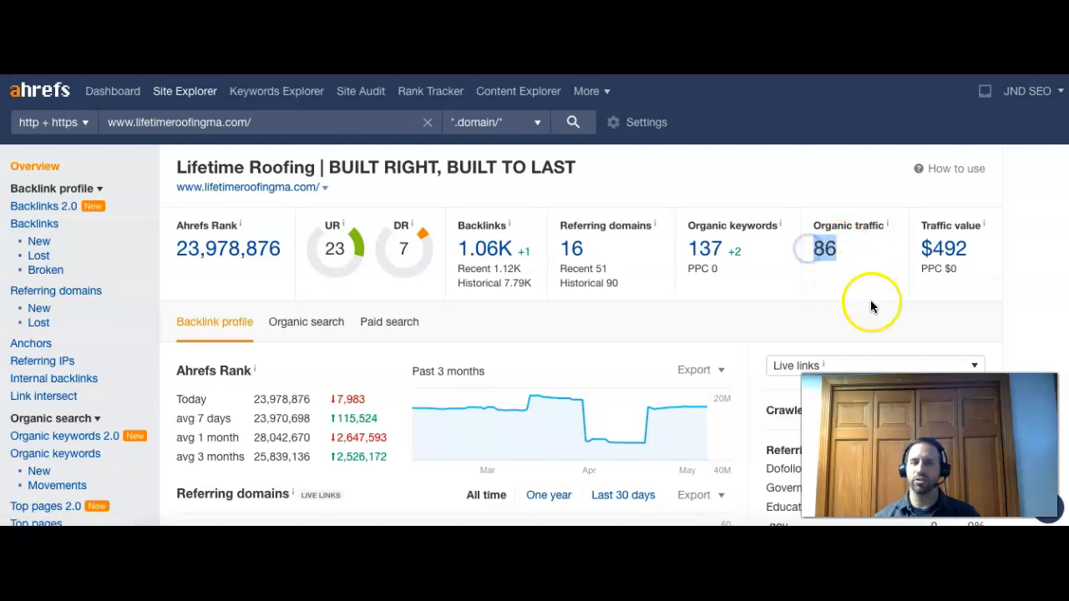
mouse_move(825, 283)
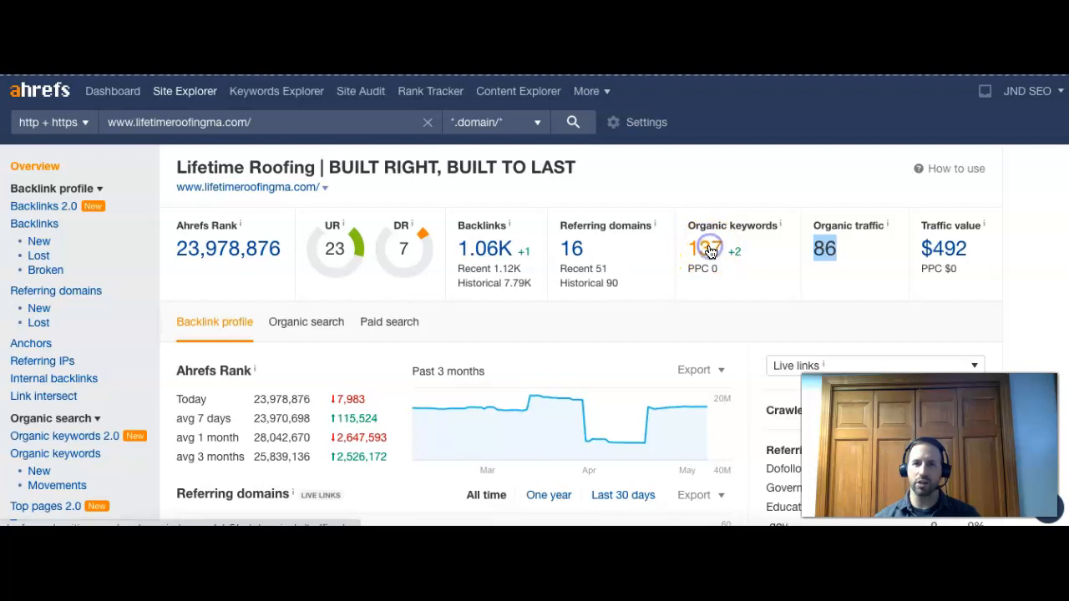
mouse_move(755, 186)
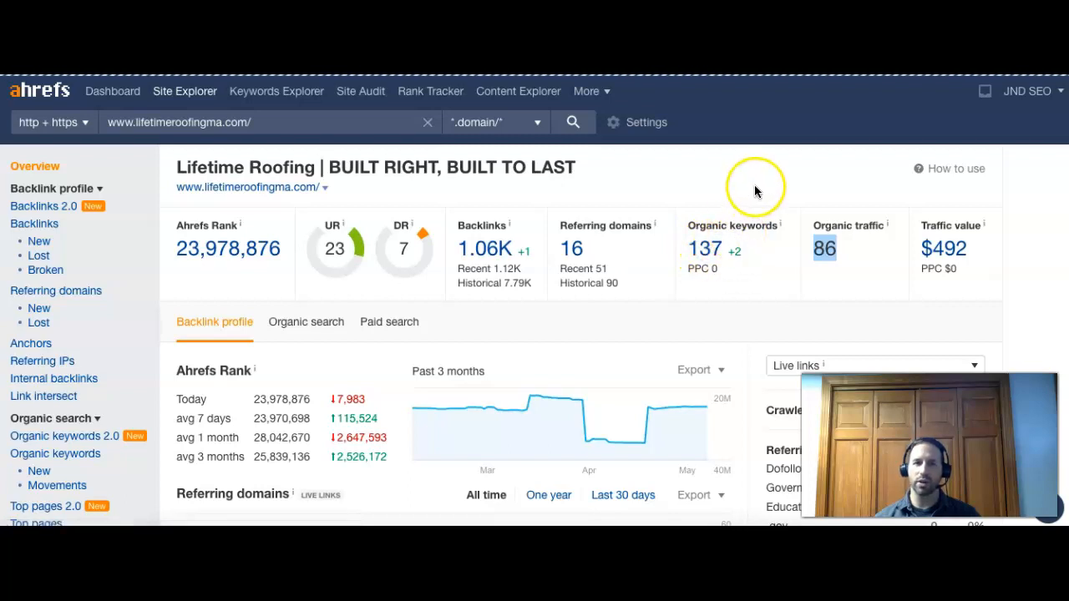
Show lifetimeroofingma.com's Organic Keywords report down to 'lifetime framingham' at 13 and 'roofing waltham ma' at 10
left_click(55, 455)
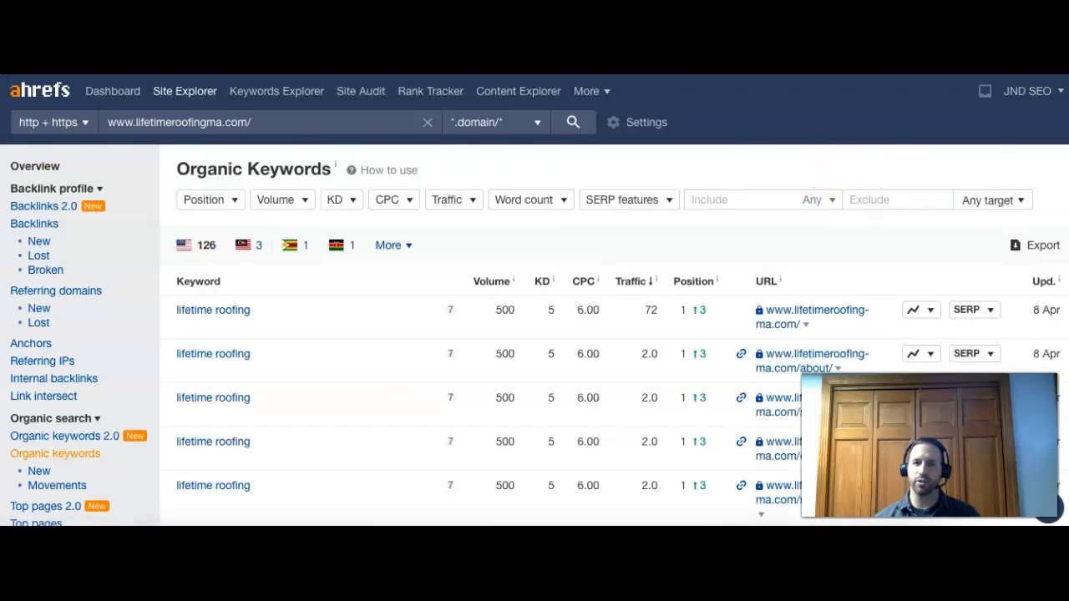
scroll("down", 3)
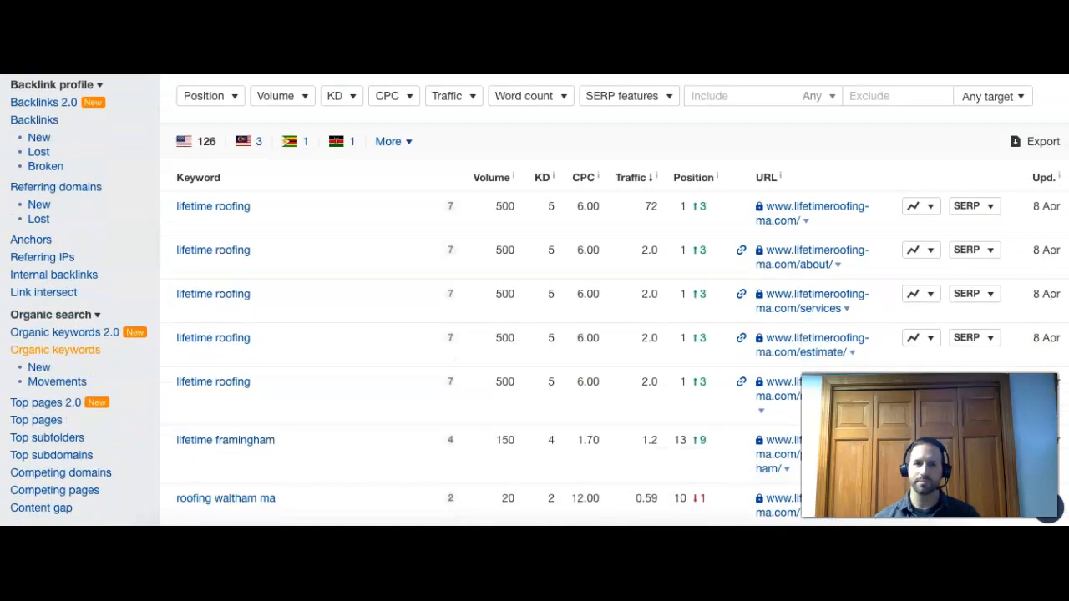
scroll("down", 3)
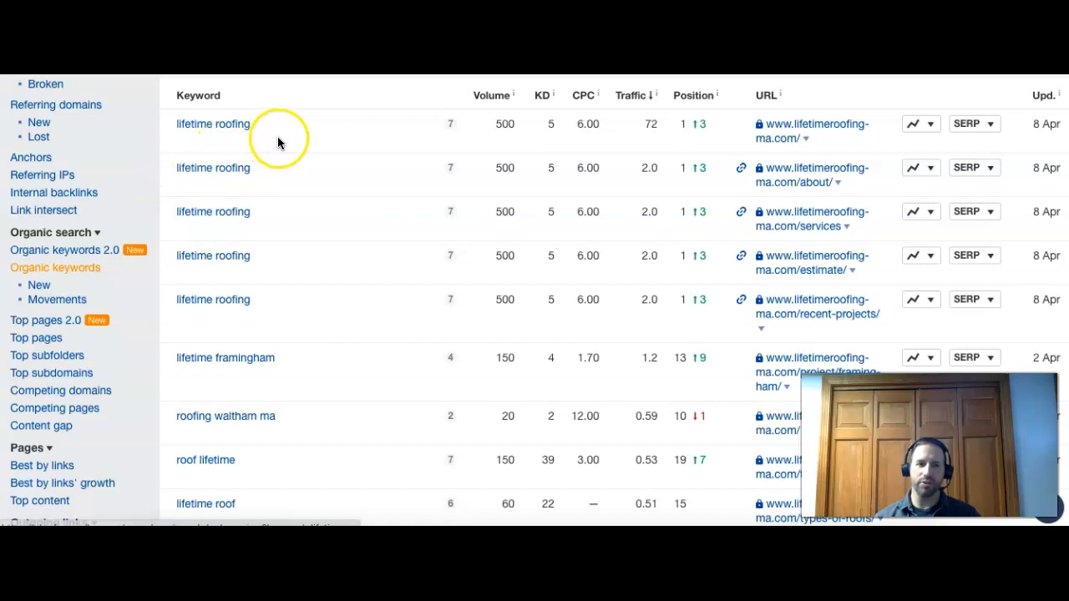
mouse_move(333, 157)
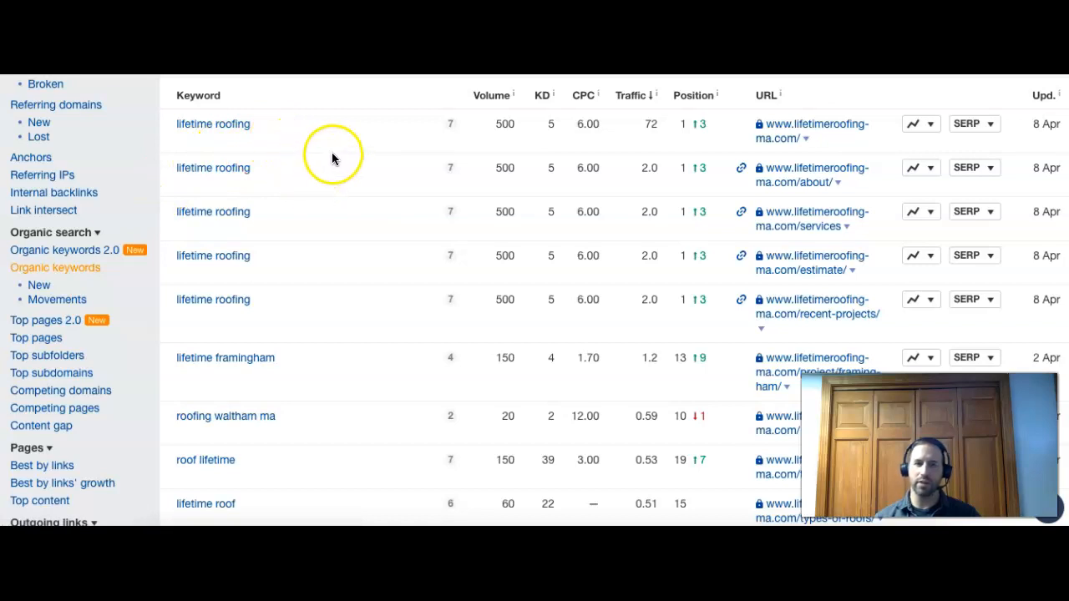
mouse_move(316, 165)
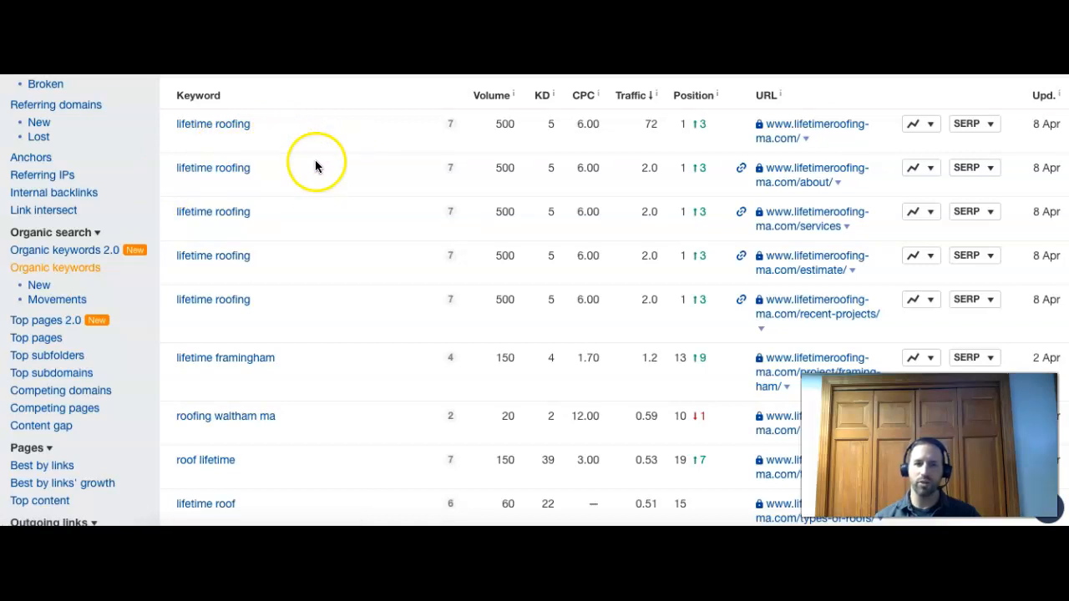
mouse_move(504, 142)
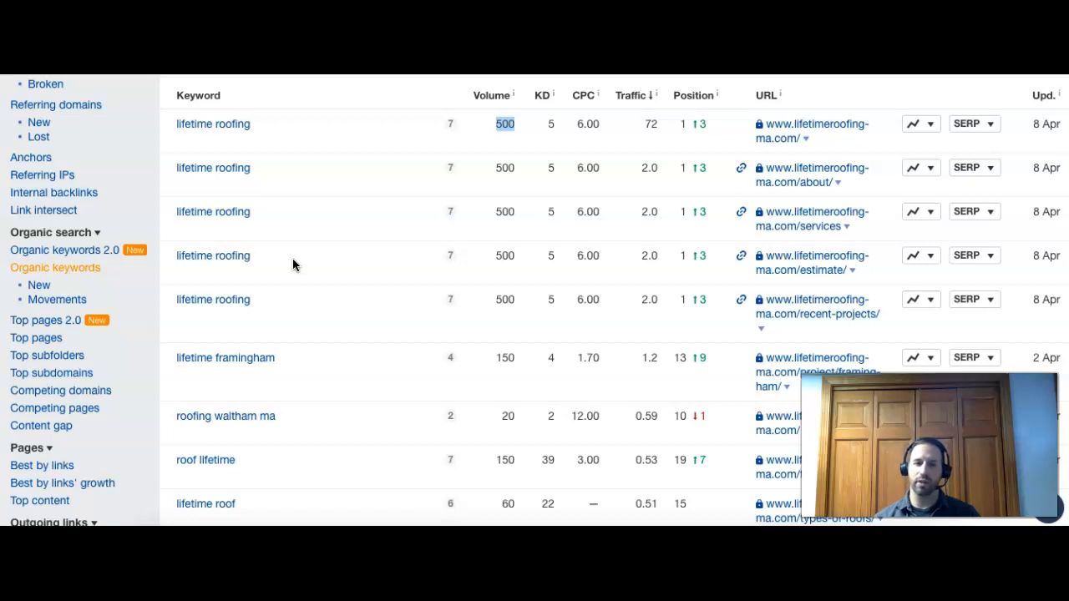
mouse_move(573, 180)
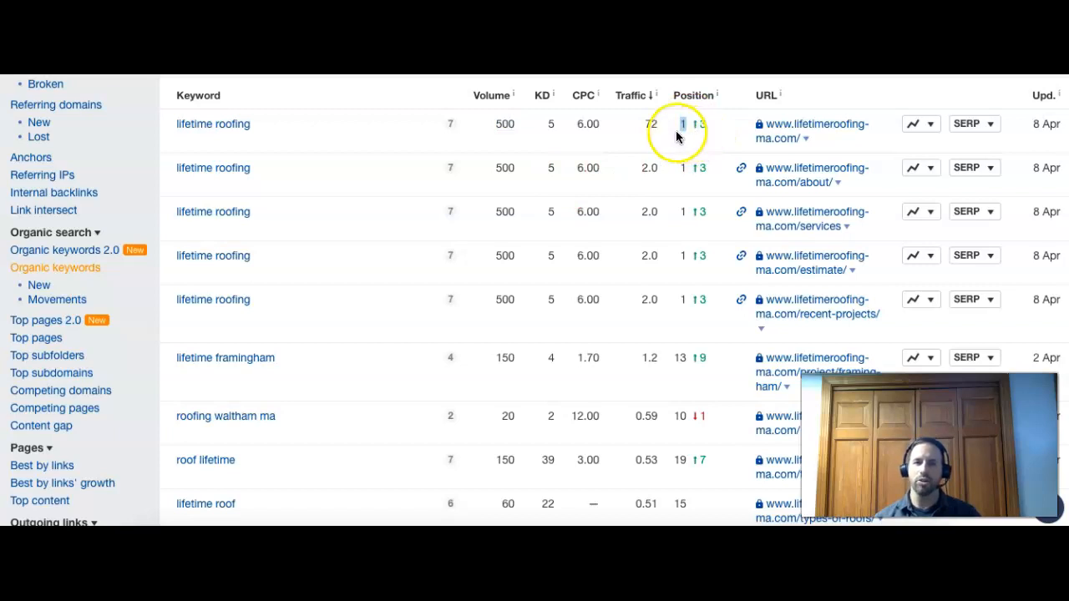
mouse_move(361, 165)
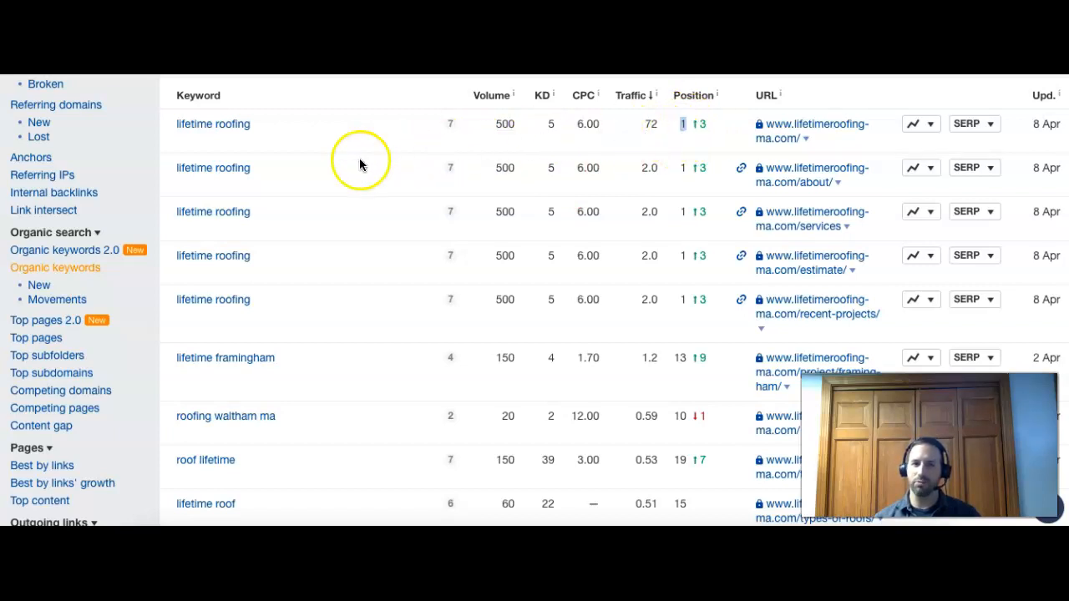
mouse_move(275, 123)
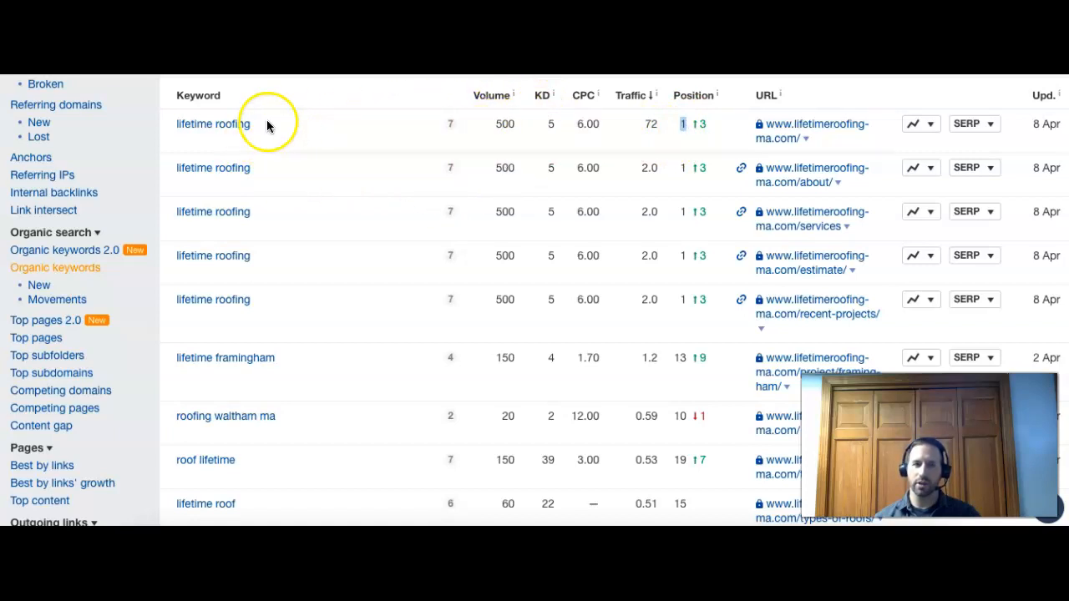
mouse_move(353, 141)
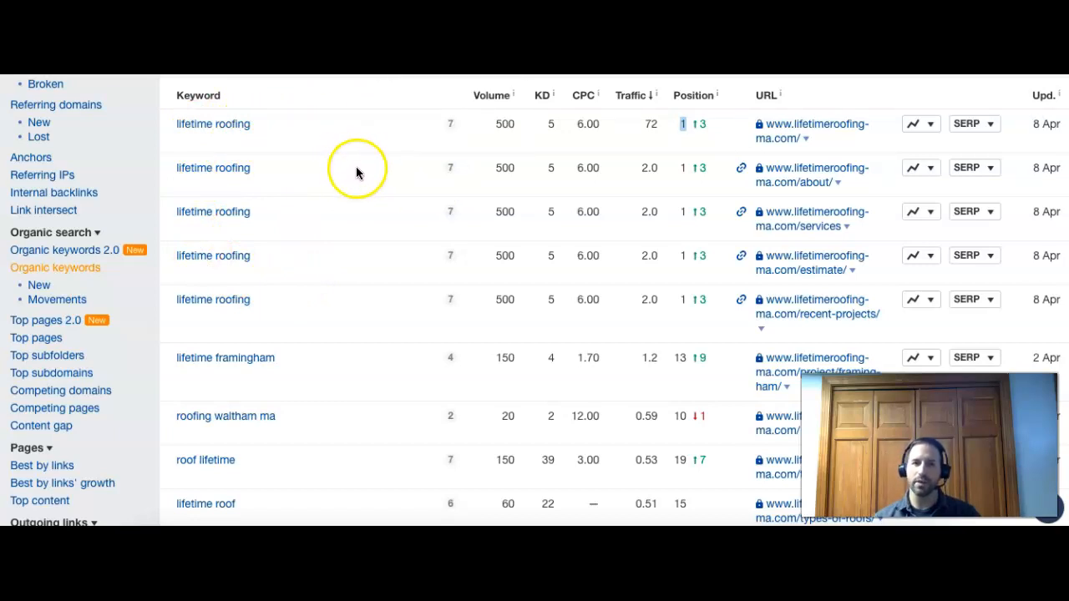
mouse_move(683, 133)
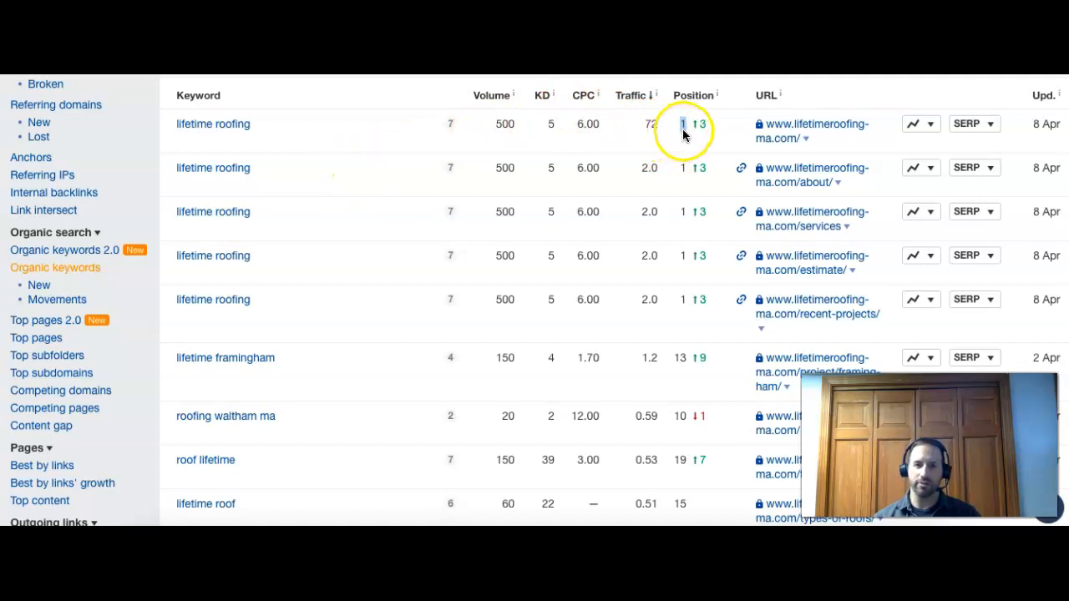
mouse_move(224, 371)
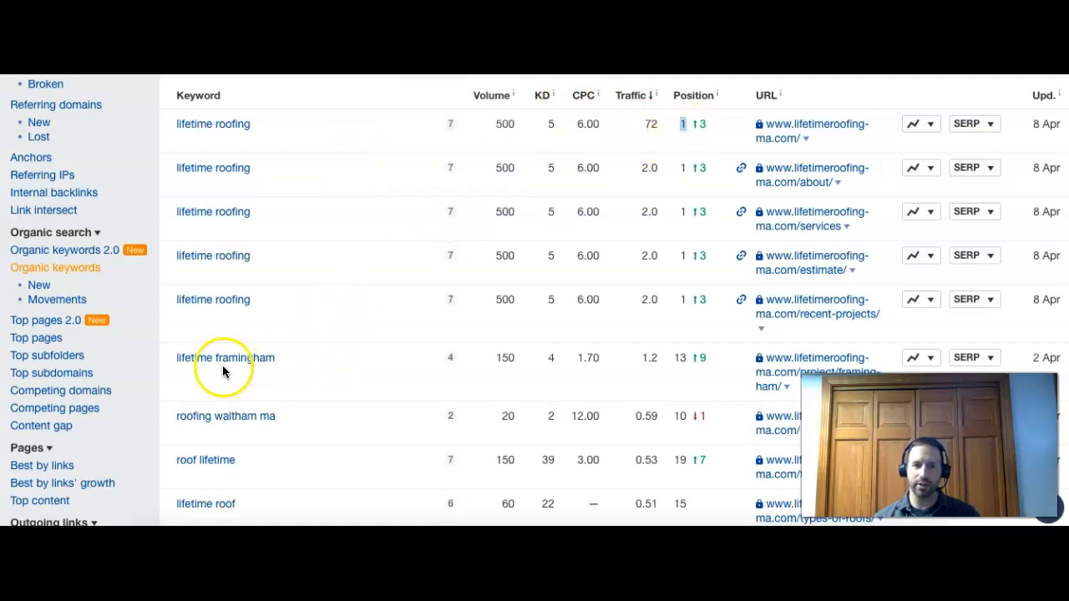
mouse_move(204, 367)
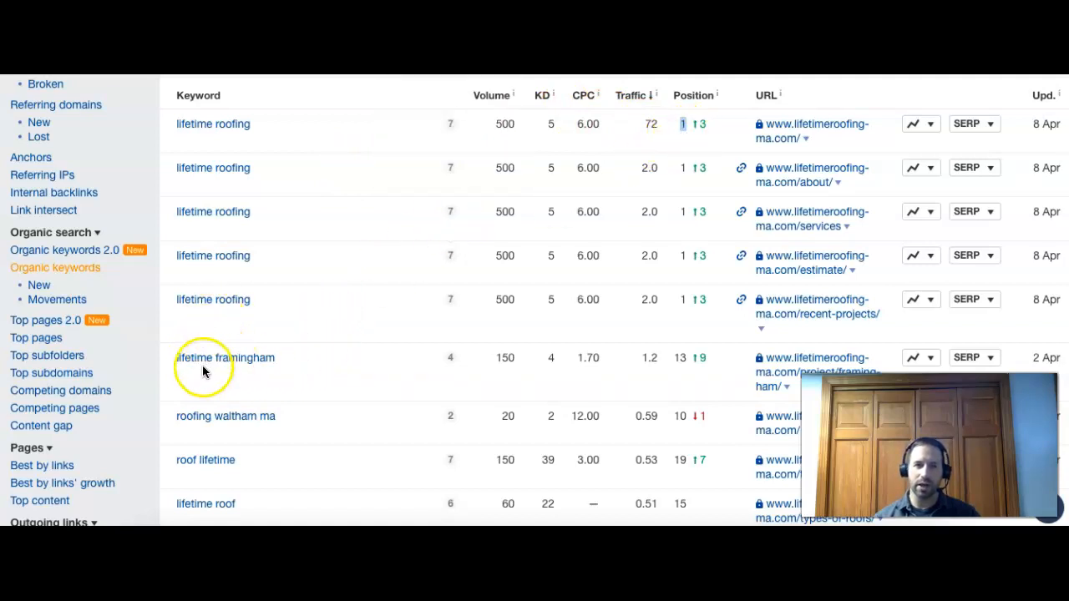
mouse_move(471, 364)
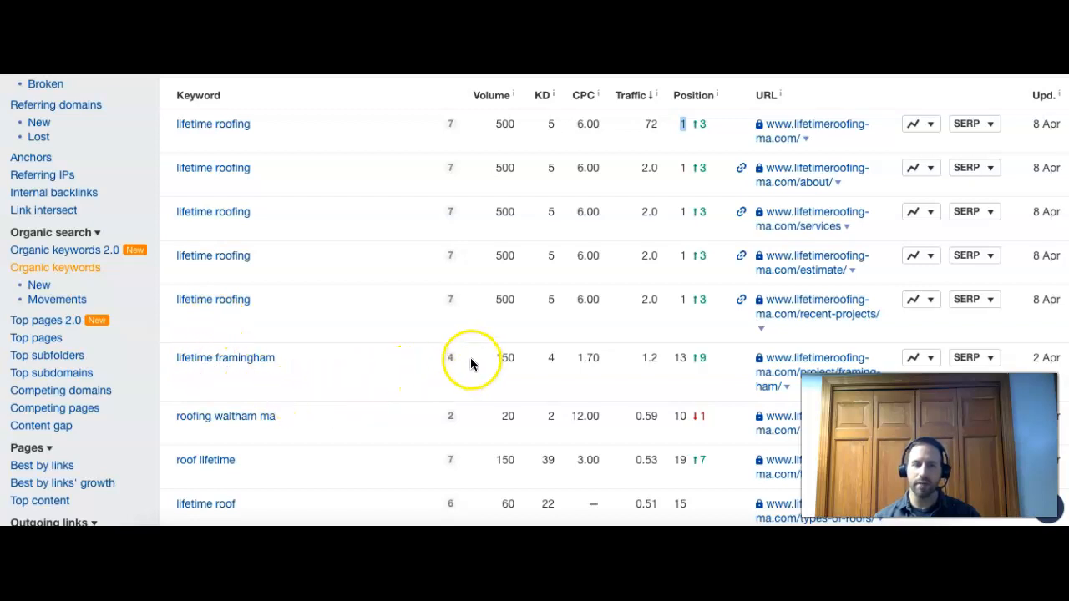
mouse_move(682, 358)
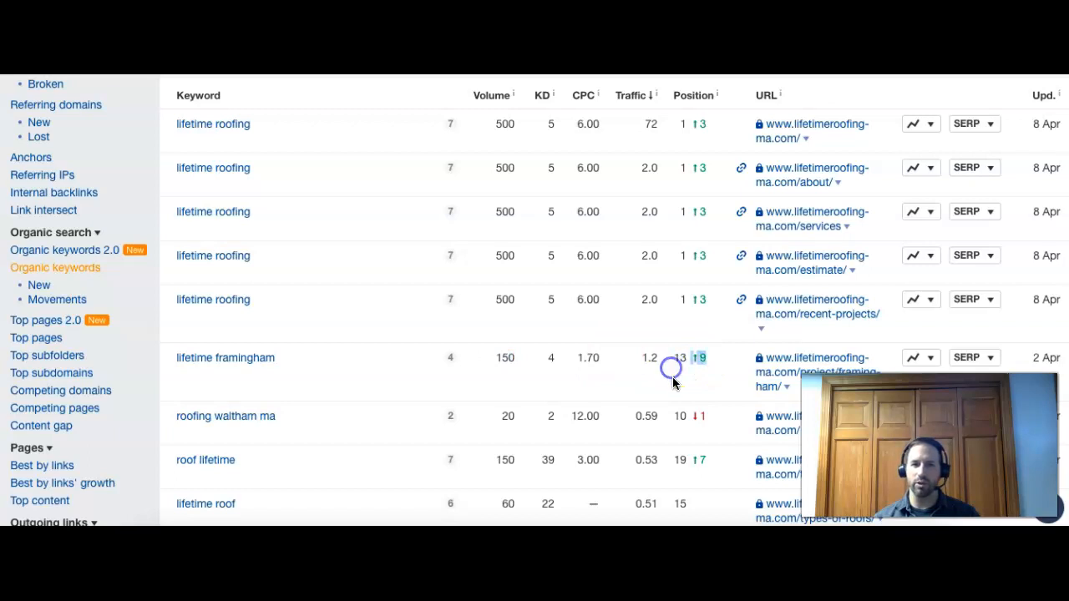
mouse_move(699, 437)
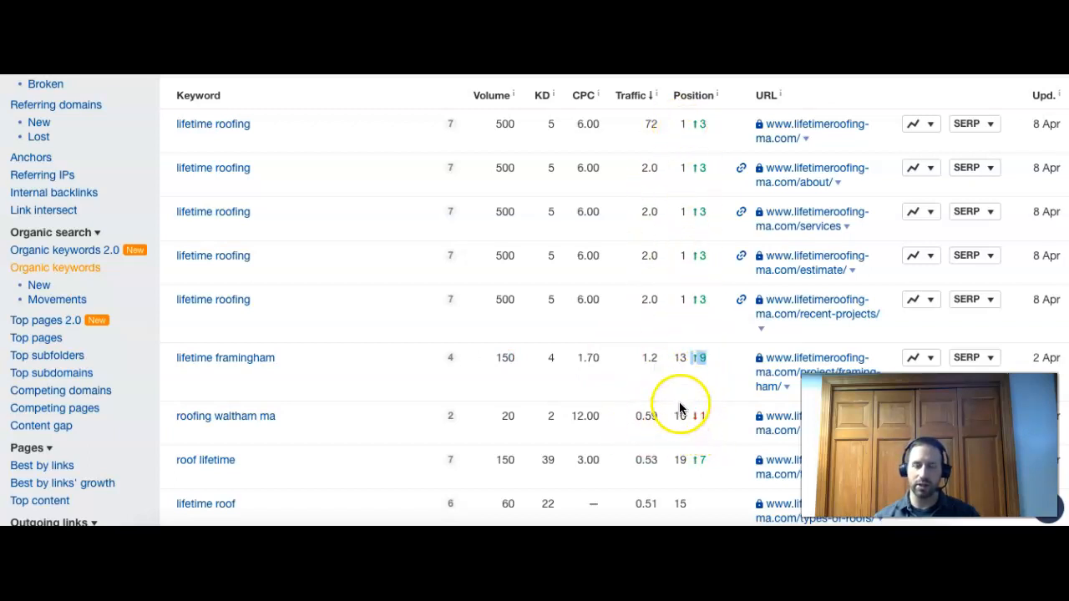
mouse_move(683, 359)
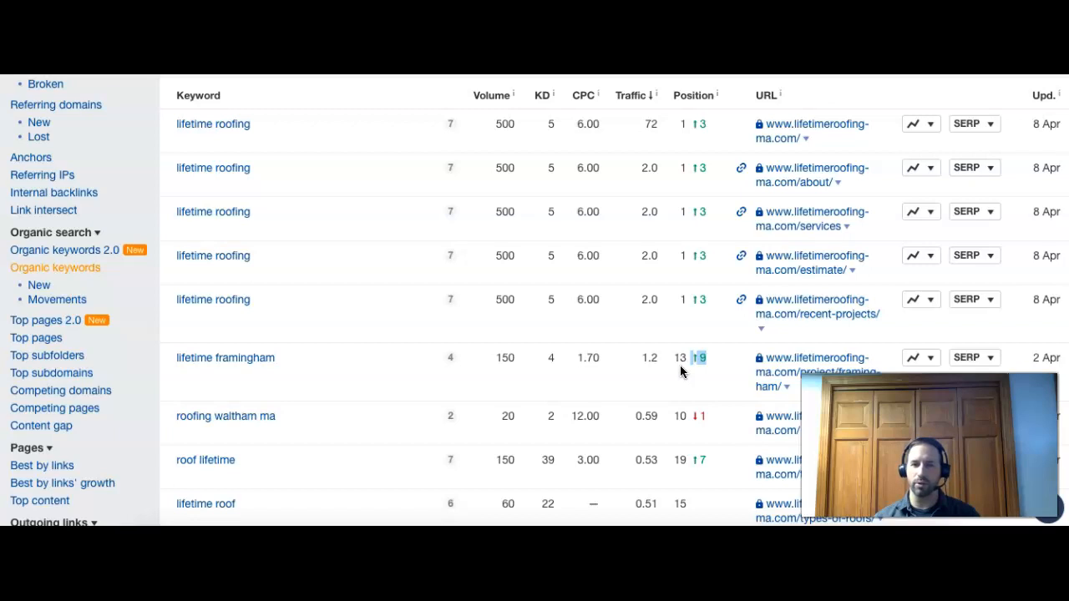
mouse_move(610, 381)
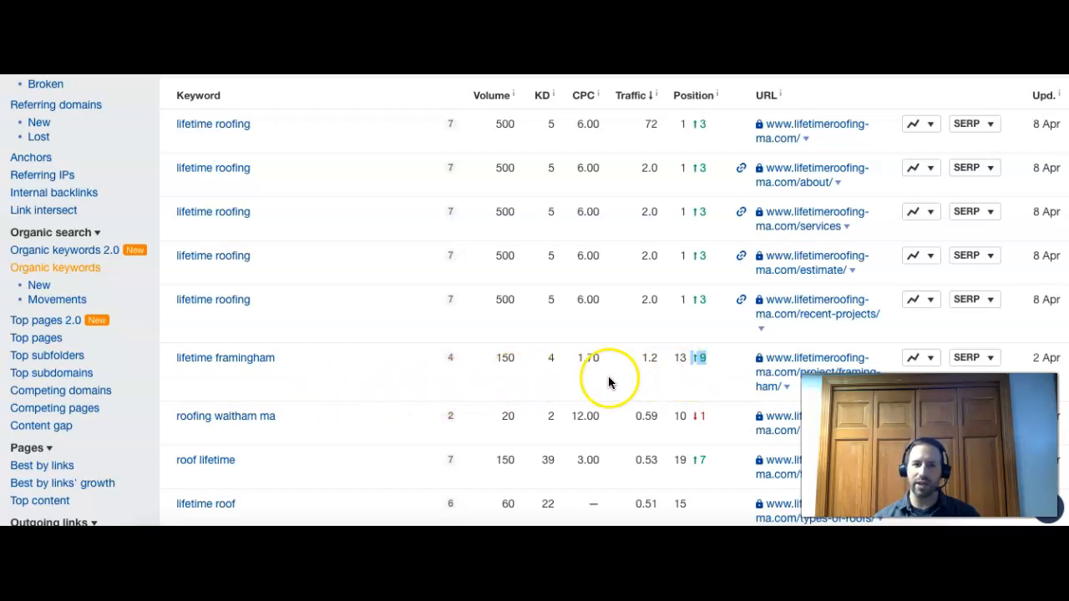
mouse_move(367, 377)
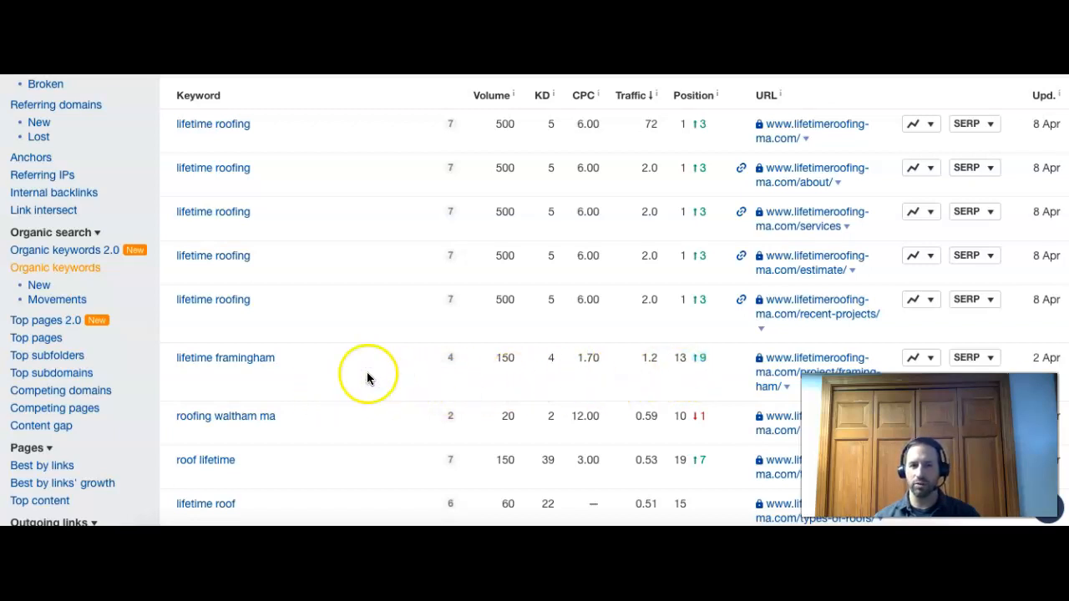
mouse_move(271, 382)
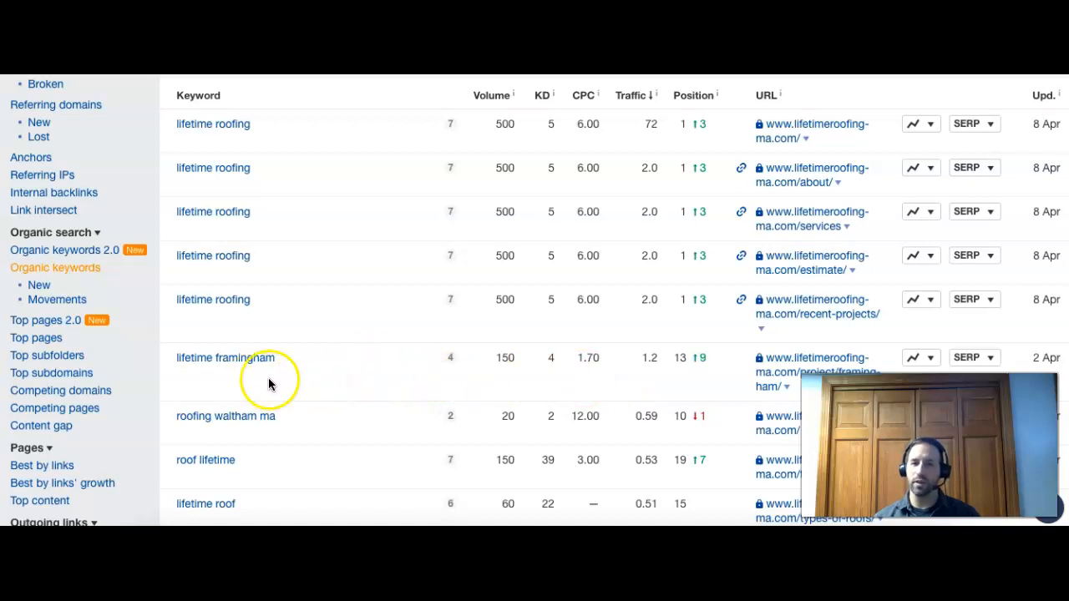
mouse_move(301, 382)
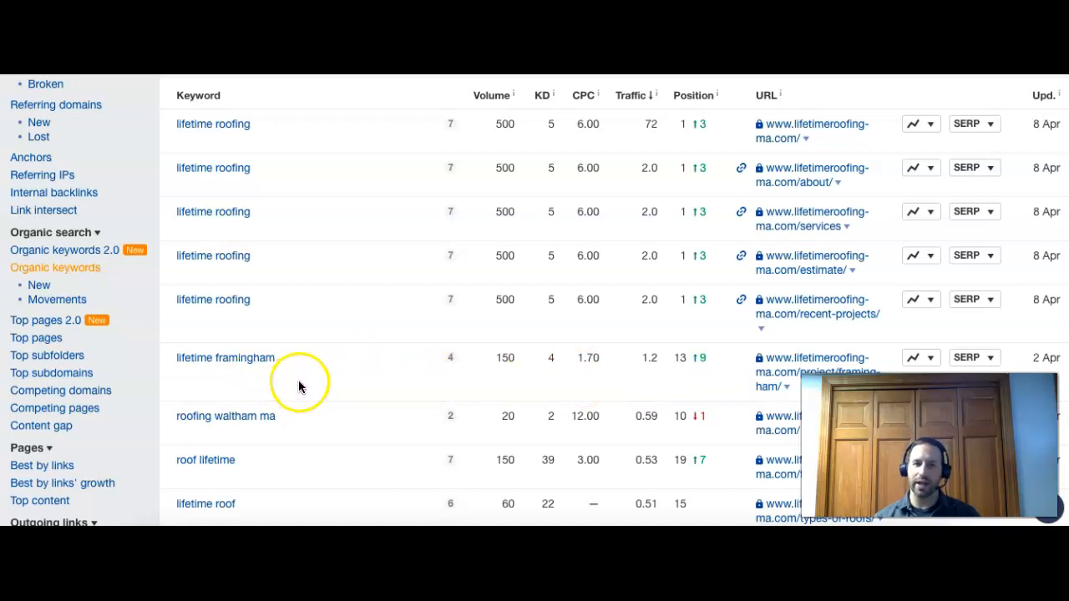
Highlight the 'roofing waltham ma' keyword, ranking tenth, in the Organic keywords table
double_click(225, 415)
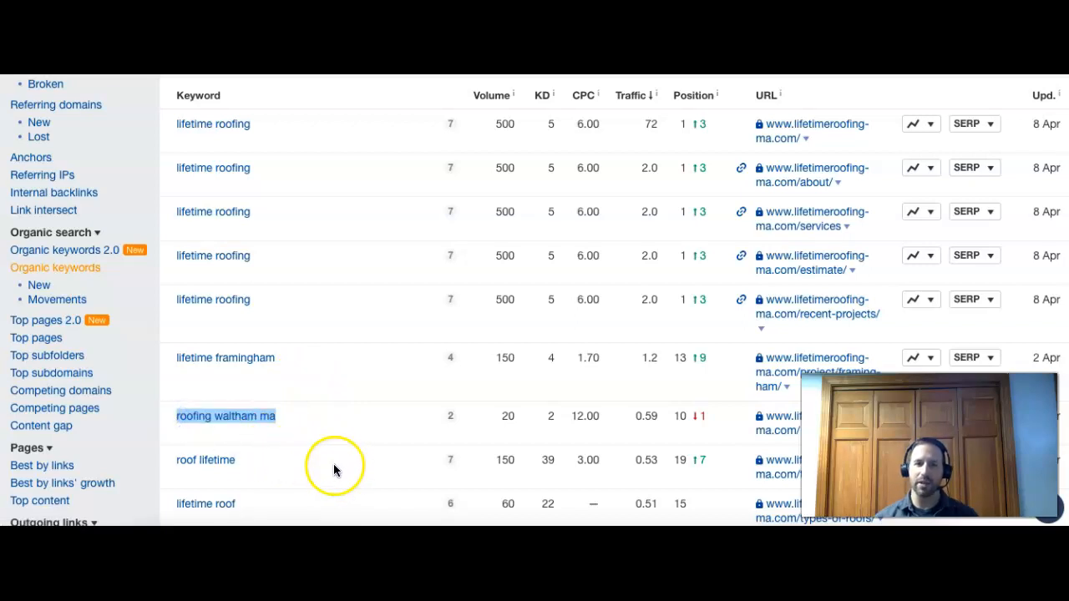
mouse_move(334, 476)
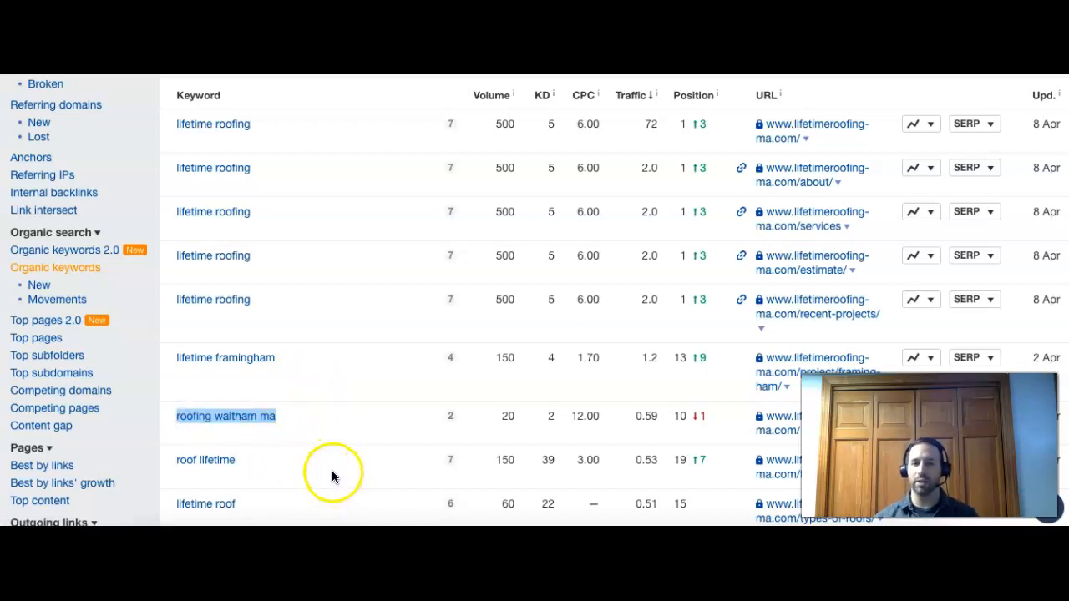
mouse_move(318, 428)
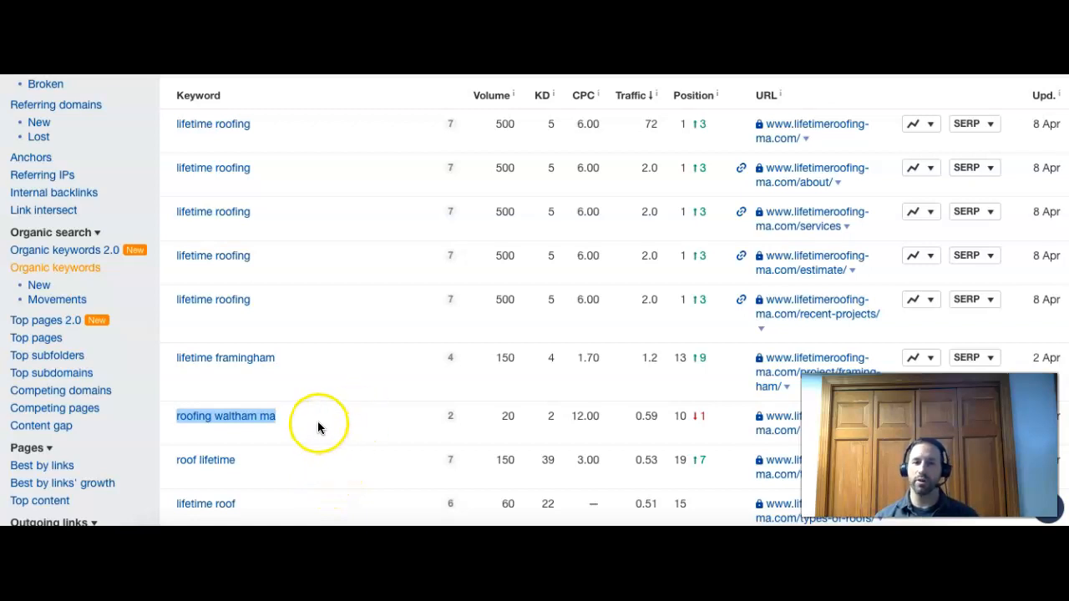
mouse_move(215, 438)
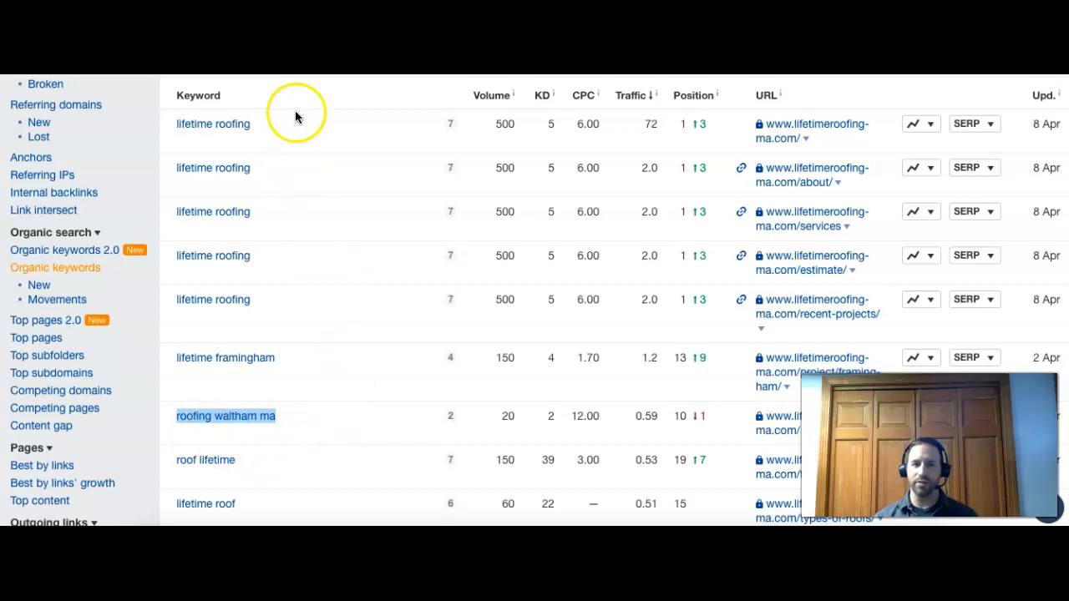
mouse_move(645, 431)
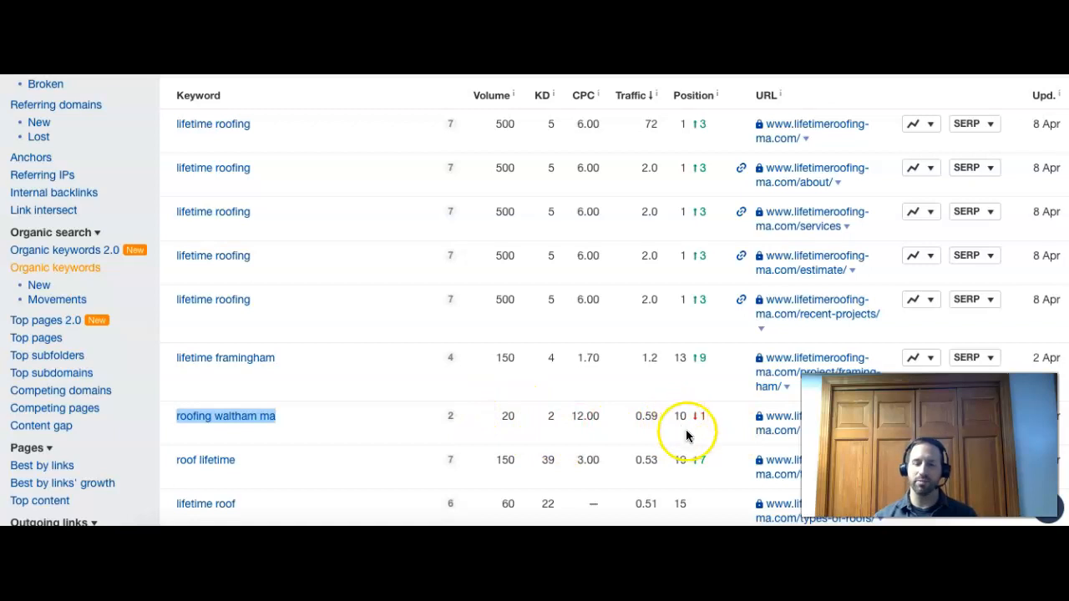
mouse_move(693, 415)
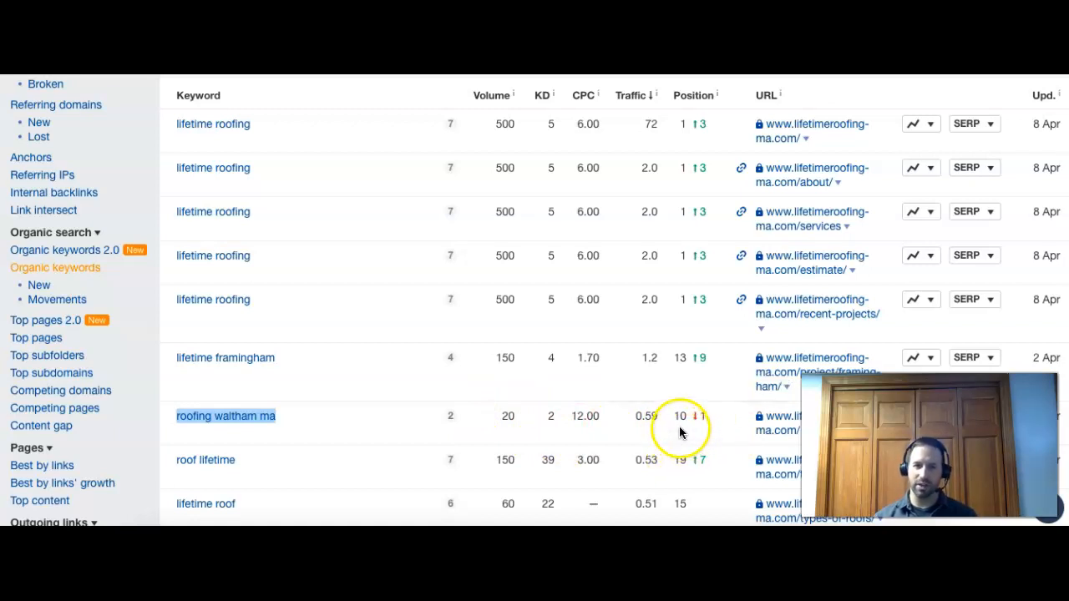
mouse_move(675, 436)
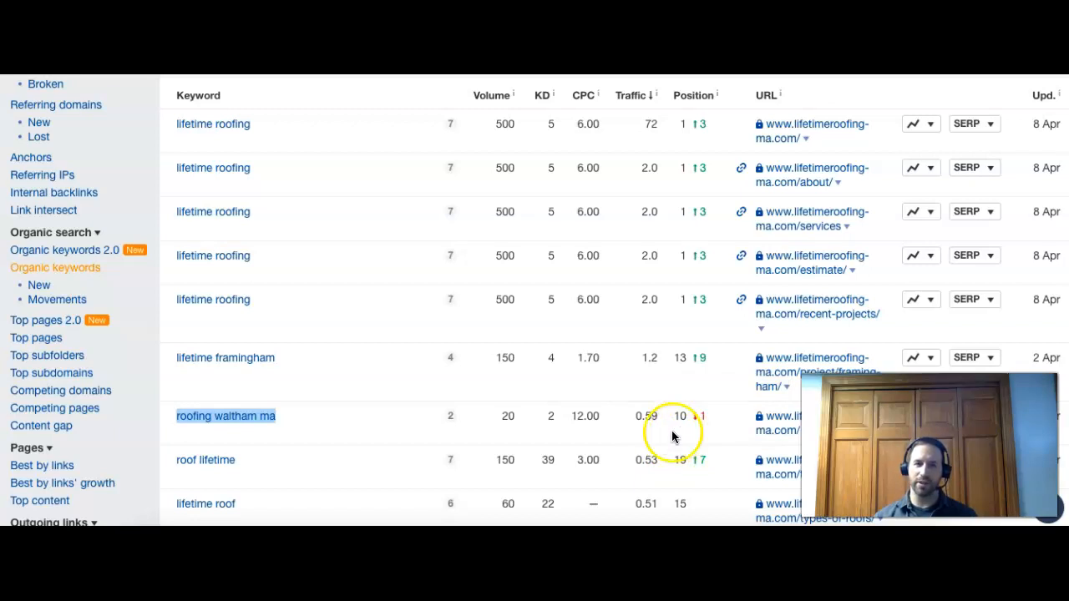
mouse_move(377, 438)
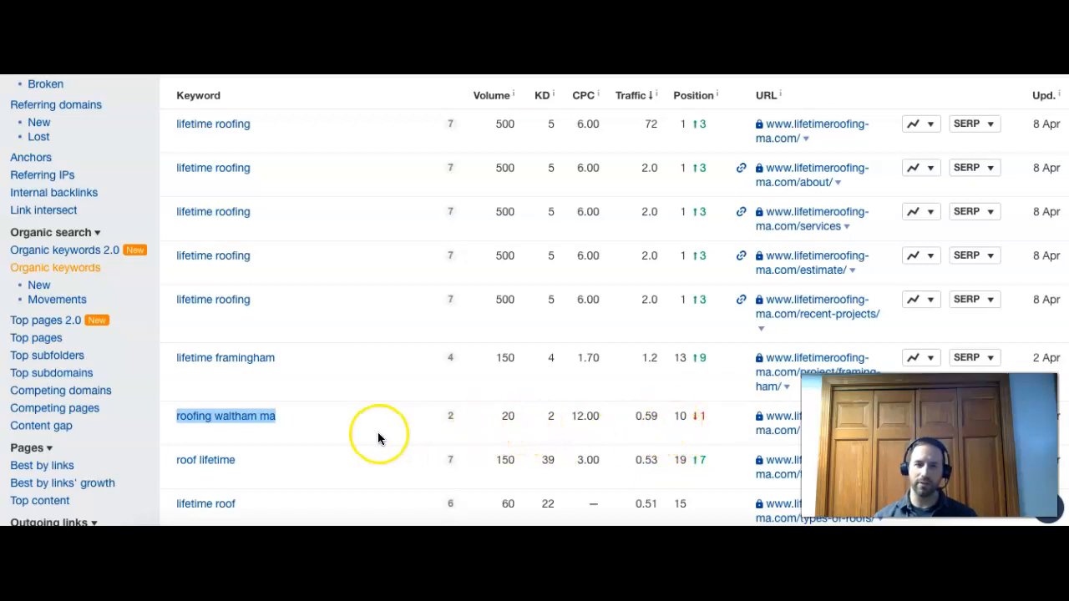
mouse_move(200, 477)
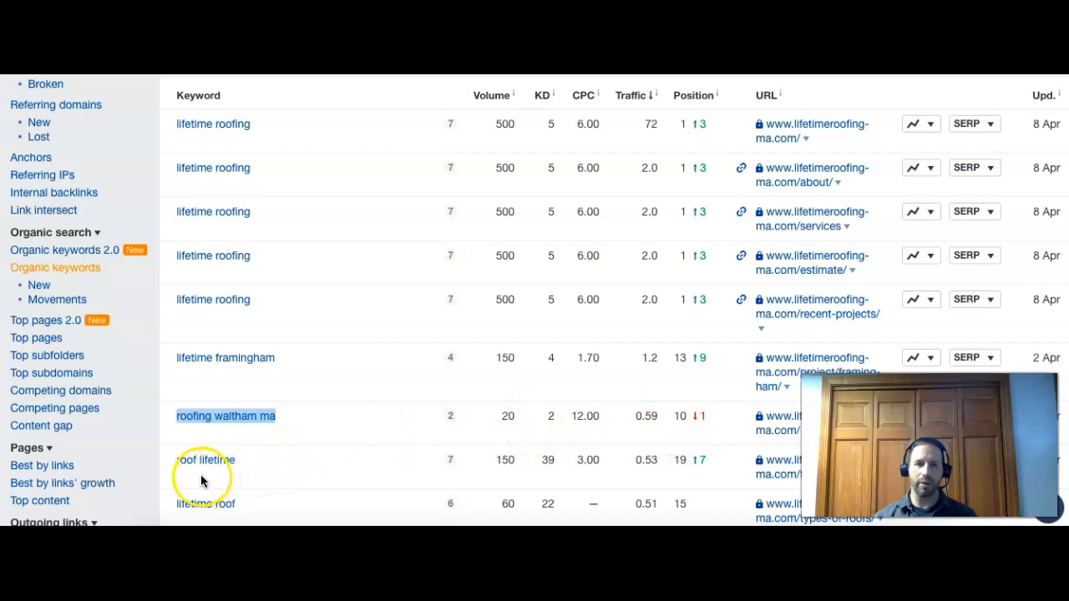
mouse_move(200, 464)
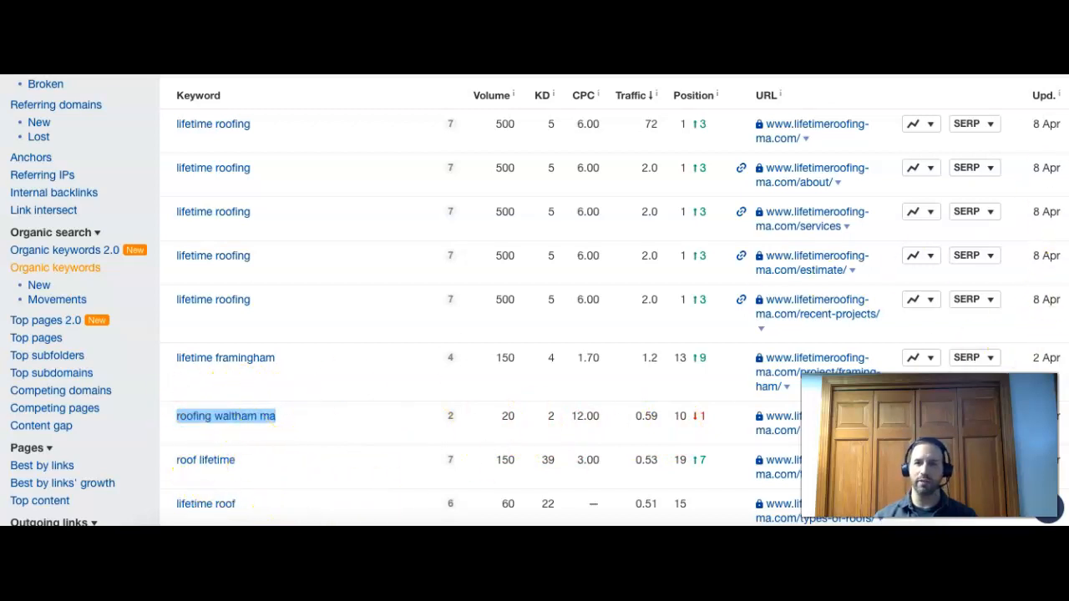
Scroll to 'roofing contractors waltham ma': volume 20, $15 CPC, position 15, up one
scroll("down", 3)
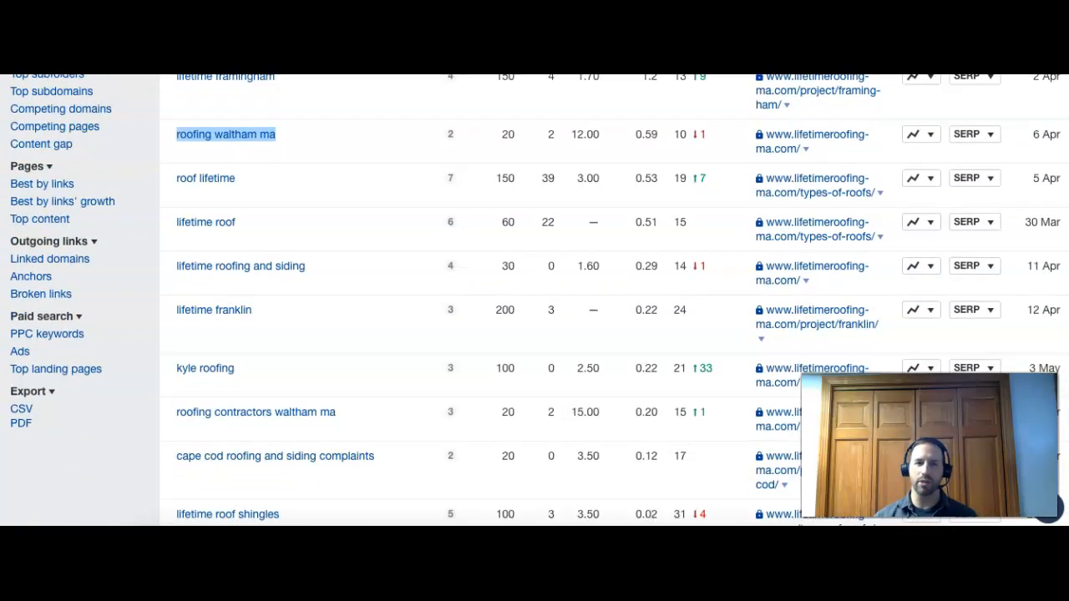
scroll("down", 3)
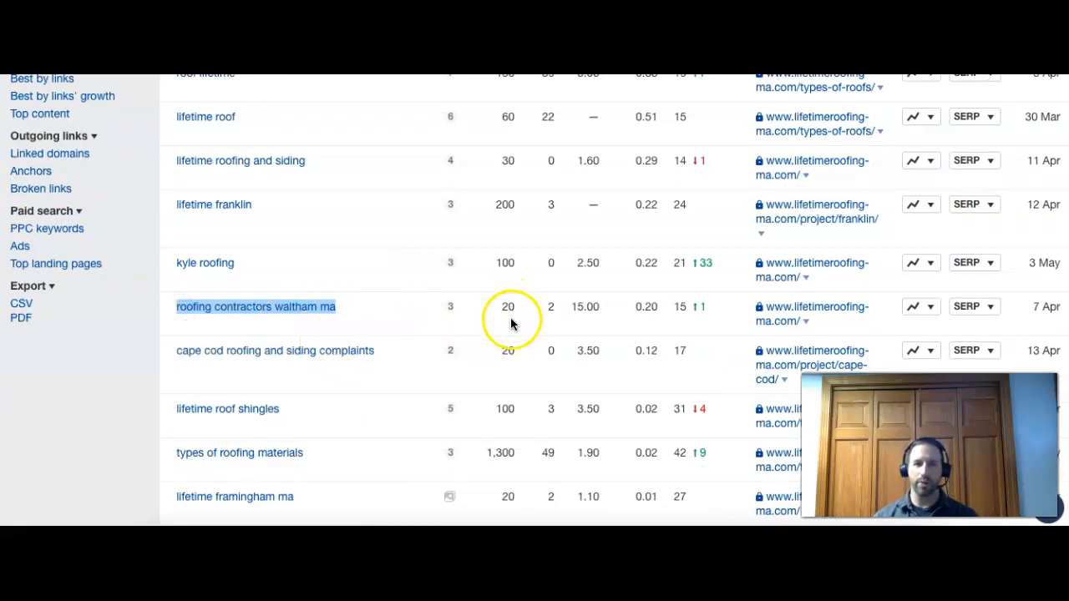
mouse_move(678, 307)
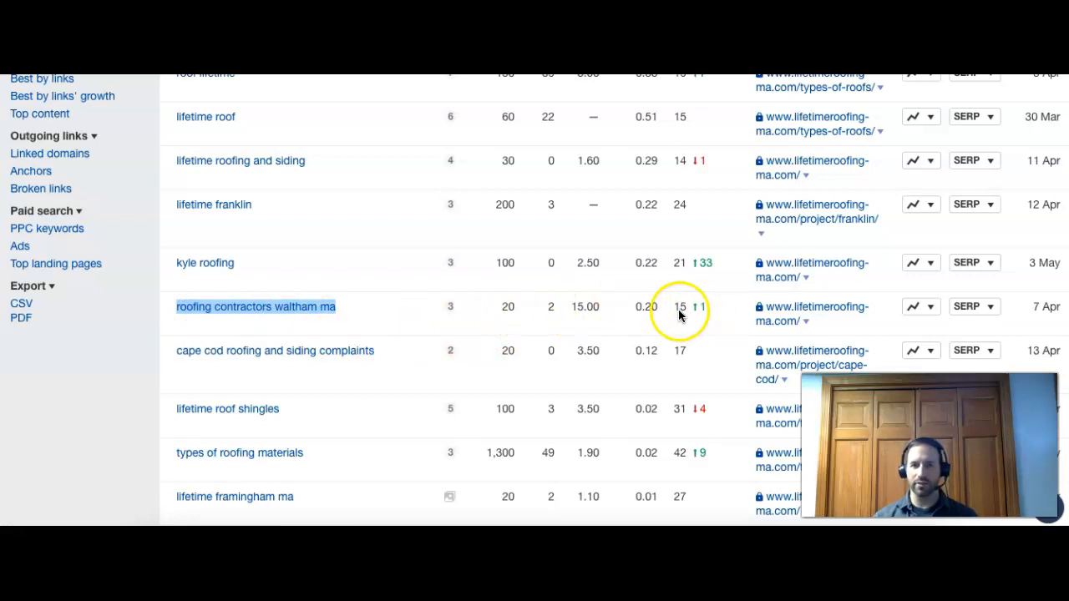
mouse_move(678, 317)
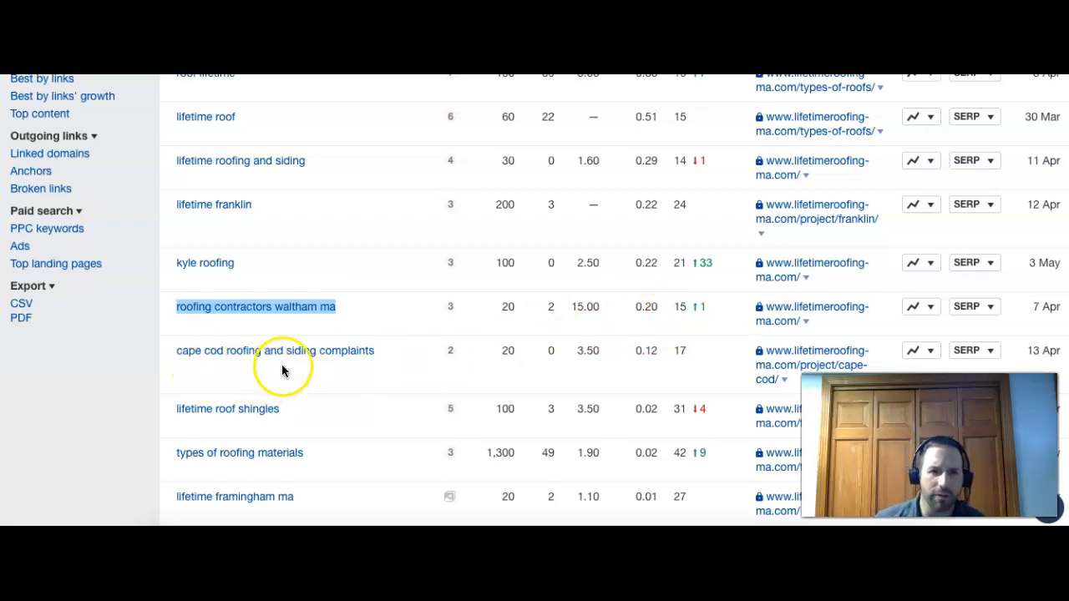
mouse_move(359, 375)
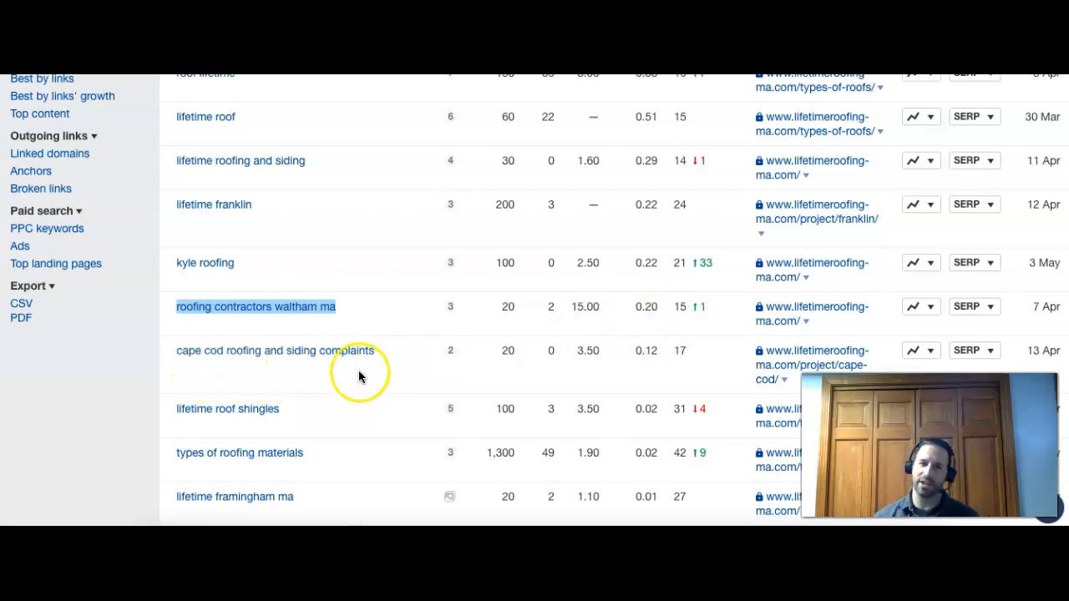
mouse_move(326, 471)
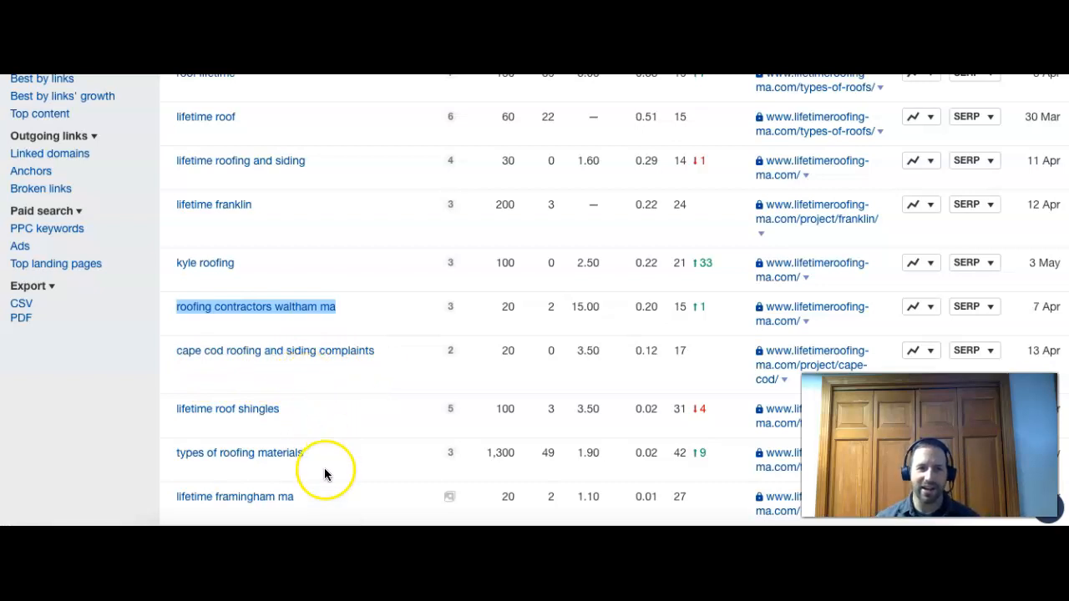
mouse_move(326, 471)
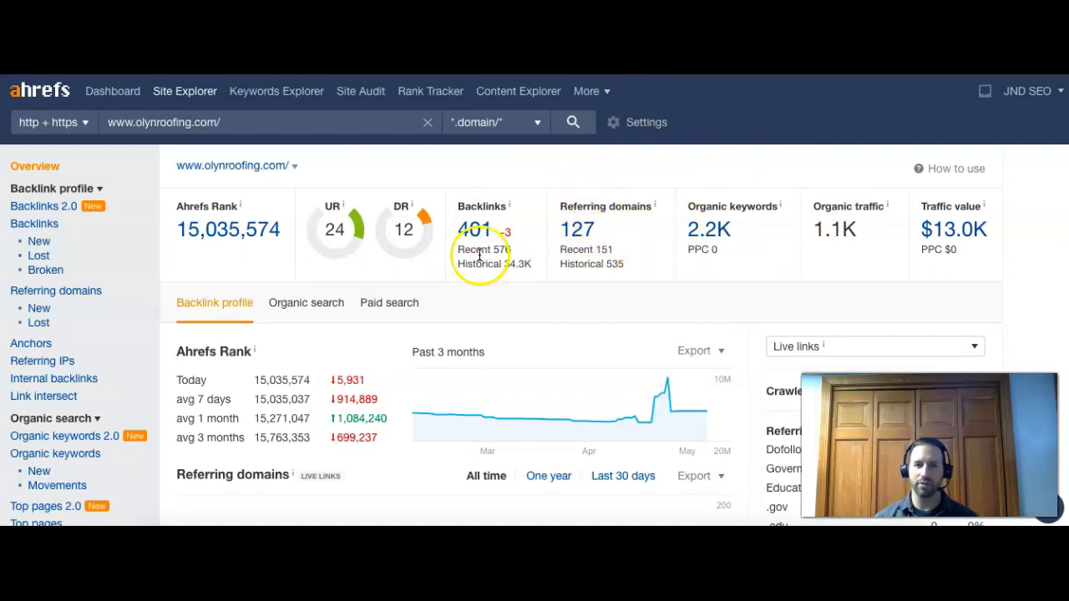
mouse_move(598, 182)
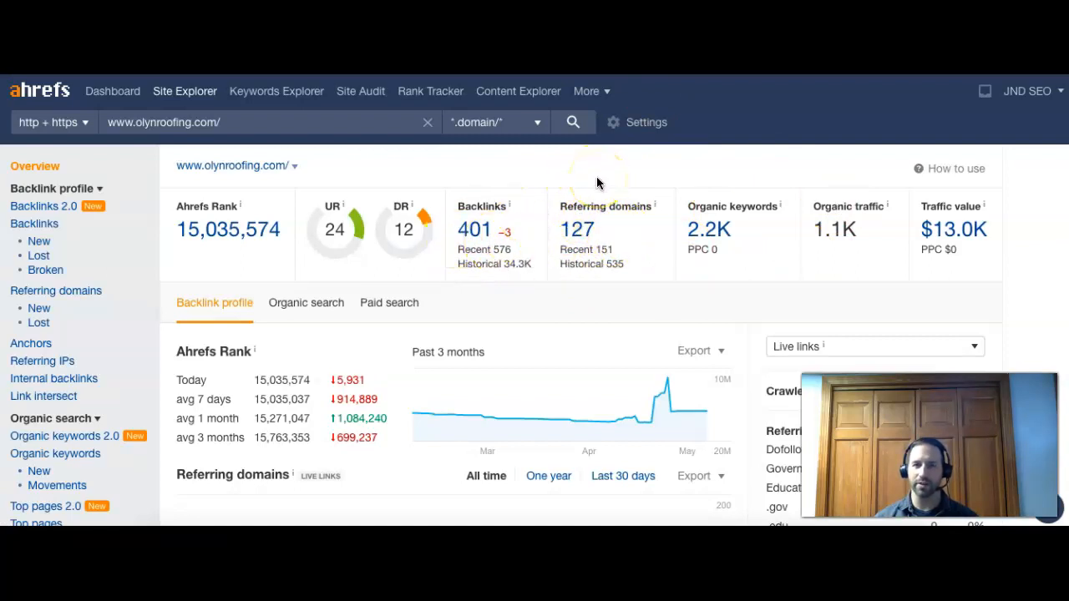
mouse_move(848, 257)
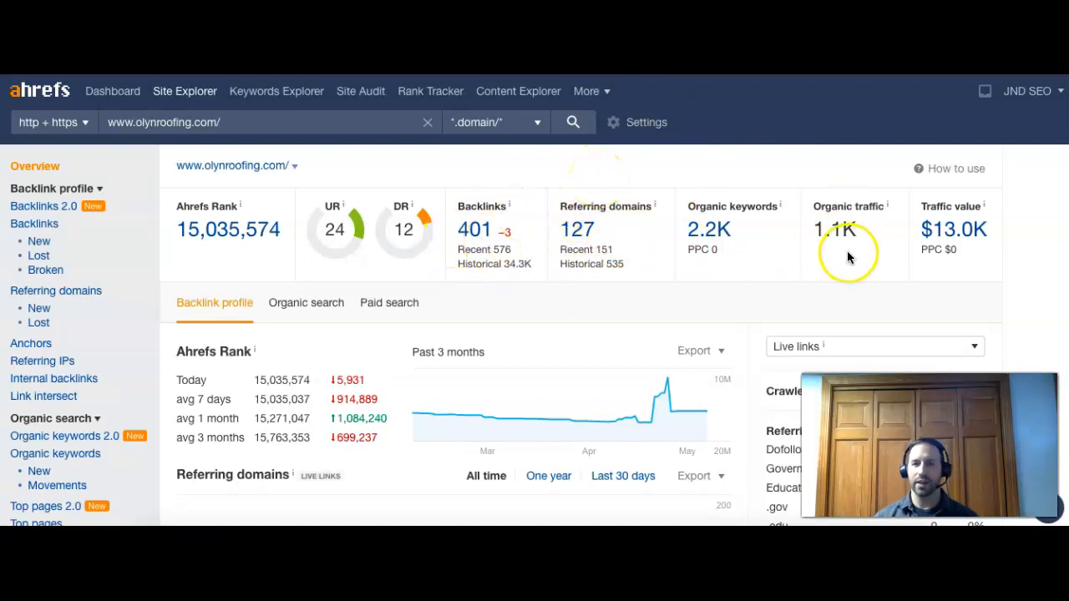
mouse_move(827, 250)
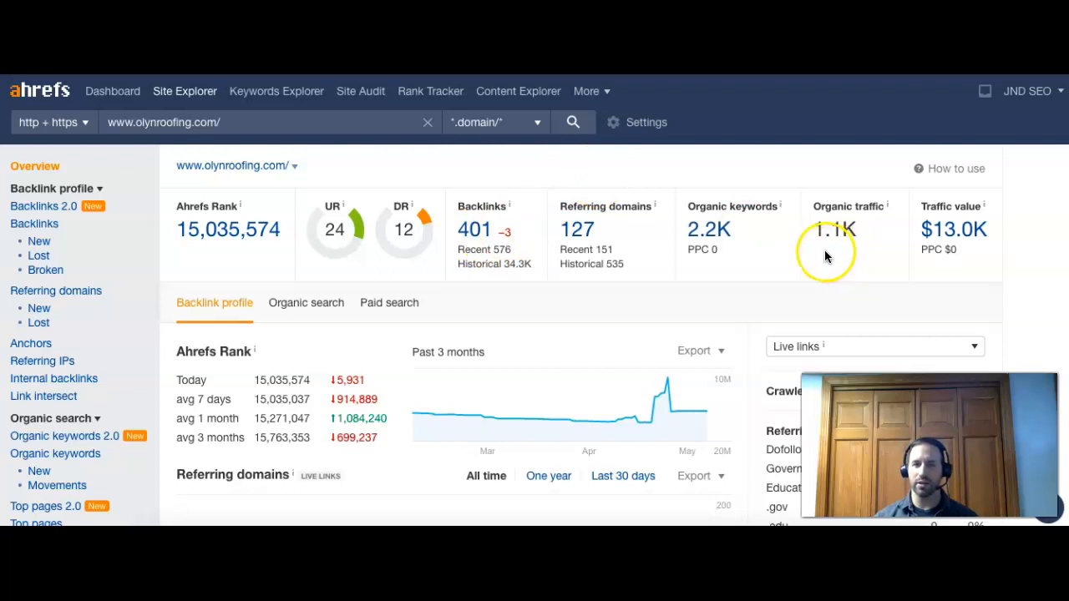
mouse_move(855, 265)
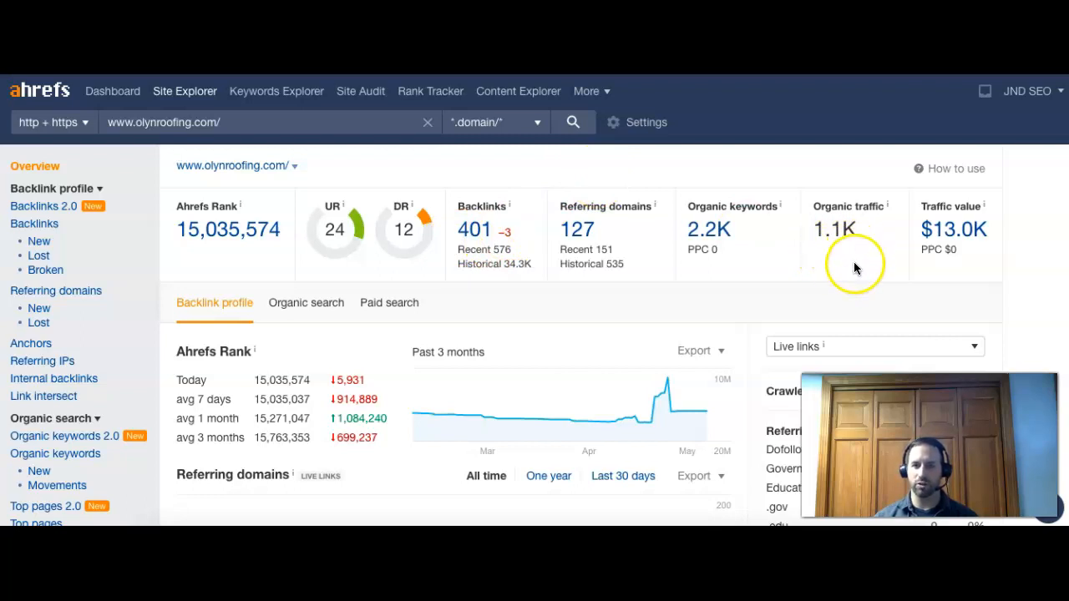
mouse_move(727, 251)
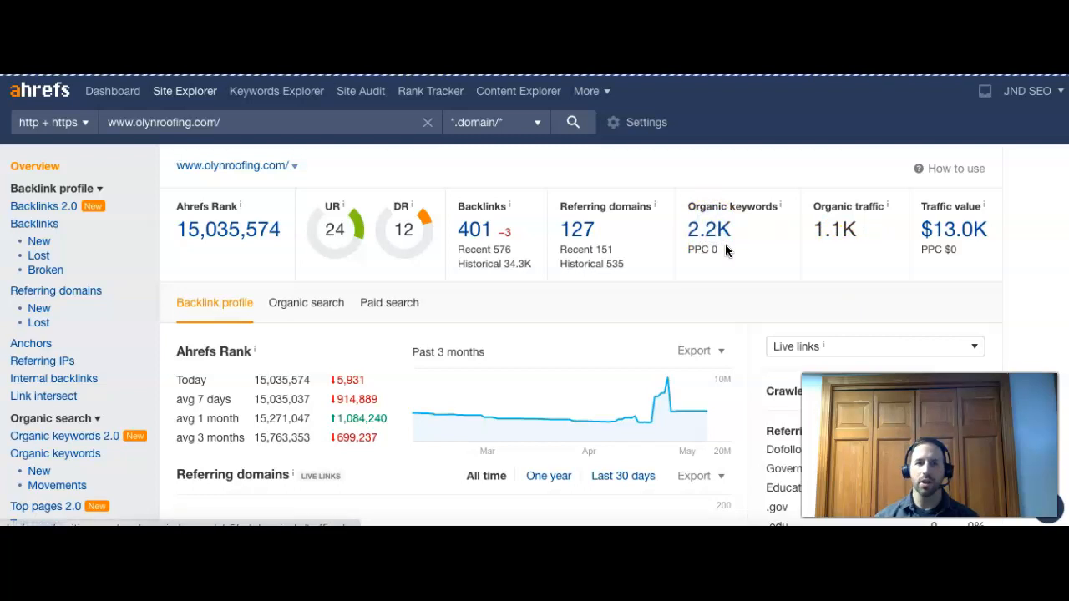
Show olynroofing.com's Organic Keywords report with 'boston roofer', 'roofing massachusetts' and 'roofing boston ma' ranking first
left_click(55, 454)
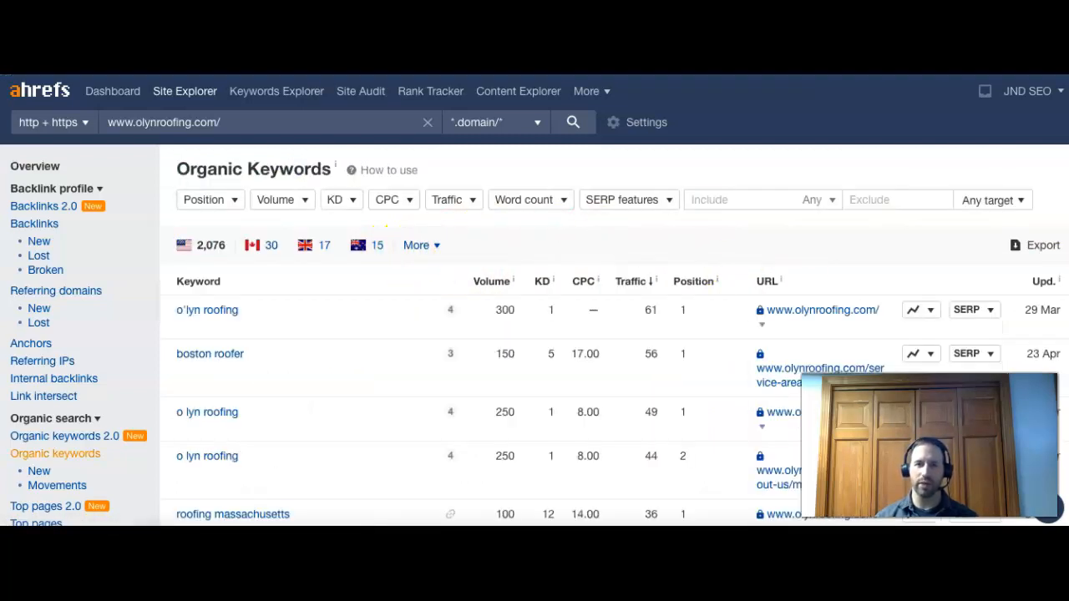
scroll("down", 3)
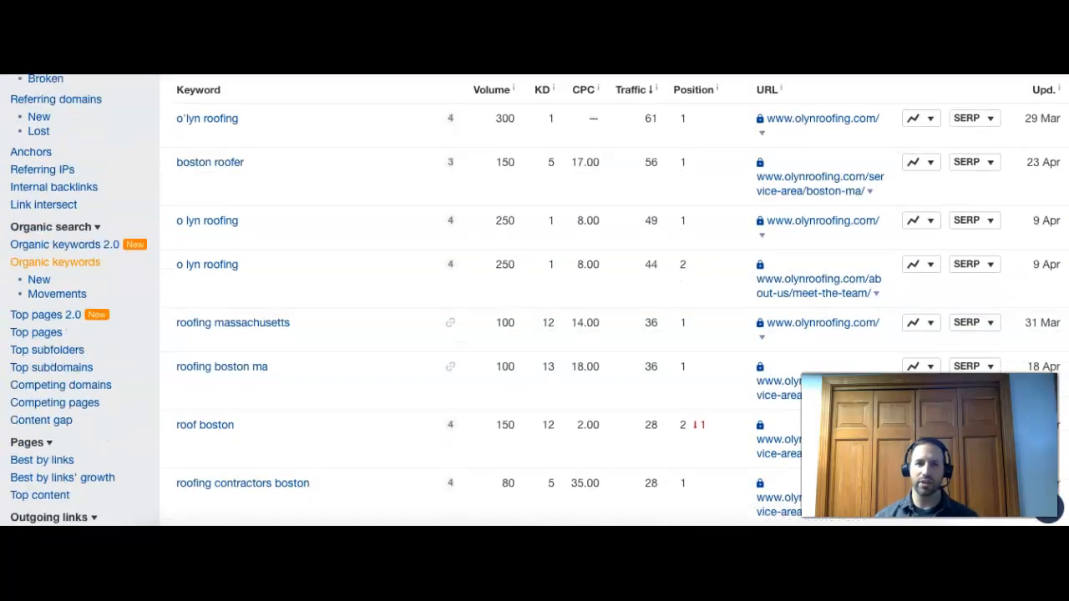
mouse_move(171, 247)
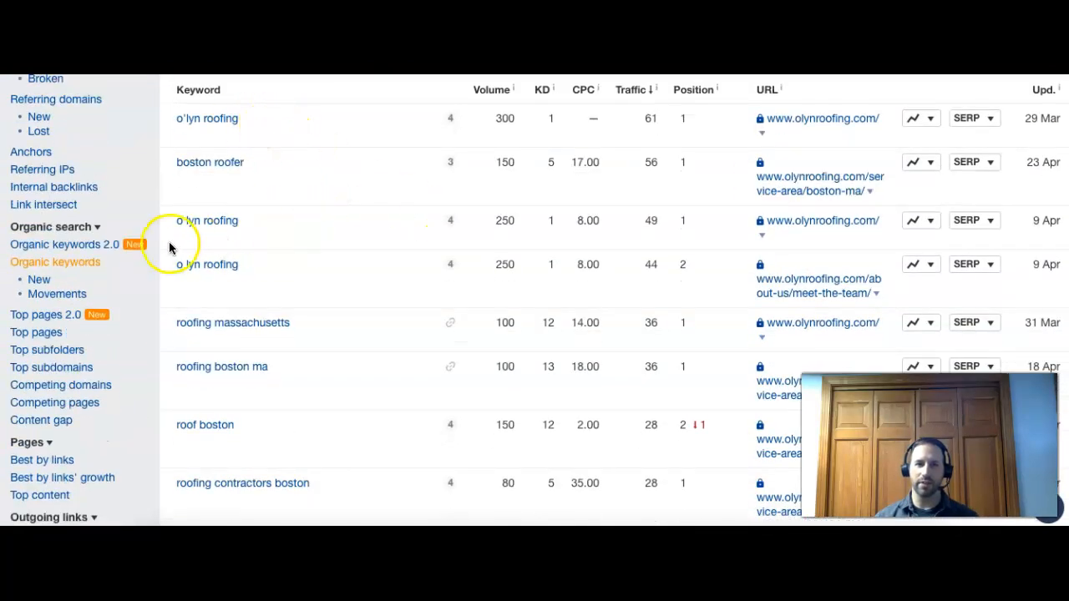
mouse_move(175, 235)
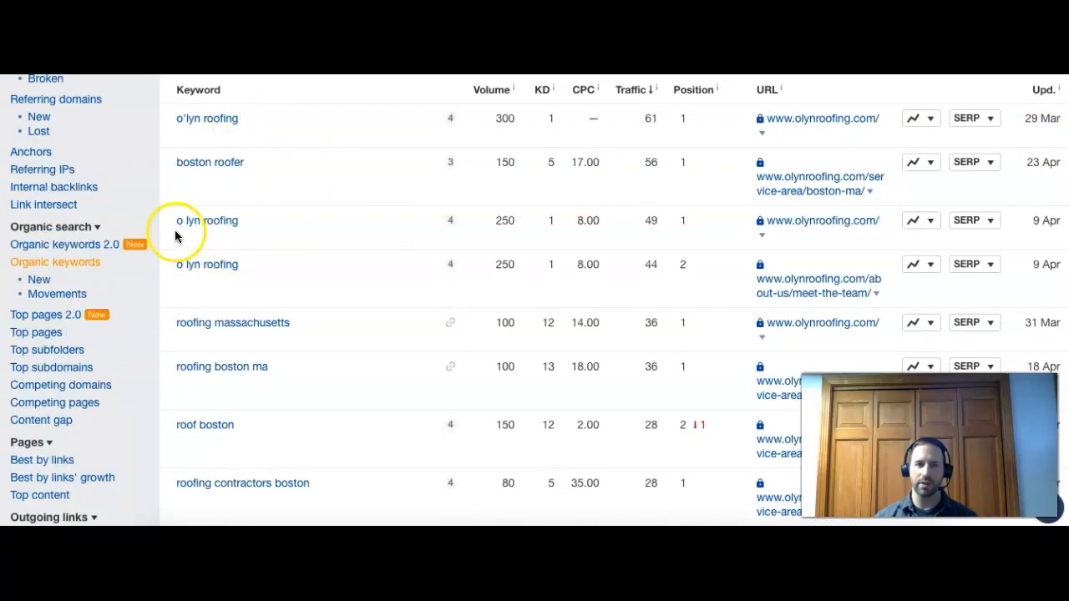
mouse_move(551, 125)
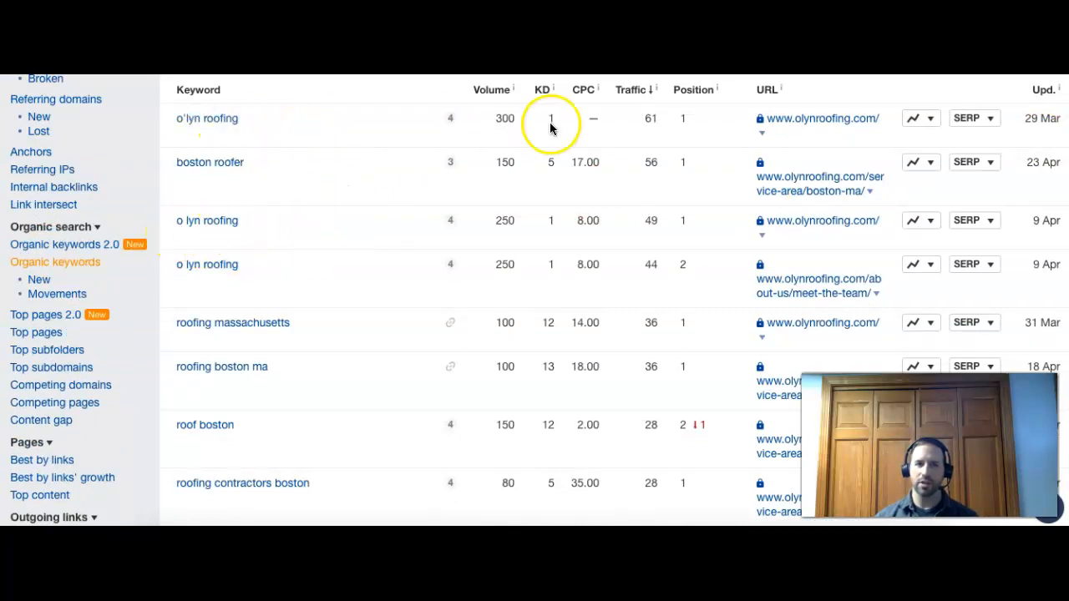
mouse_move(505, 157)
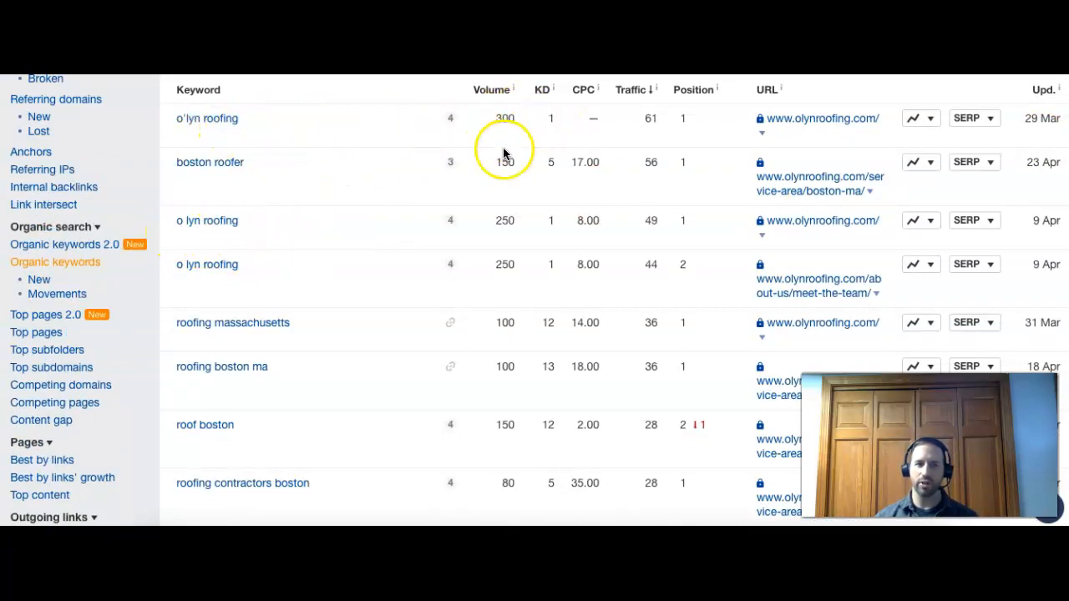
mouse_move(250, 180)
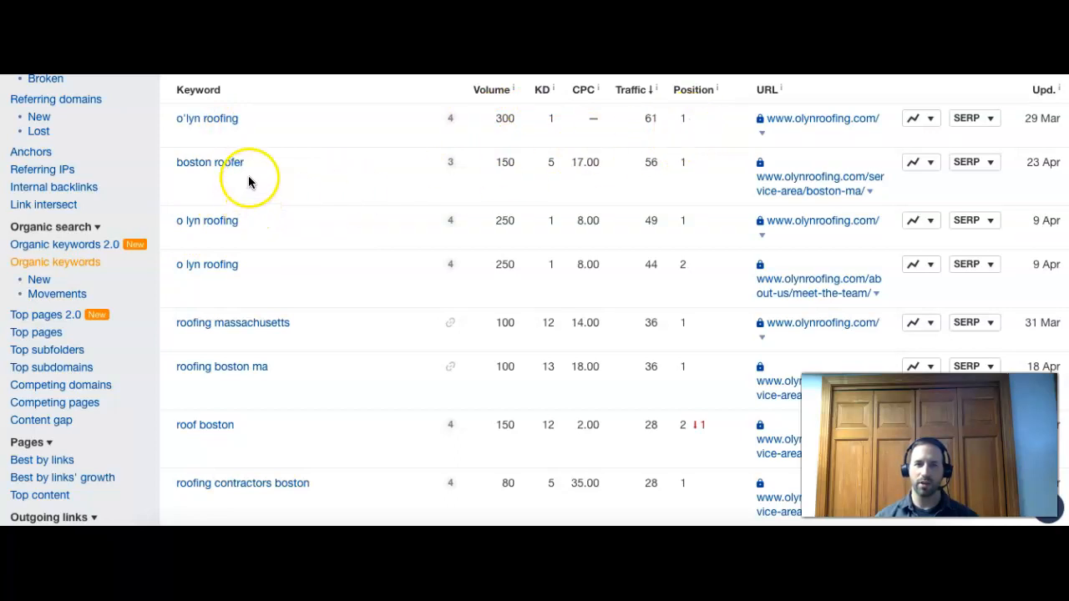
mouse_move(662, 175)
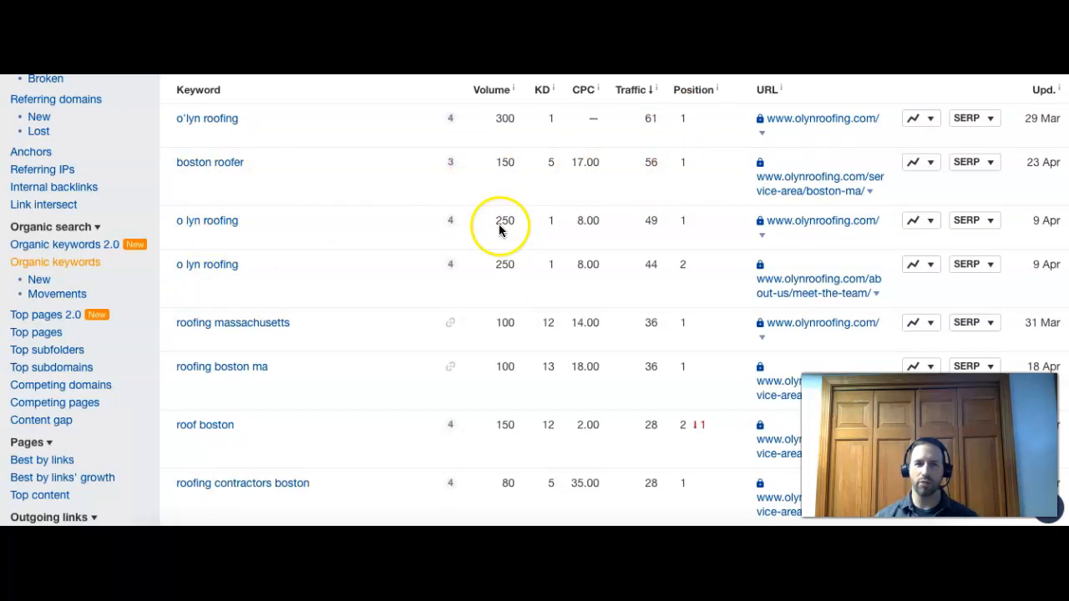
mouse_move(320, 342)
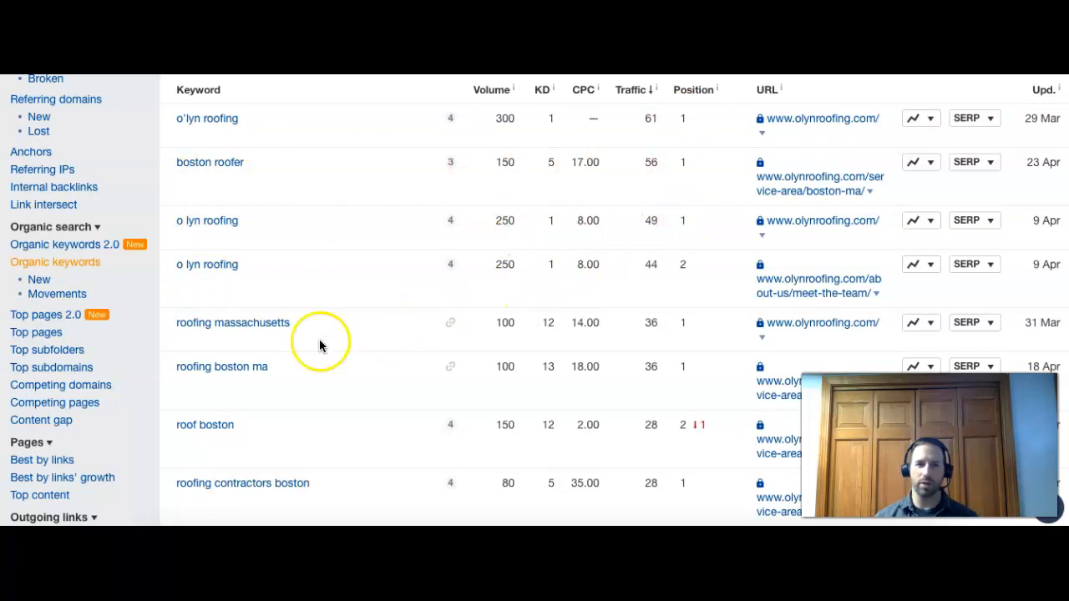
mouse_move(525, 334)
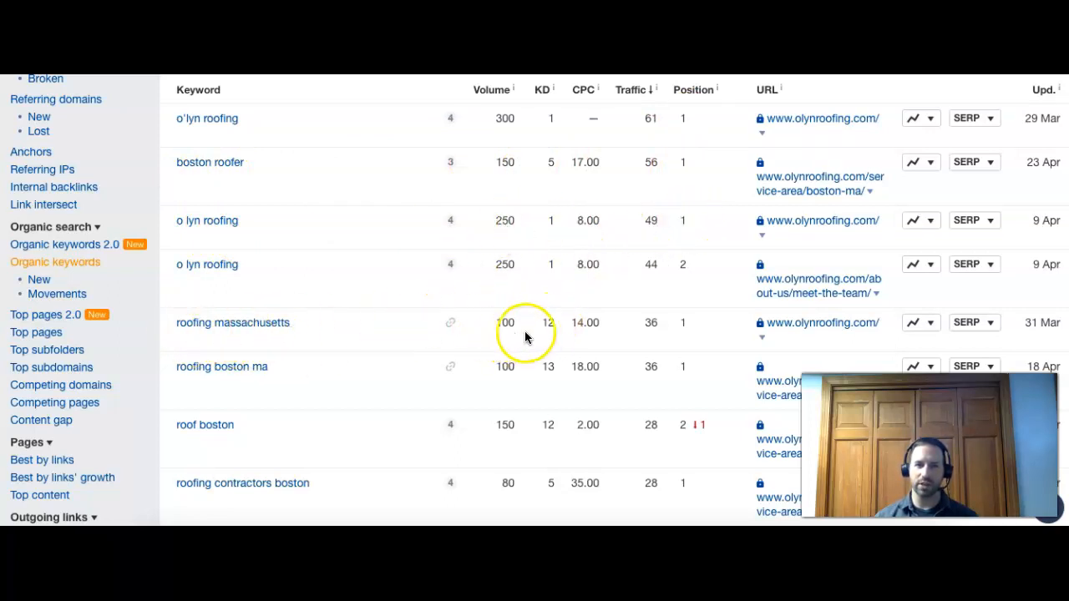
mouse_move(264, 383)
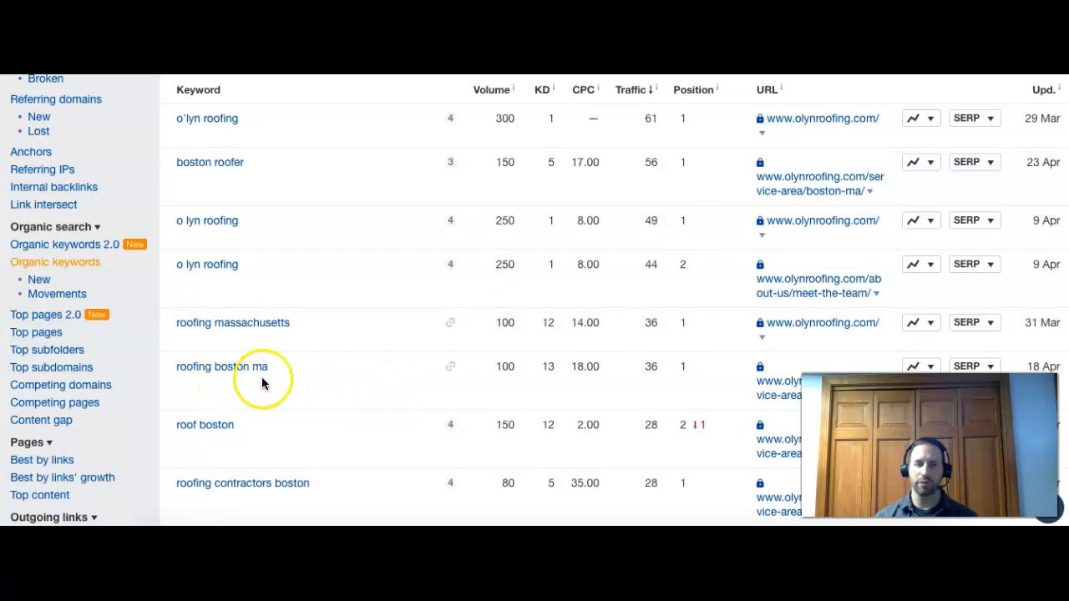
mouse_move(558, 409)
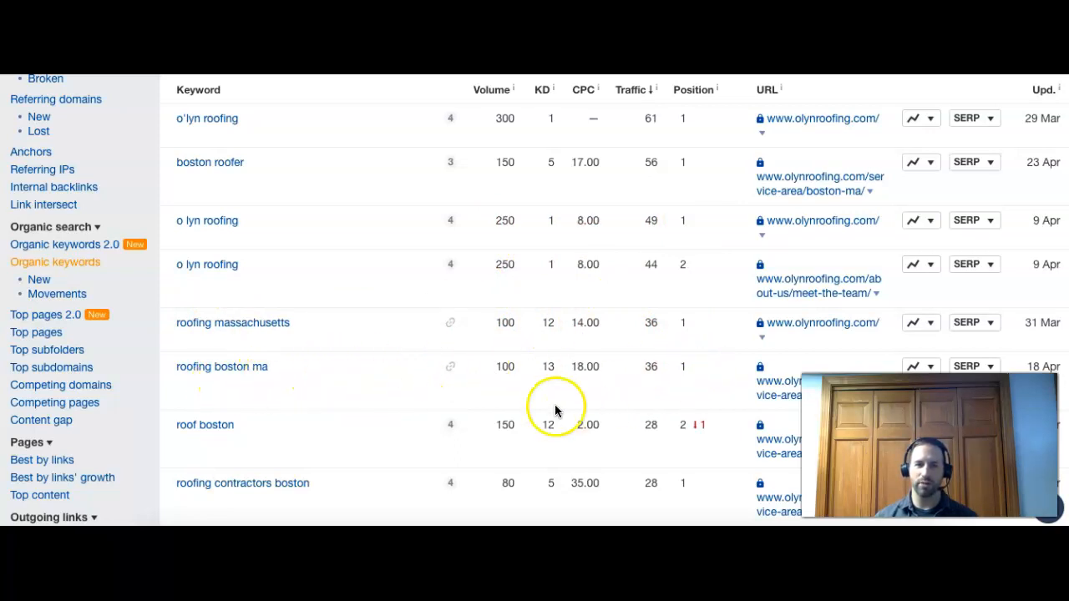
mouse_move(716, 421)
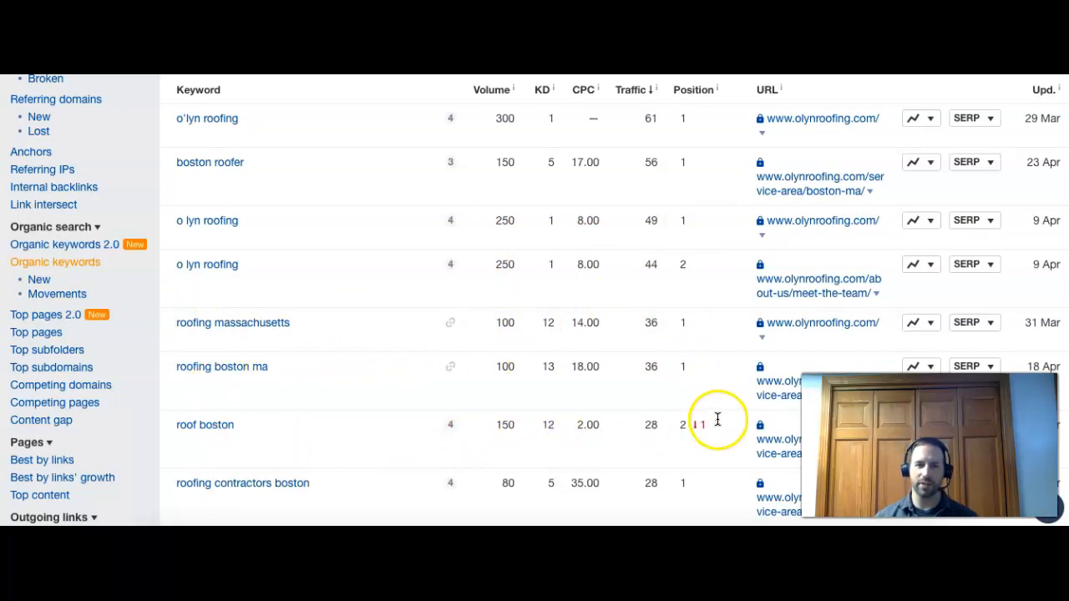
mouse_move(659, 450)
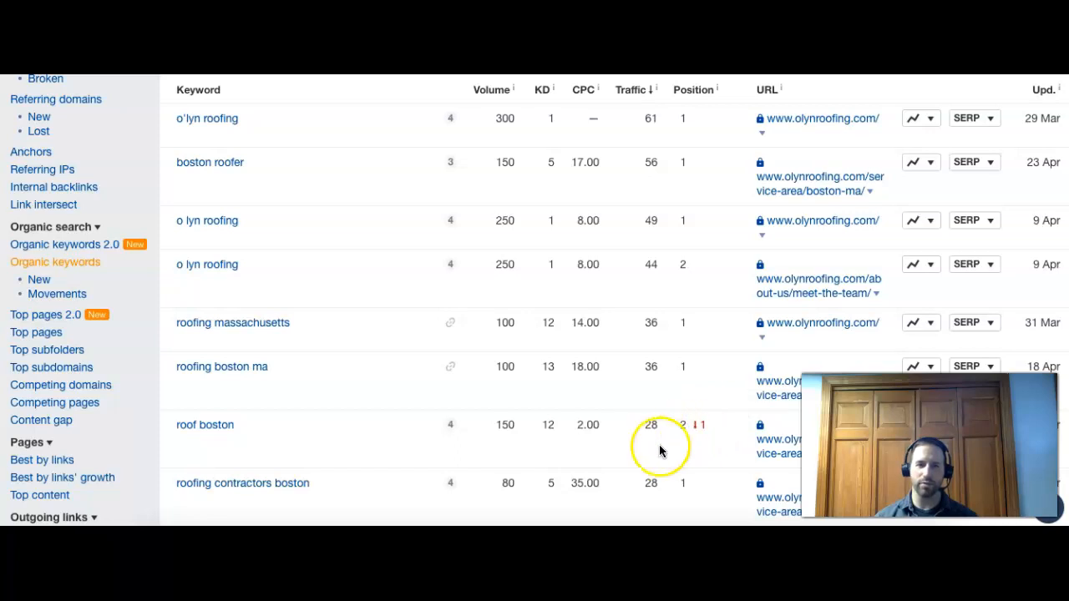
mouse_move(482, 492)
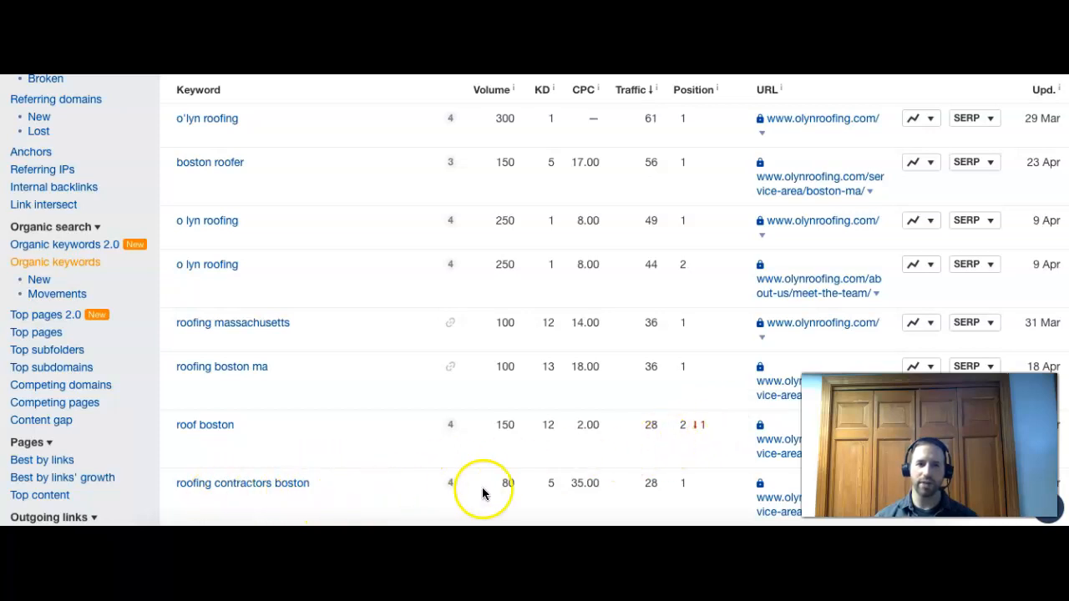
mouse_move(488, 357)
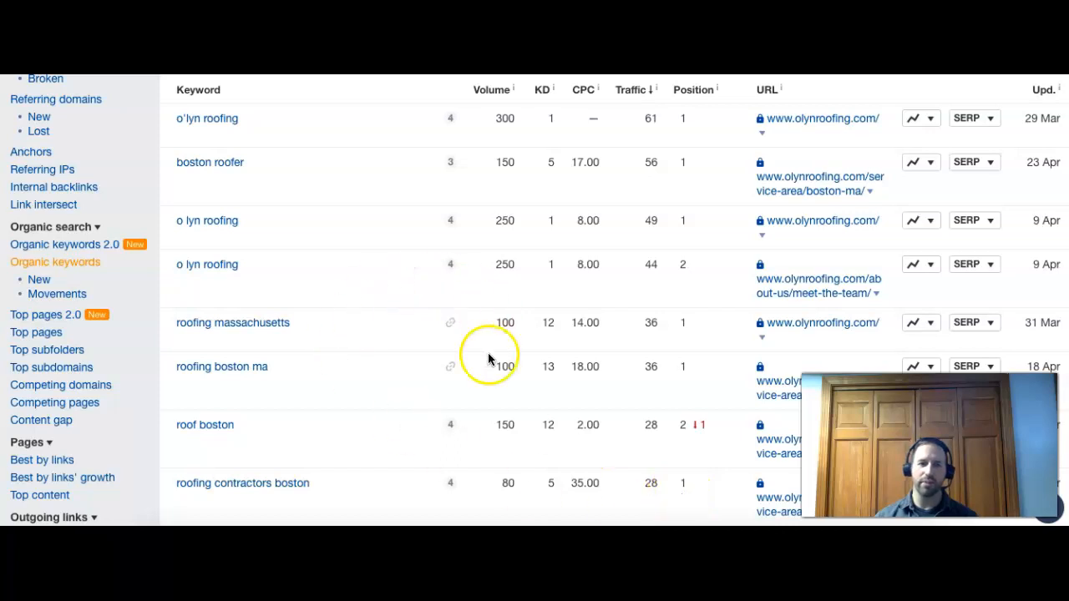
mouse_move(582, 199)
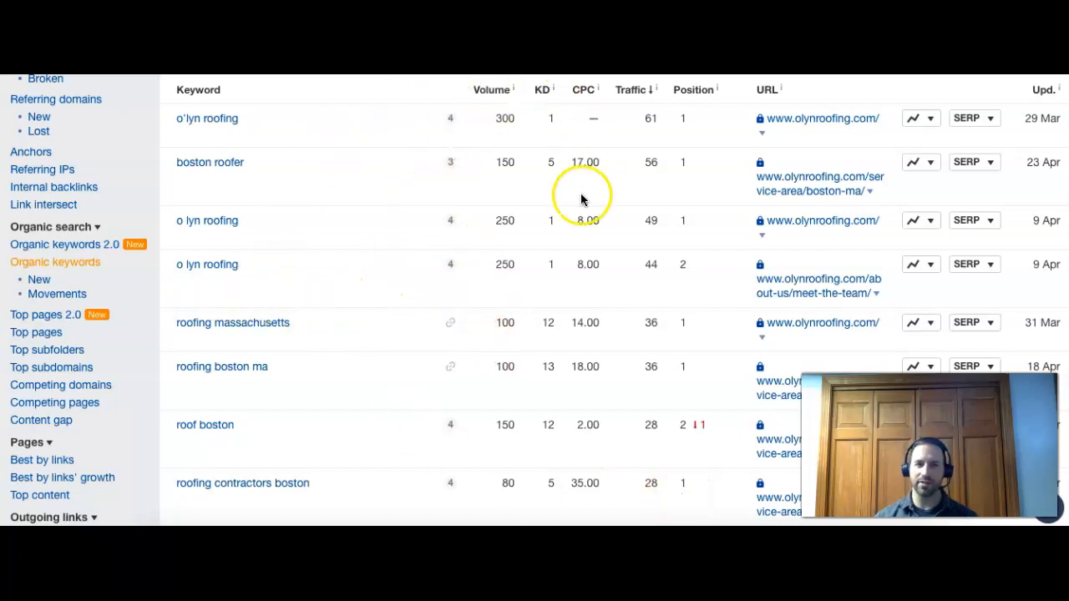
mouse_move(620, 324)
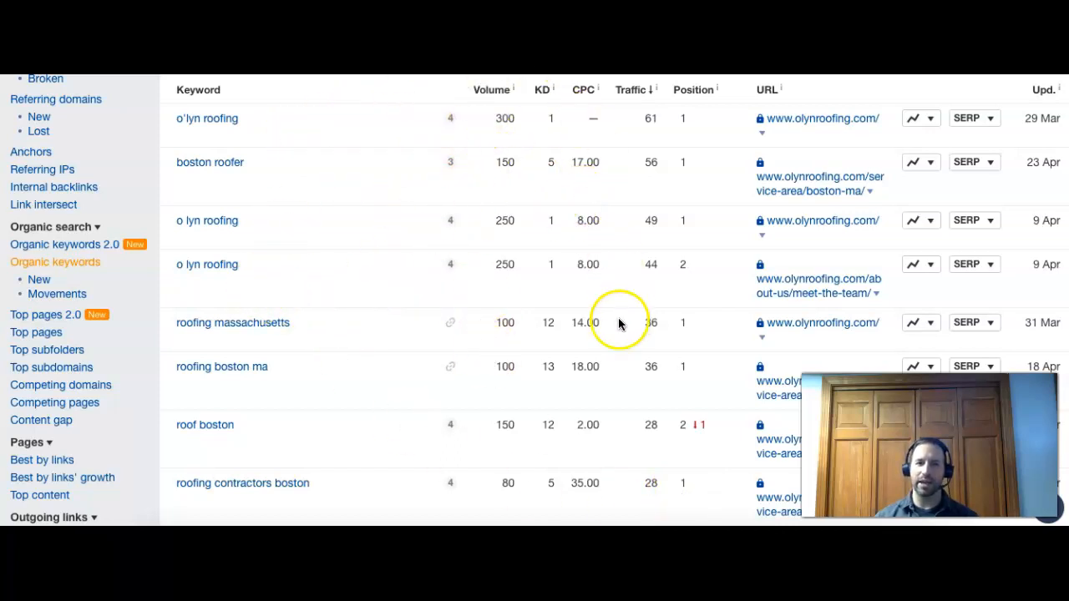
mouse_move(527, 433)
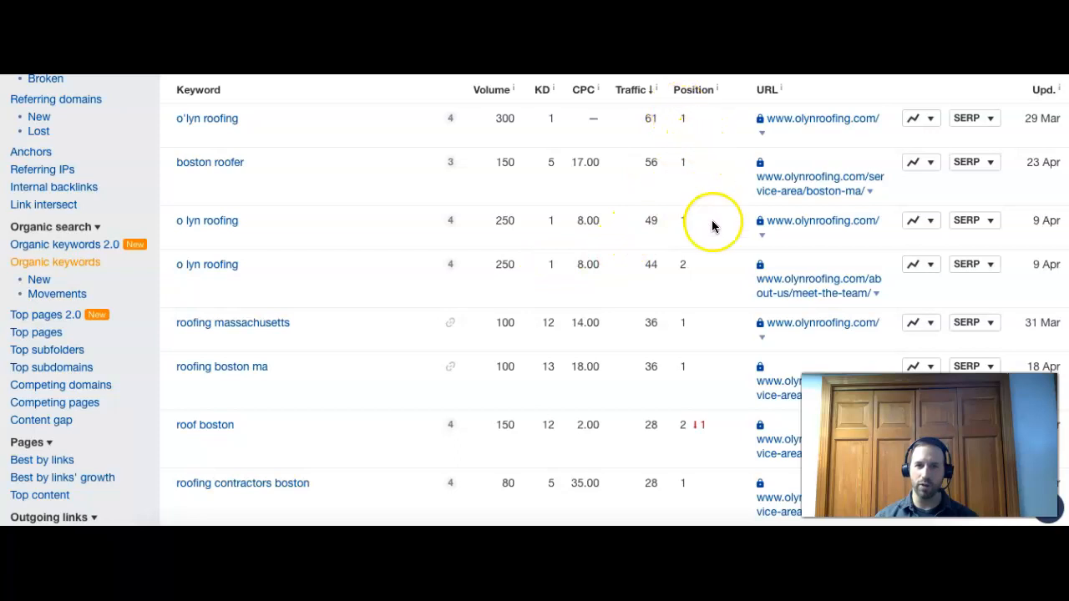
mouse_move(678, 253)
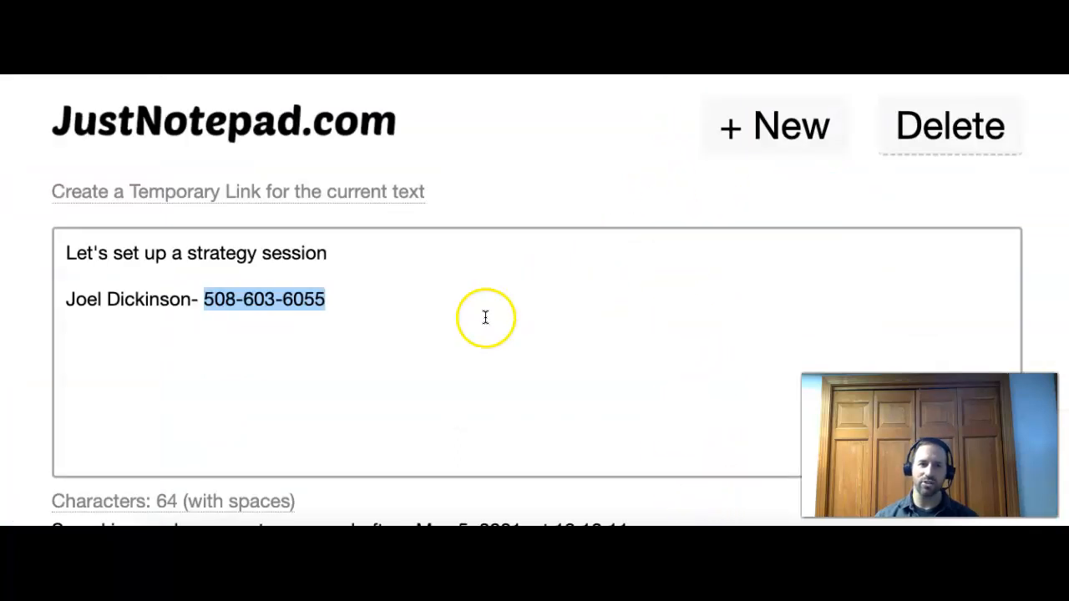
mouse_move(384, 336)
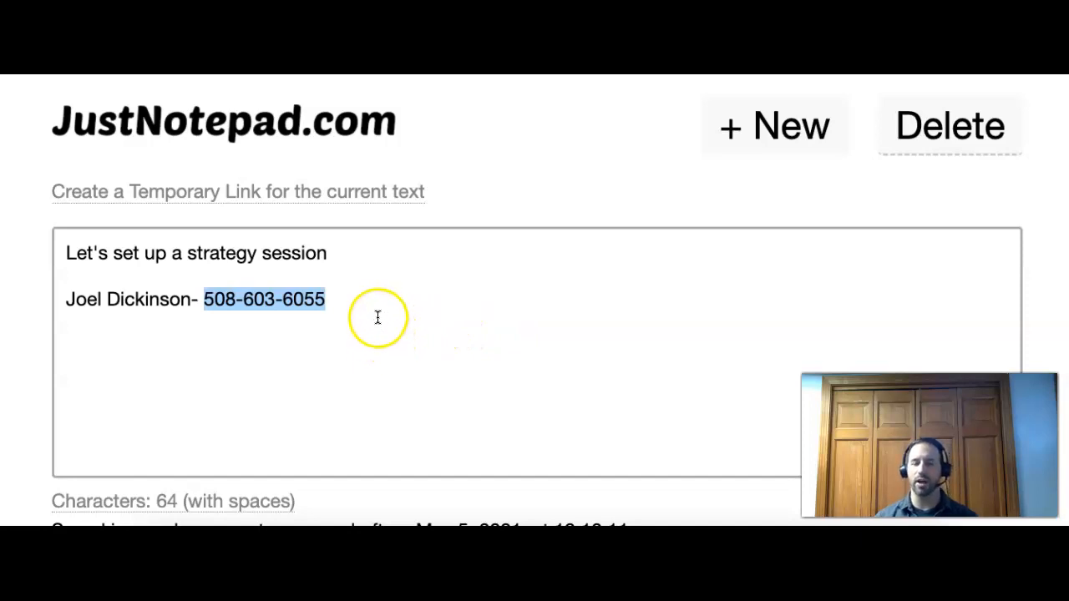
mouse_move(374, 334)
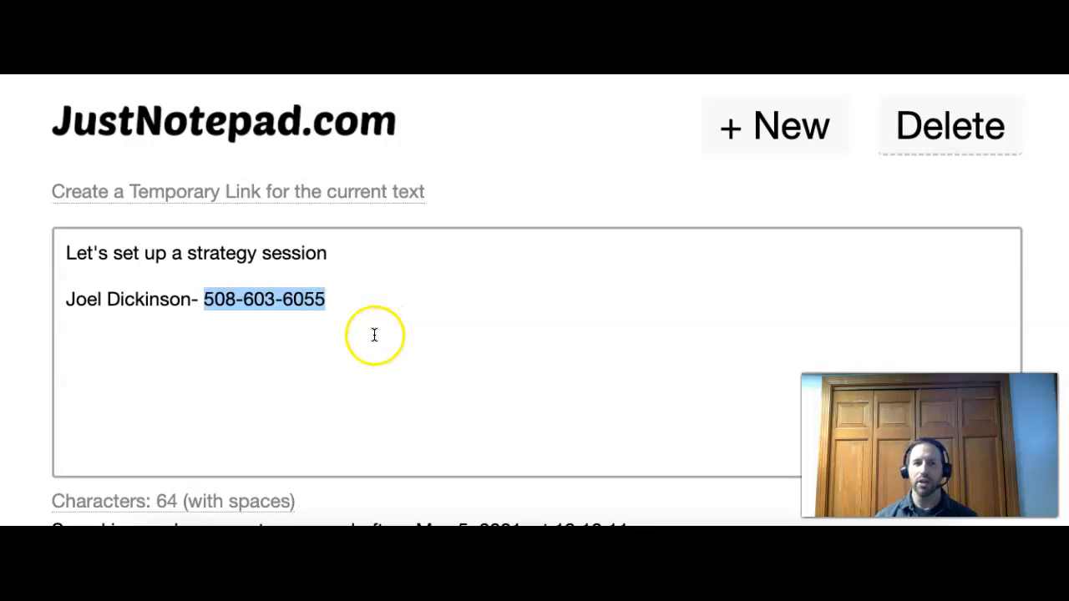
mouse_move(342, 356)
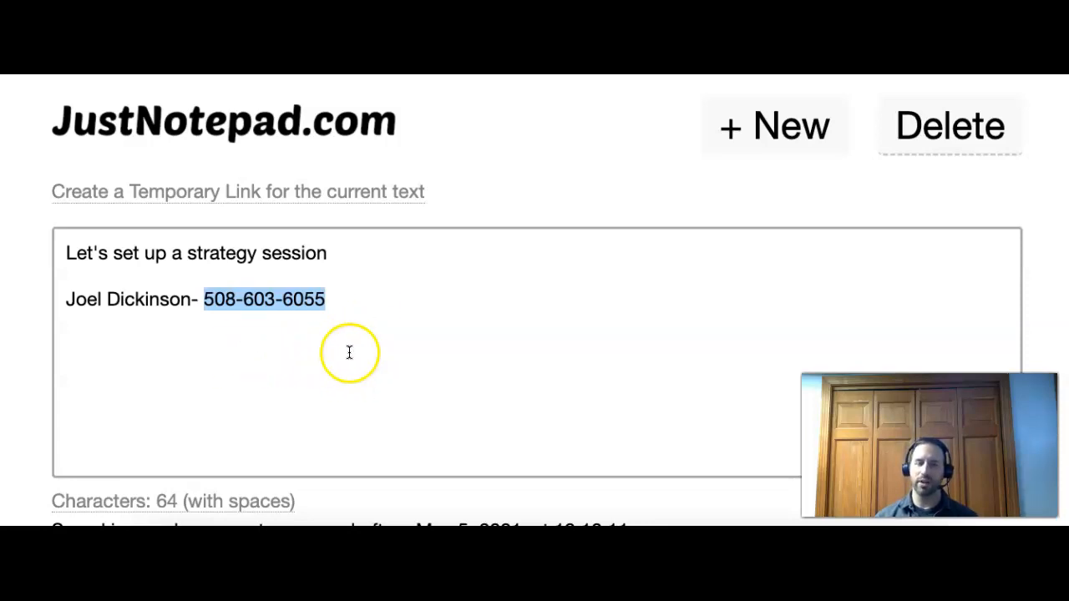
mouse_move(349, 352)
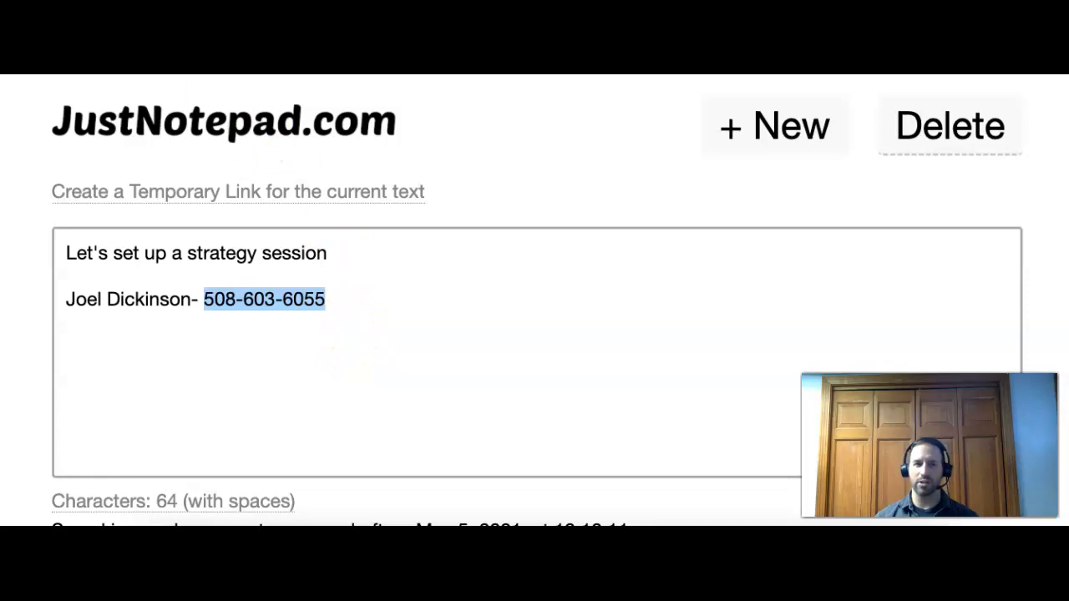